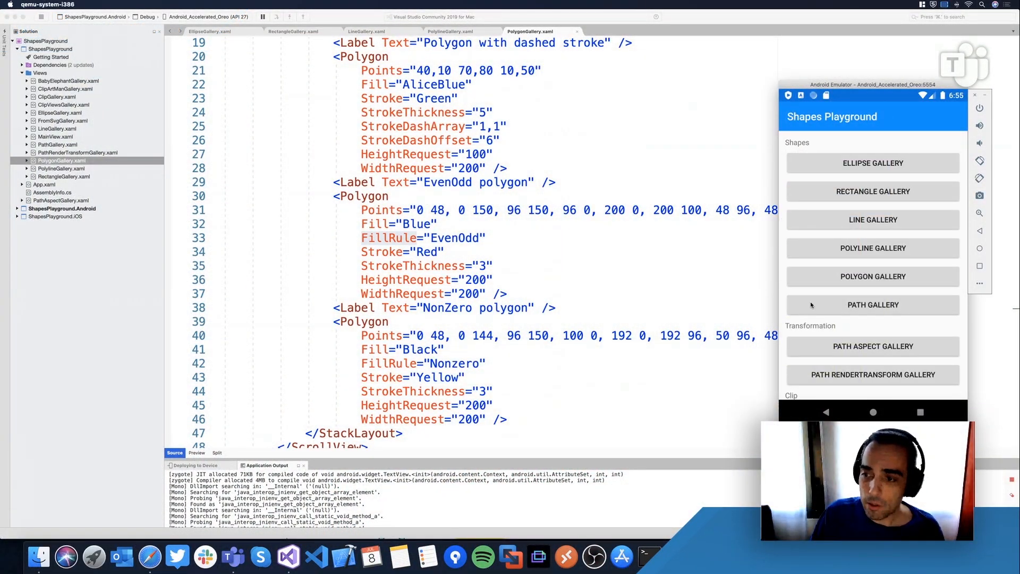
- Show the Path Gallery page in the emulator and scroll through its rendered path shapes
{"action": "left_click", "coordinate": [873, 305]}
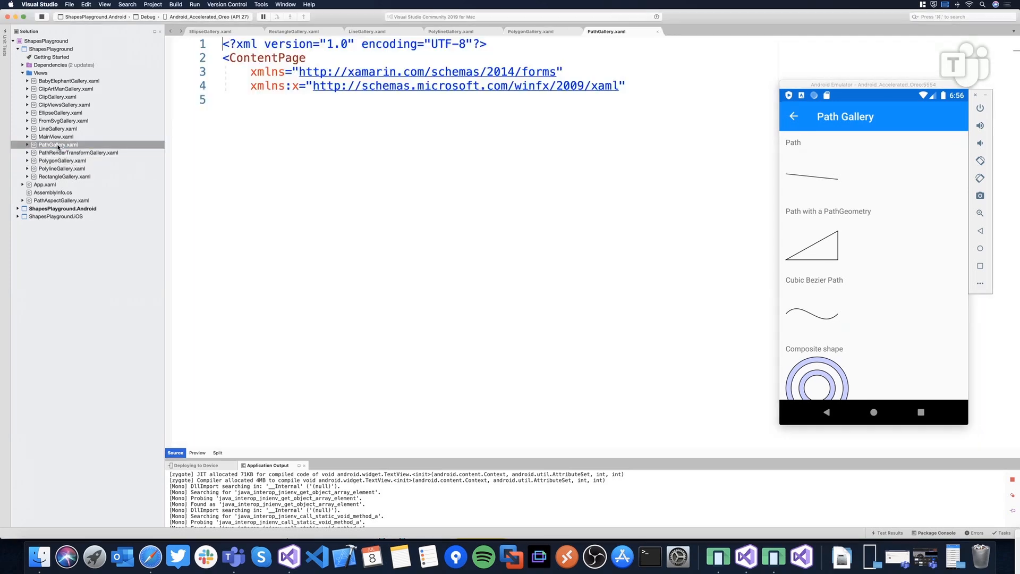
{"action": "scroll", "scroll_direction": "down", "scroll_amount": 3}
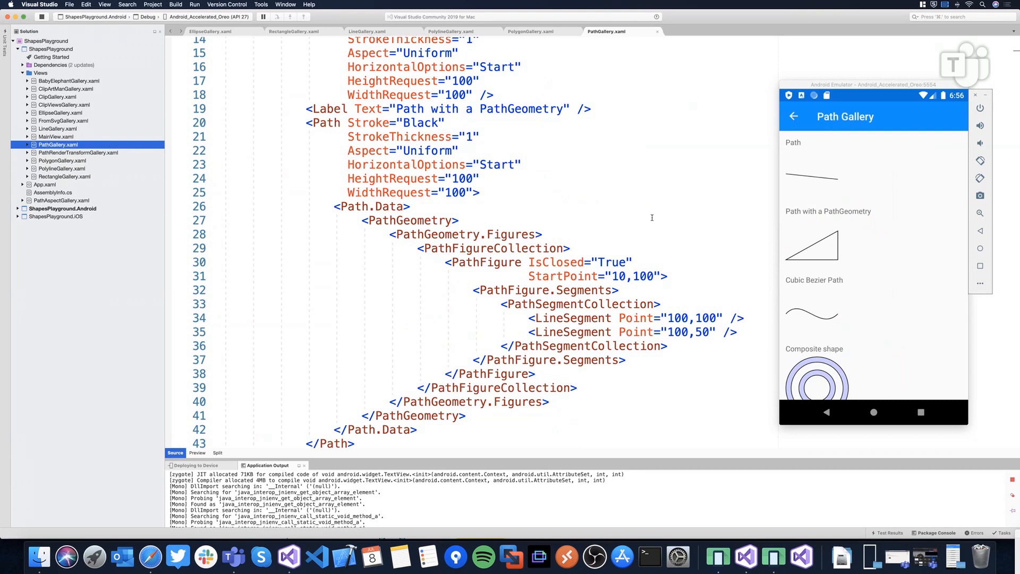
{"action": "scroll", "scroll_direction": "down", "scroll_amount": 3}
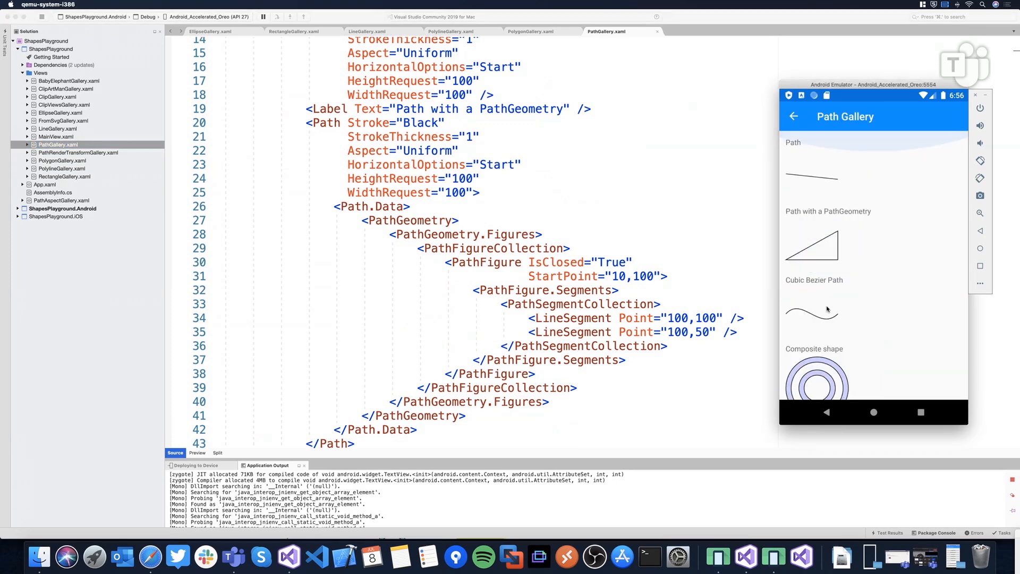
{"action": "scroll", "scroll_direction": "down", "scroll_amount": 3}
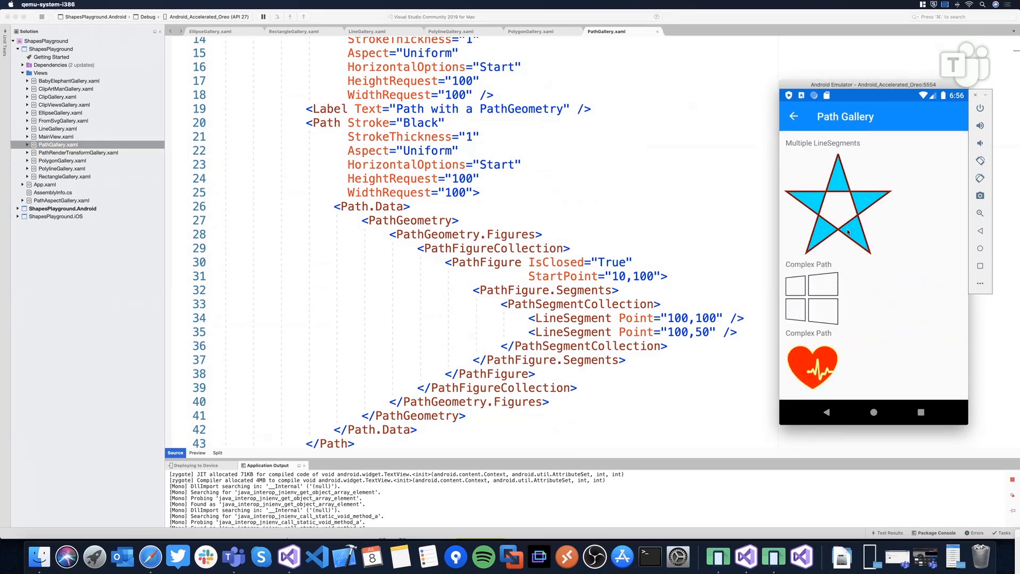
{"action": "scroll", "scroll_direction": "down", "scroll_amount": 3}
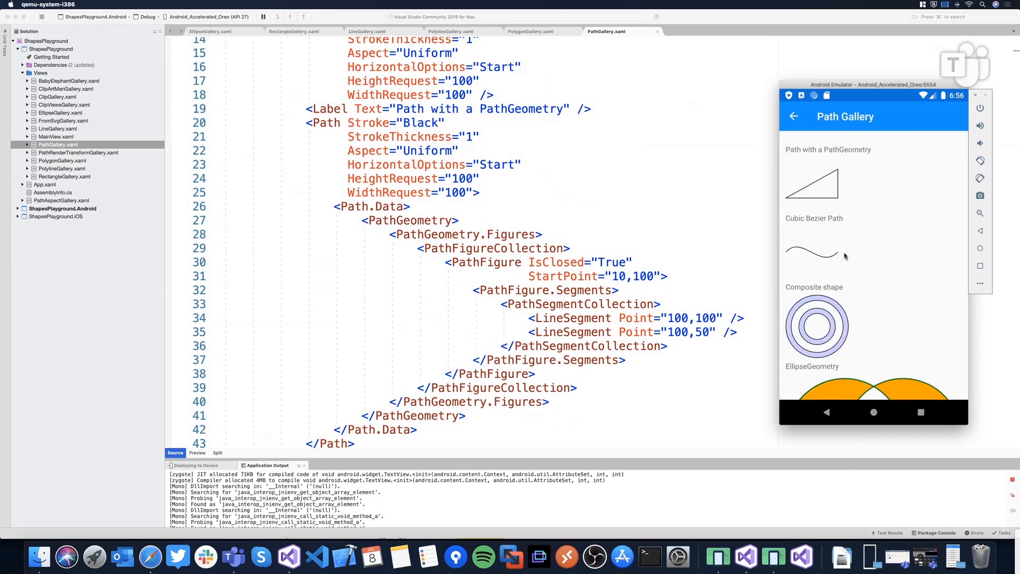
{"action": "scroll", "scroll_direction": "up", "scroll_amount": 3}
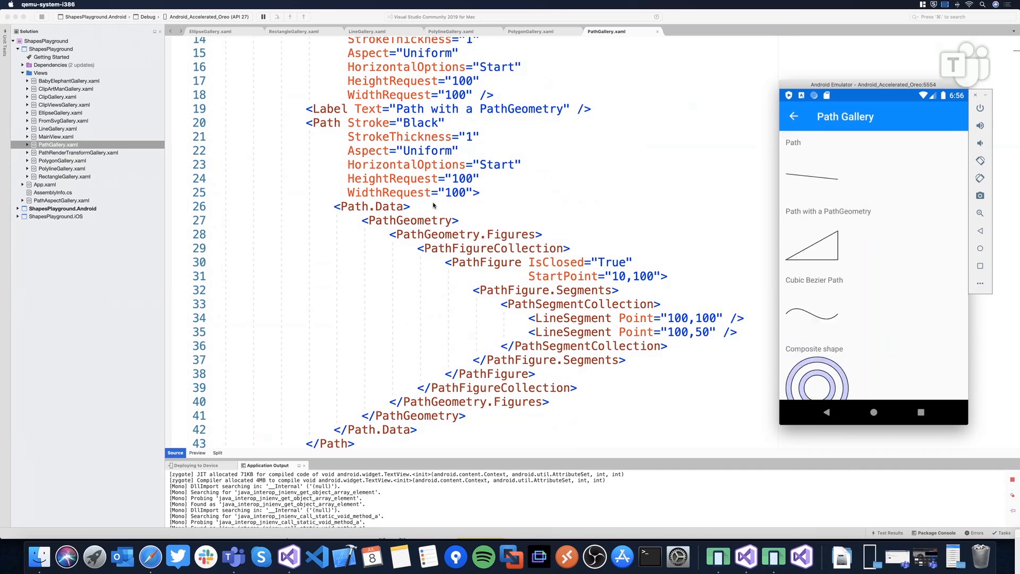
{"action": "mouse_move", "coordinate": [493, 233]}
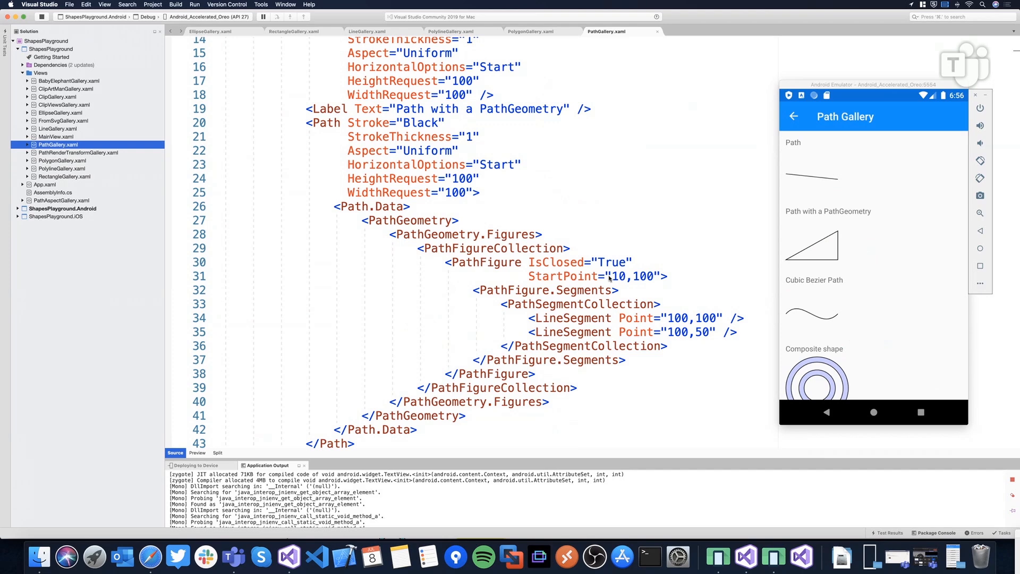
{"action": "double_click", "coordinate": [571, 318]}
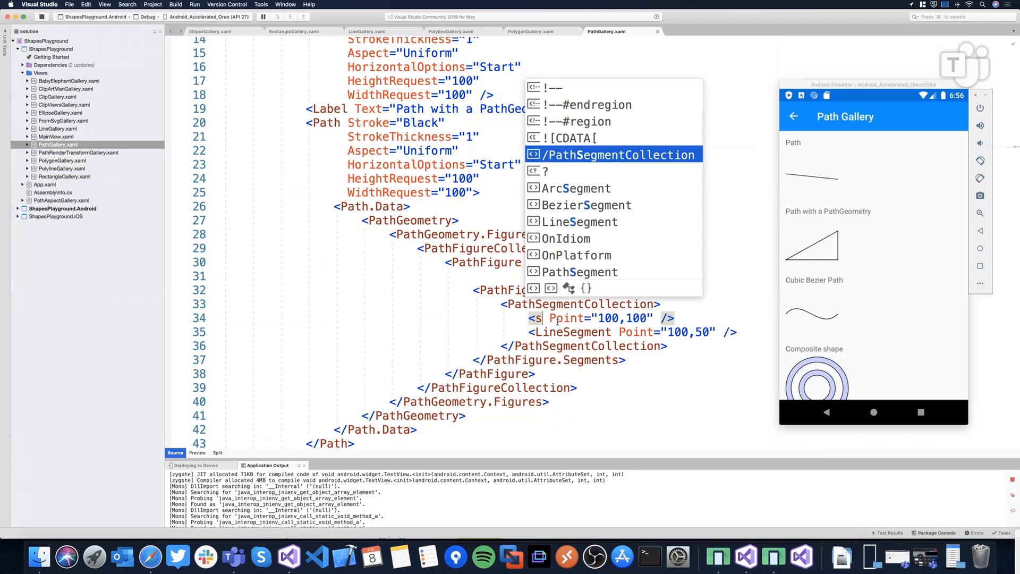
{"action": "type", "text": "egment"}
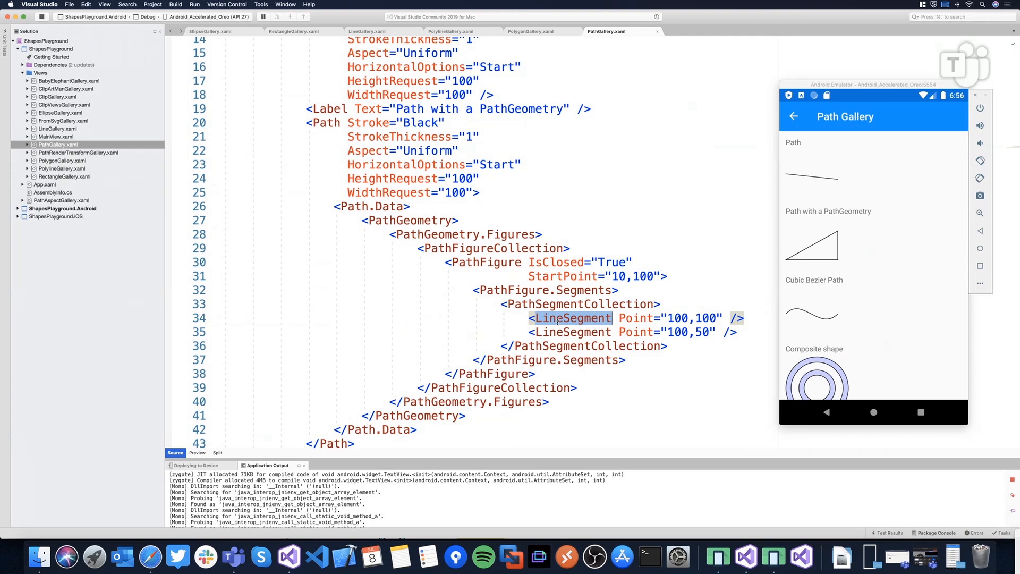
{"action": "scroll", "scroll_direction": "down", "scroll_amount": 3}
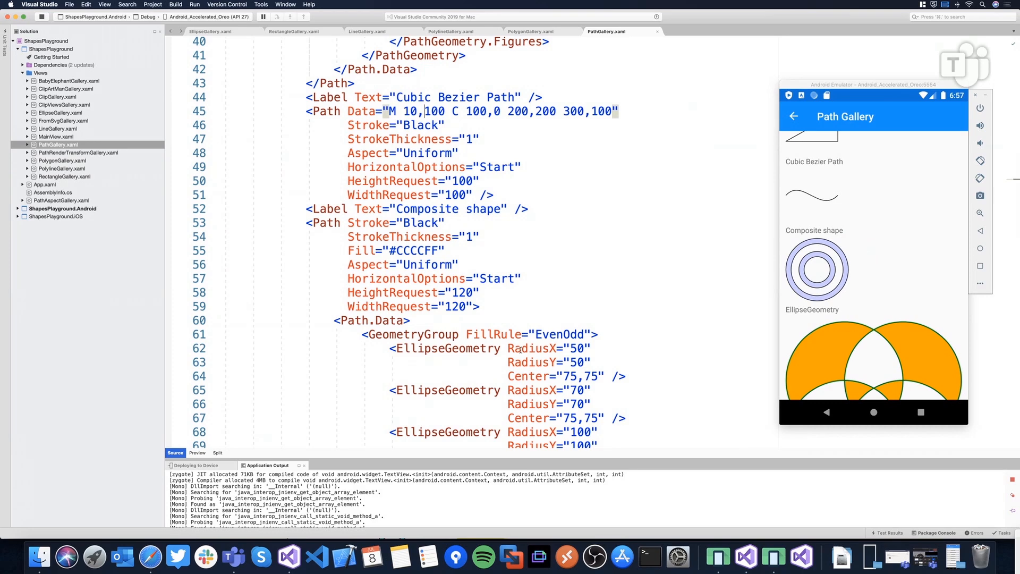
{"action": "scroll", "scroll_direction": "down", "scroll_amount": 3}
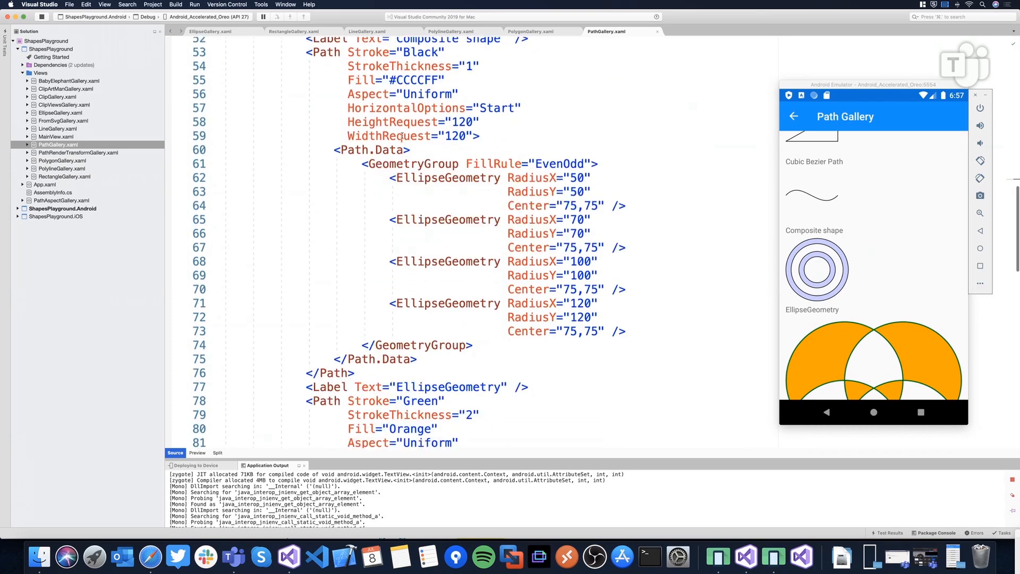
{"action": "scroll", "scroll_direction": "down", "scroll_amount": 3}
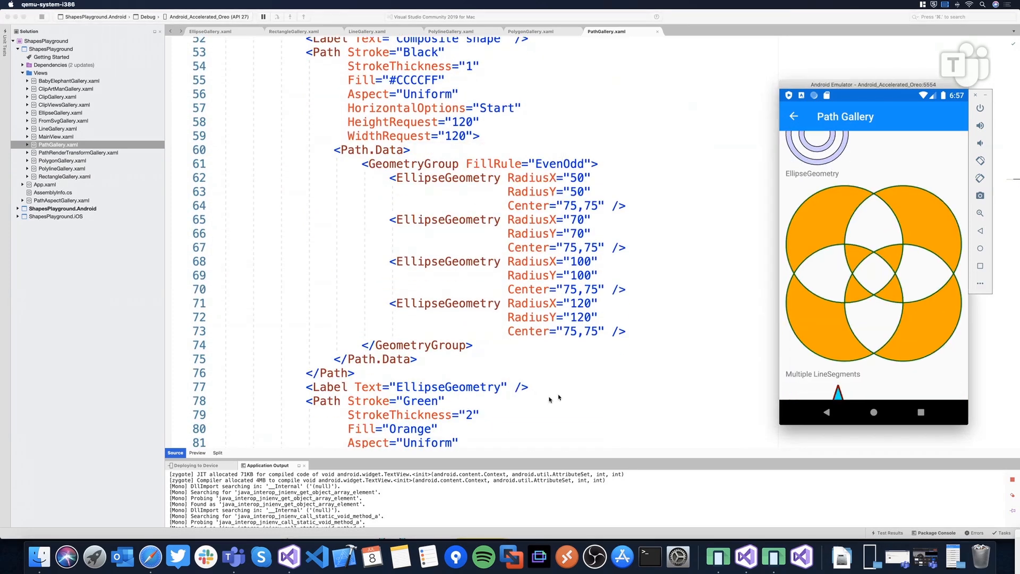
{"action": "scroll", "scroll_direction": "down", "scroll_amount": 3}
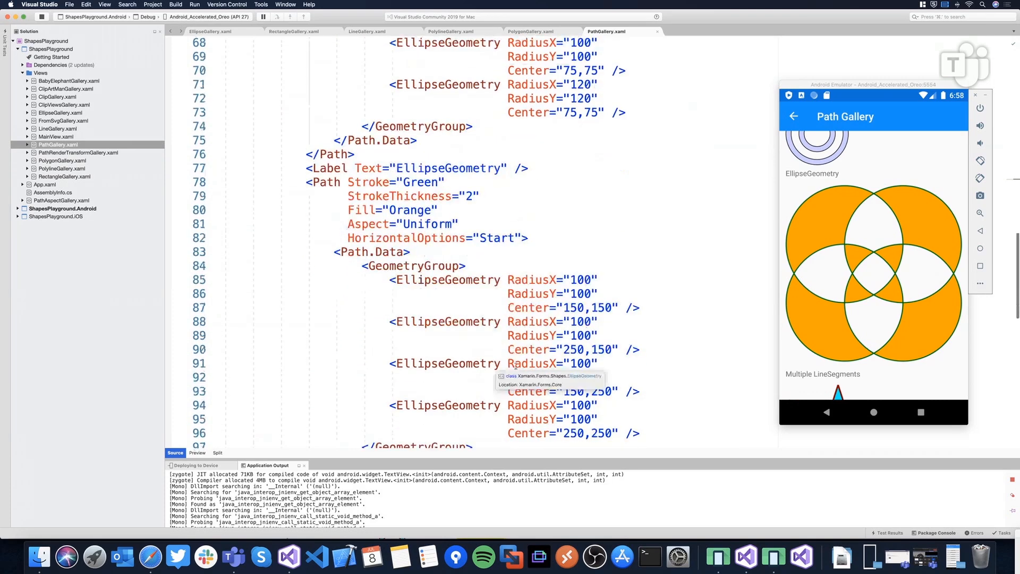
{"action": "scroll", "scroll_direction": "down", "scroll_amount": 3}
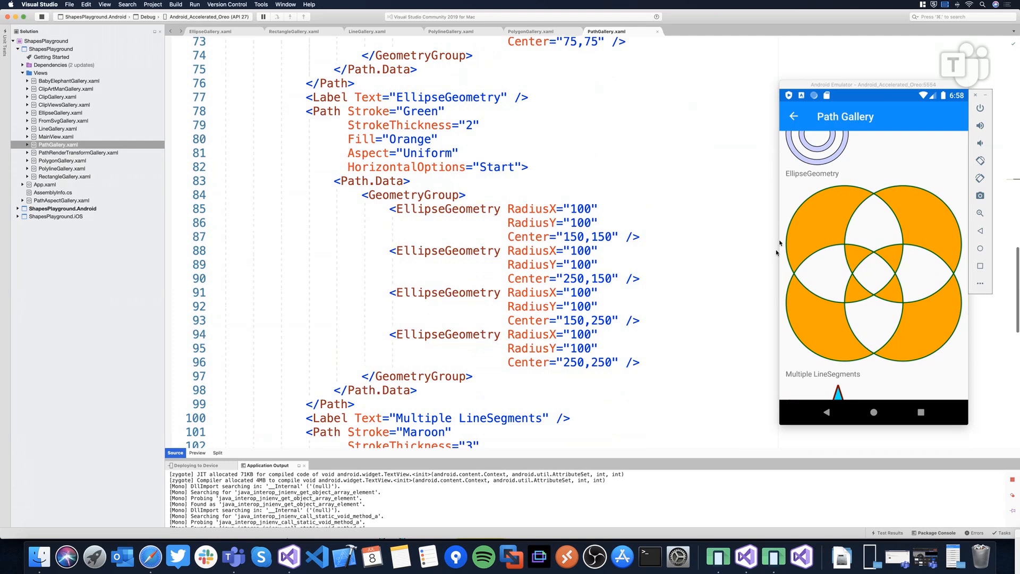
{"action": "mouse_move", "coordinate": [544, 250]}
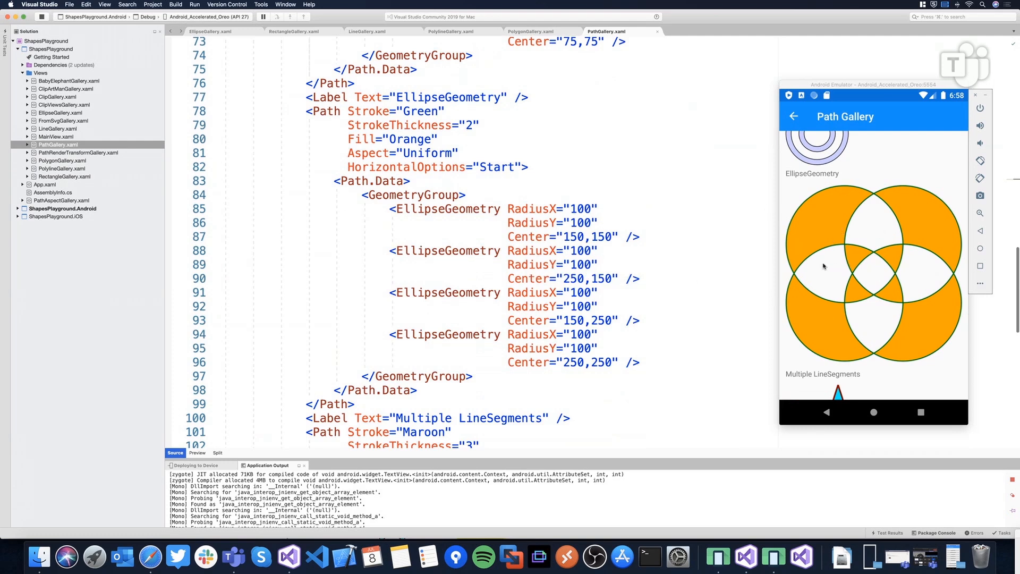
{"action": "mouse_move", "coordinate": [846, 277]}
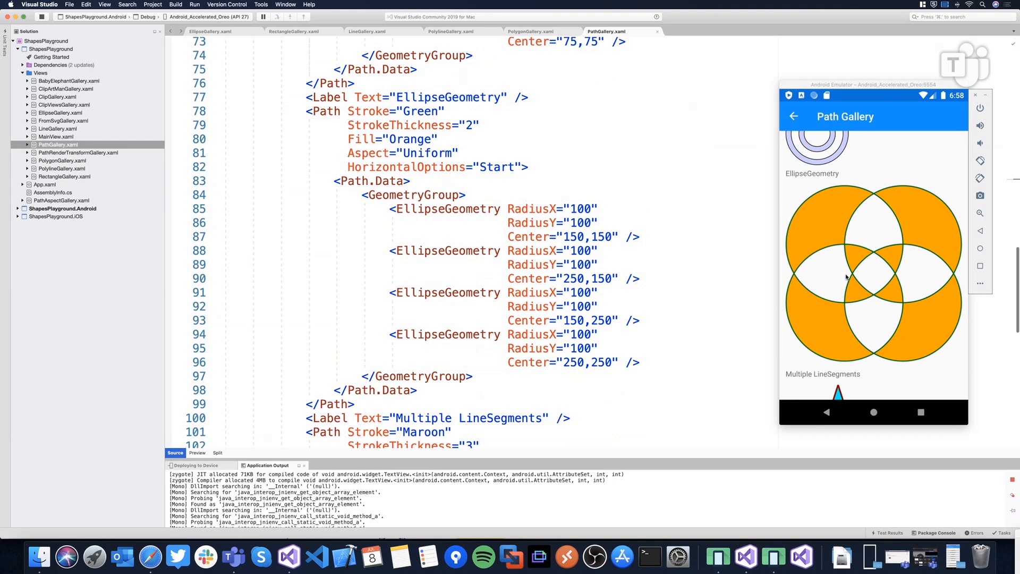
{"action": "mouse_move", "coordinate": [836, 274]}
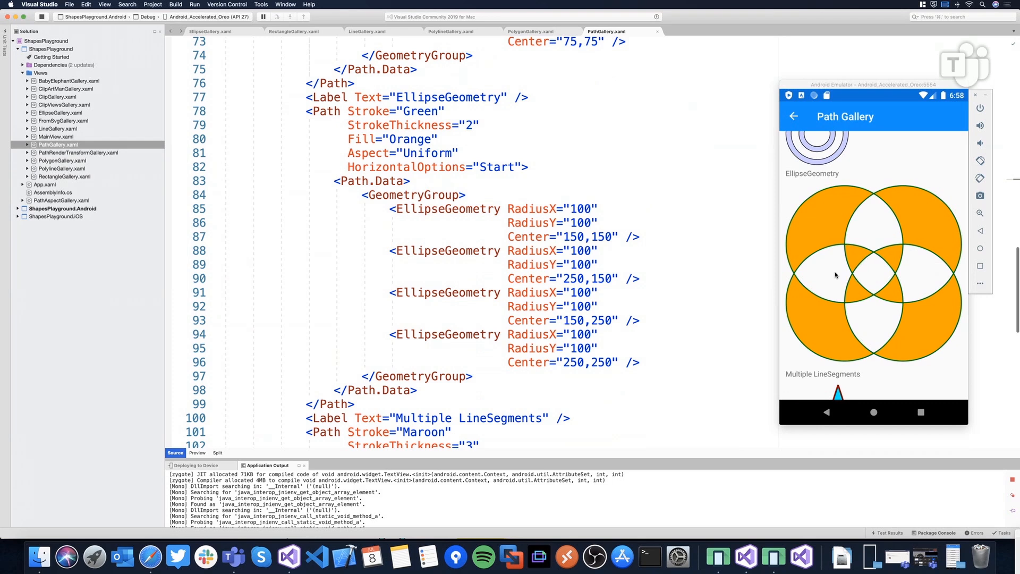
{"action": "scroll", "scroll_direction": "down", "scroll_amount": 3}
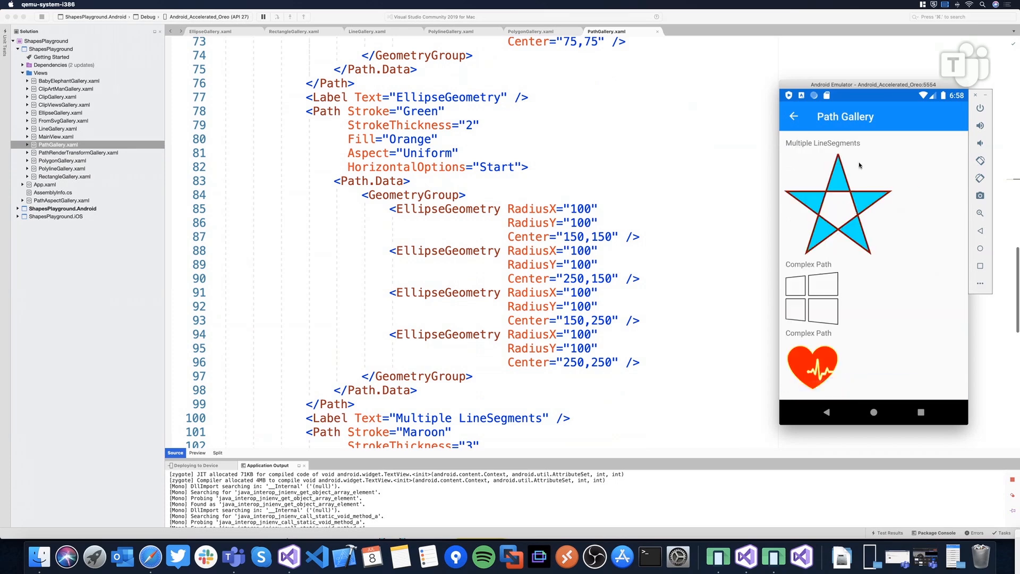
{"action": "scroll", "scroll_direction": "down", "scroll_amount": 3}
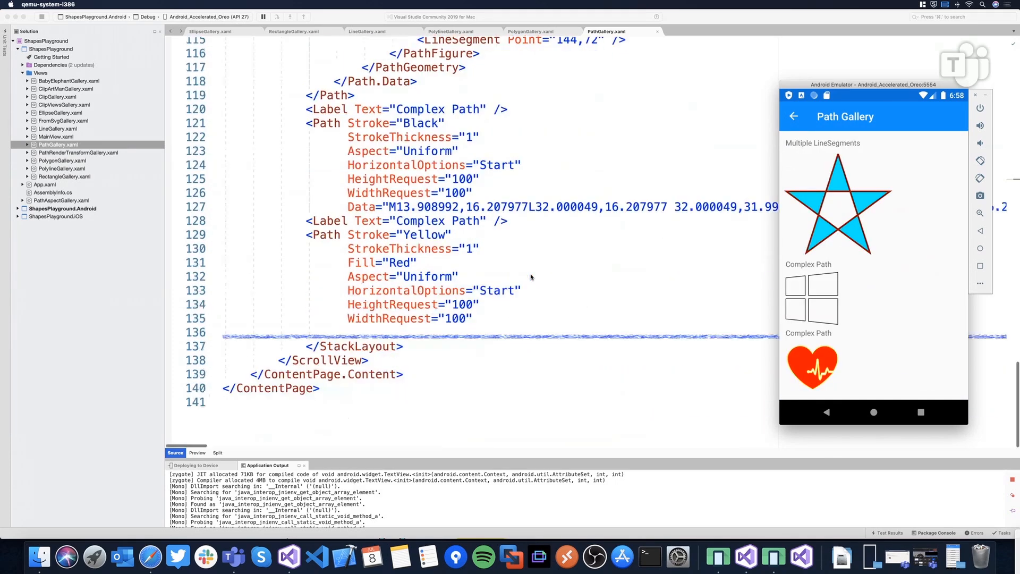
{"action": "scroll", "scroll_direction": "up", "scroll_amount": 3}
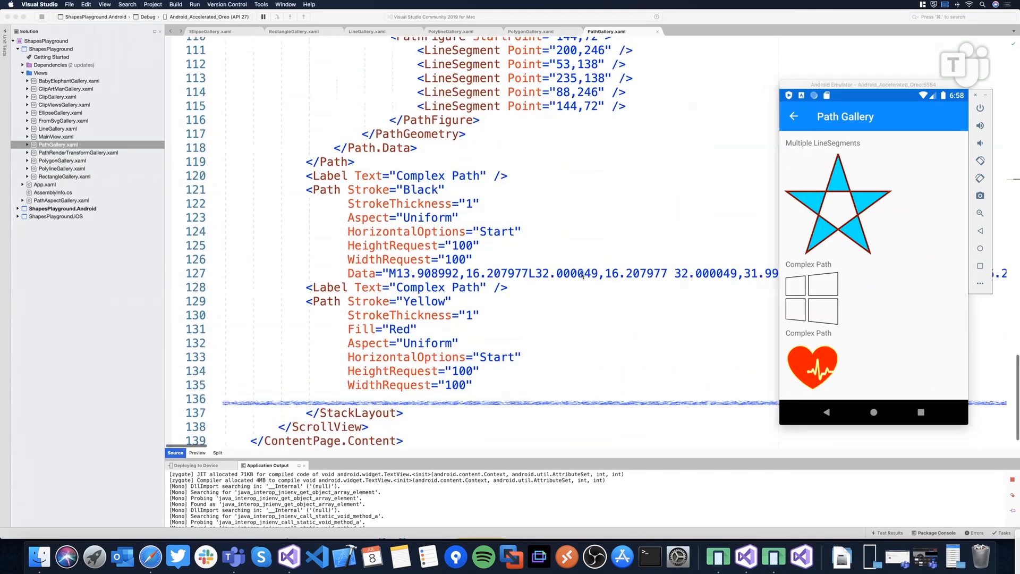
{"action": "scroll", "scroll_direction": "up", "scroll_amount": 3}
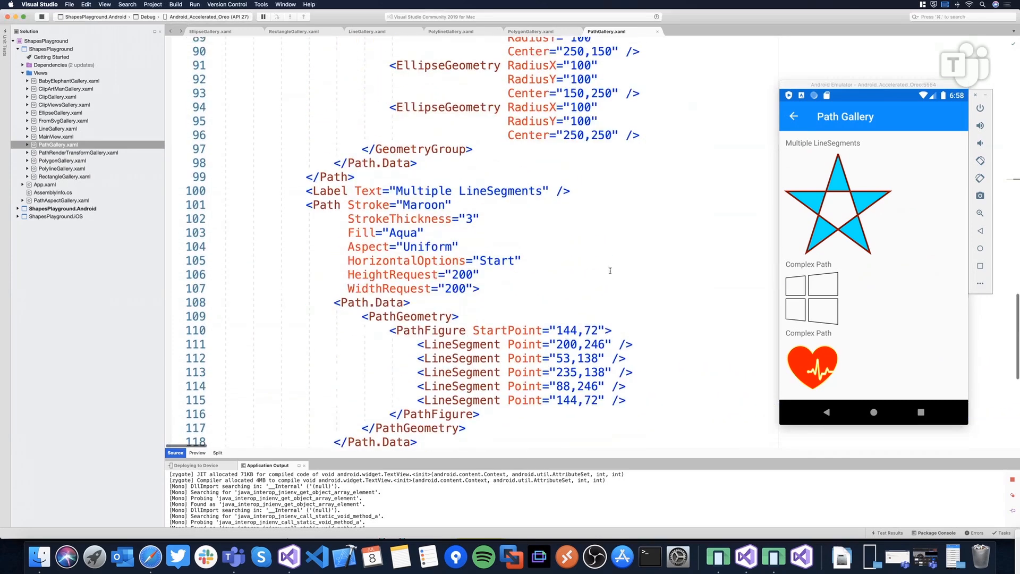
{"action": "scroll", "scroll_direction": "up", "scroll_amount": 3}
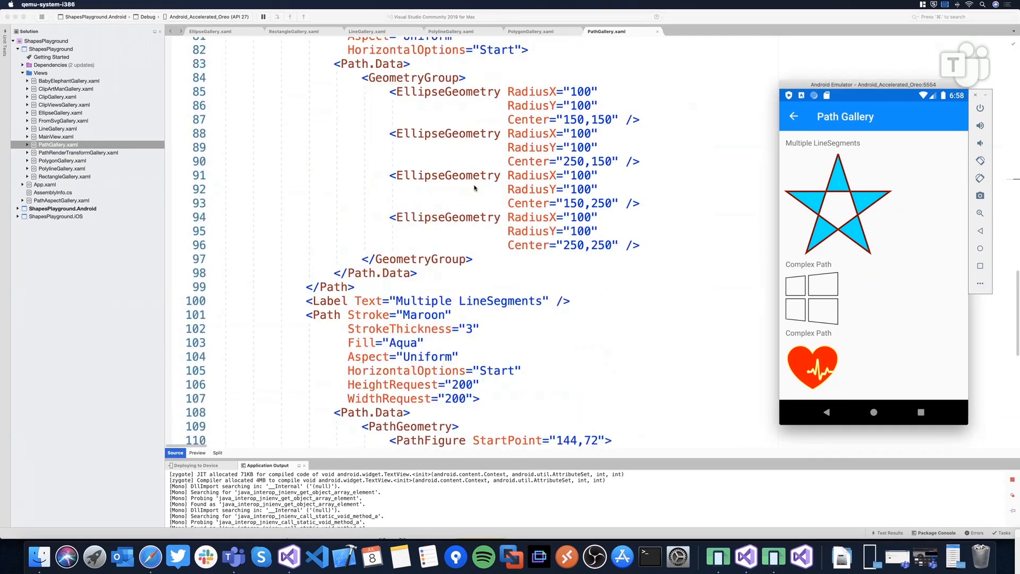
{"action": "scroll", "scroll_direction": "down", "scroll_amount": 3}
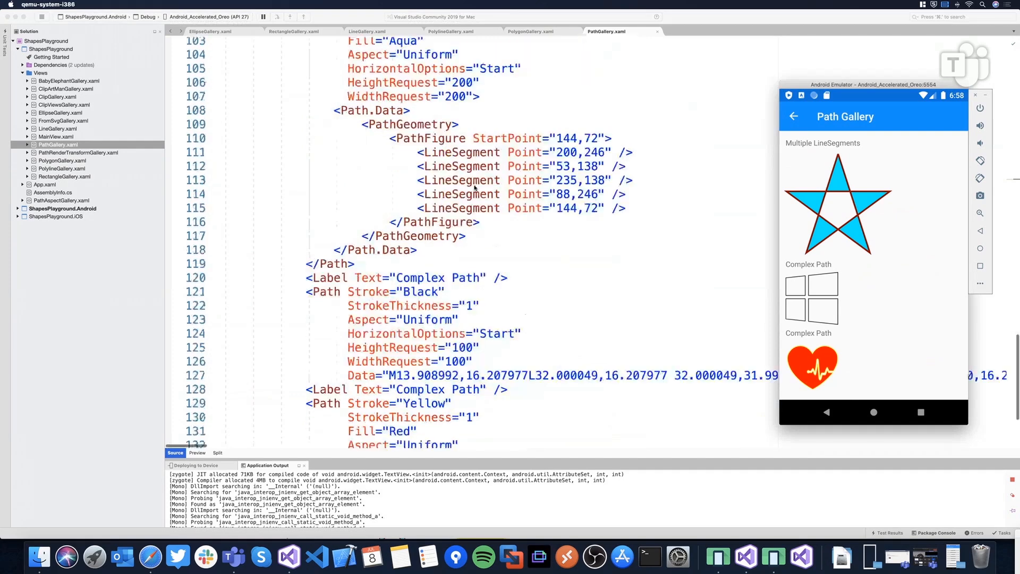
{"action": "scroll", "scroll_direction": "down", "scroll_amount": 3}
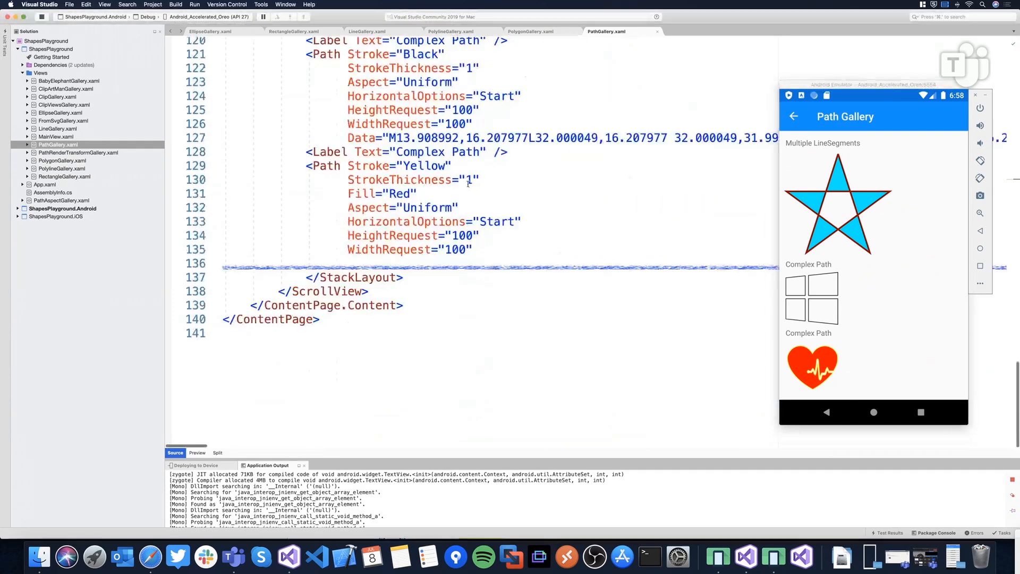
{"action": "scroll", "scroll_direction": "up", "scroll_amount": 3}
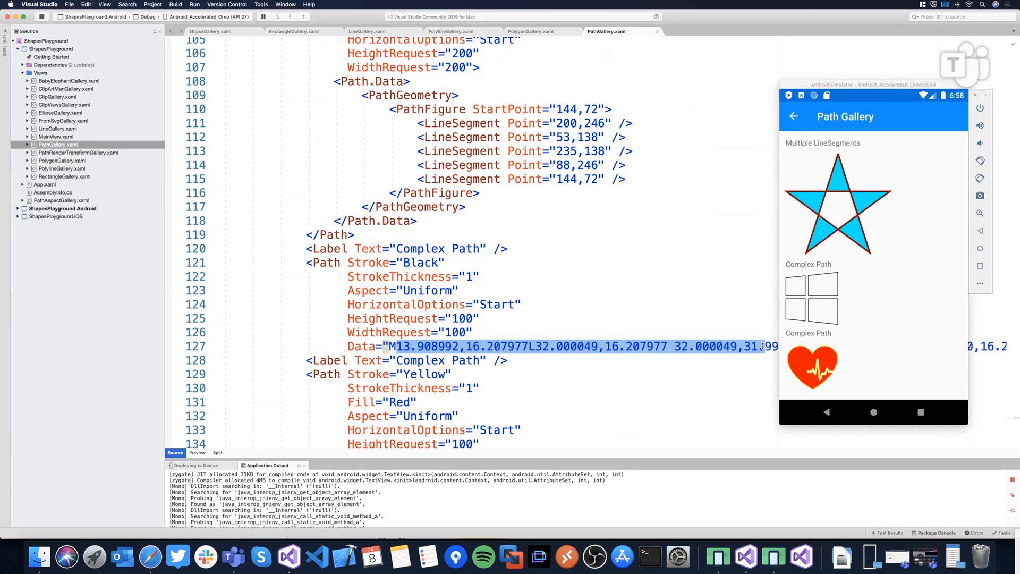
{"action": "mouse_move", "coordinate": [819, 312]}
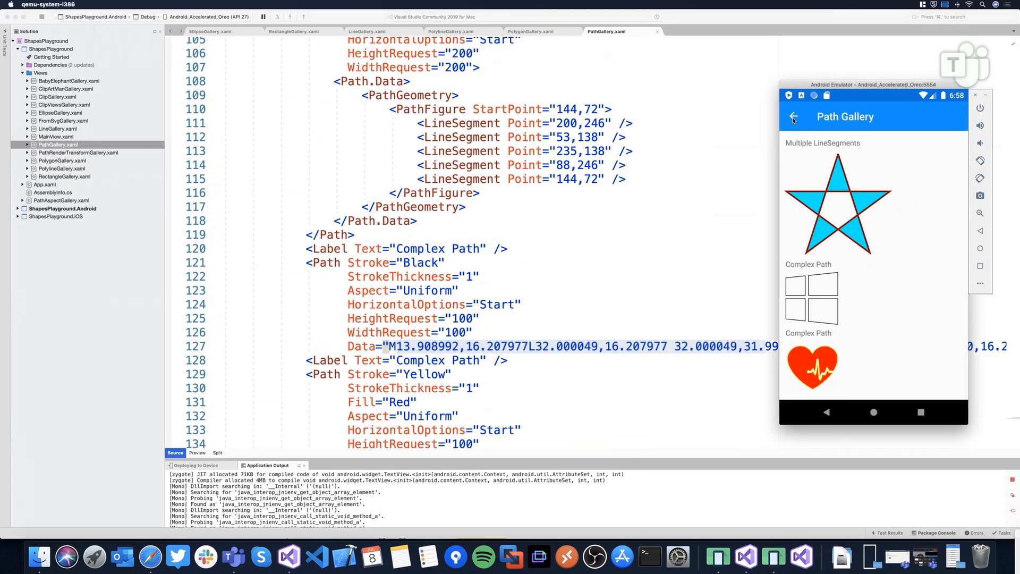
- Navigate the emulator to the From SVG Gallery and load FromSvgGallery.xaml in the editor
{"action": "left_click", "coordinate": [793, 119]}
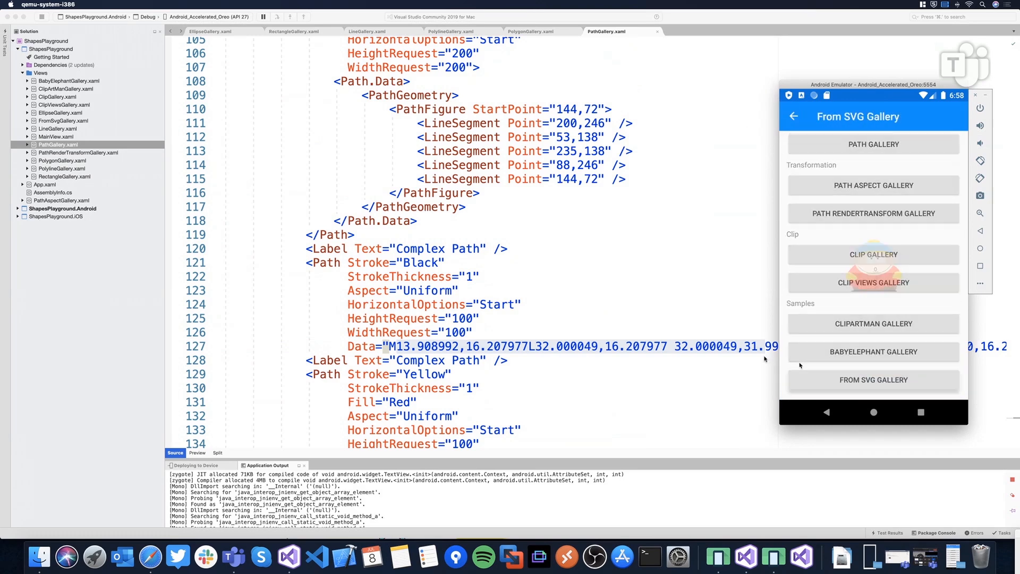
{"action": "left_click", "coordinate": [874, 379]}
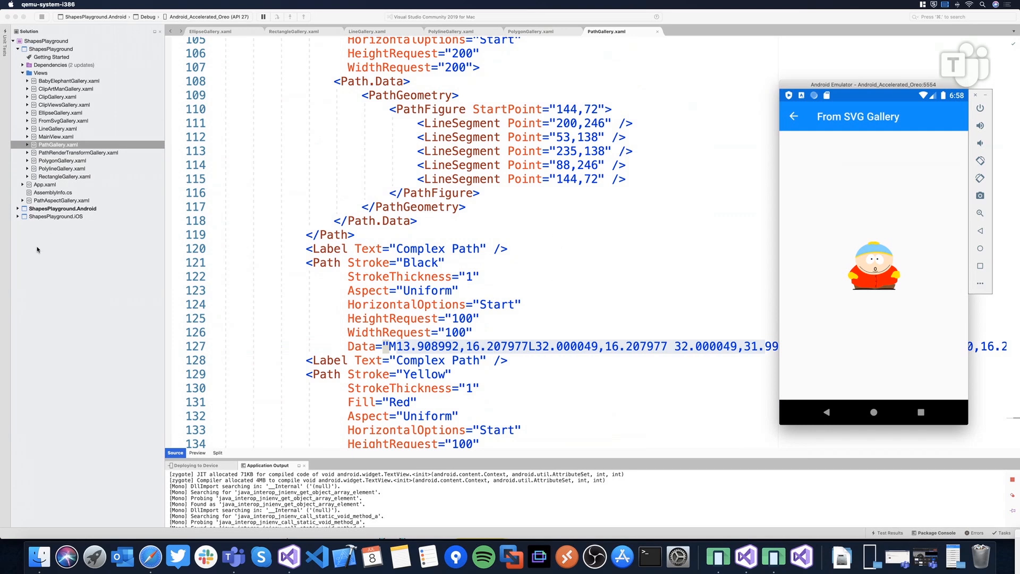
{"action": "mouse_move", "coordinate": [58, 221]}
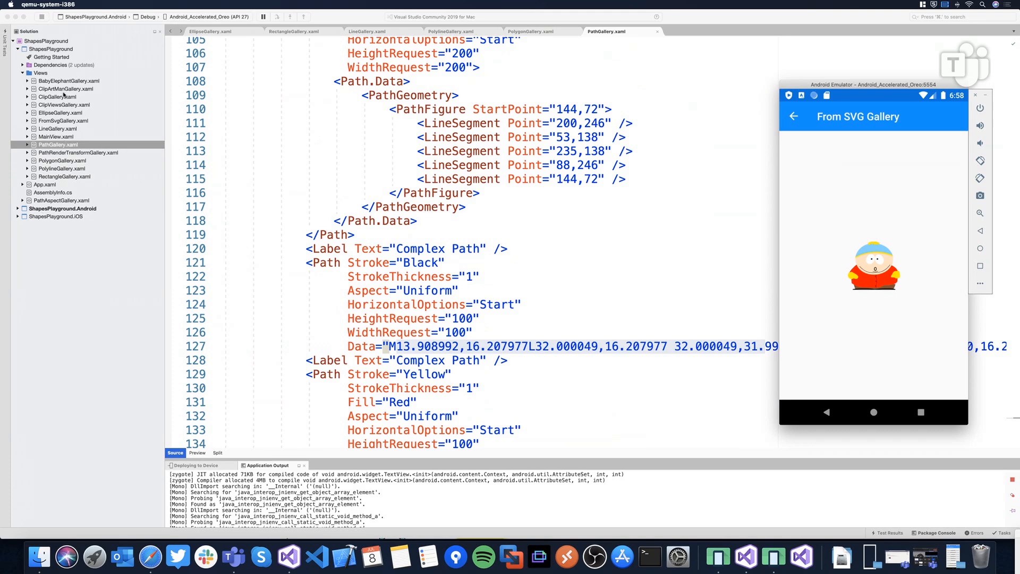
{"action": "left_click", "coordinate": [63, 120]}
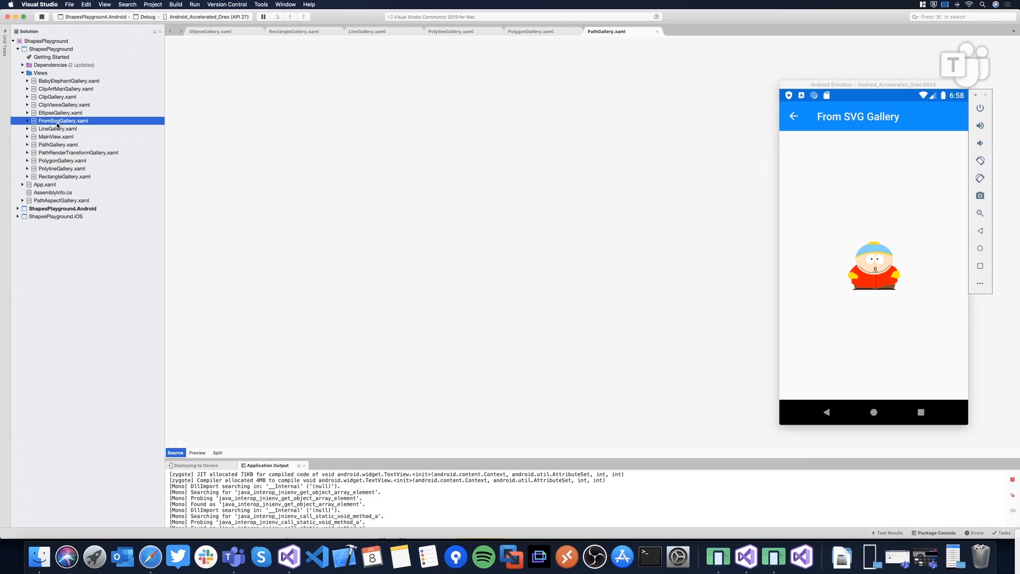
{"action": "double_click", "coordinate": [62, 120]}
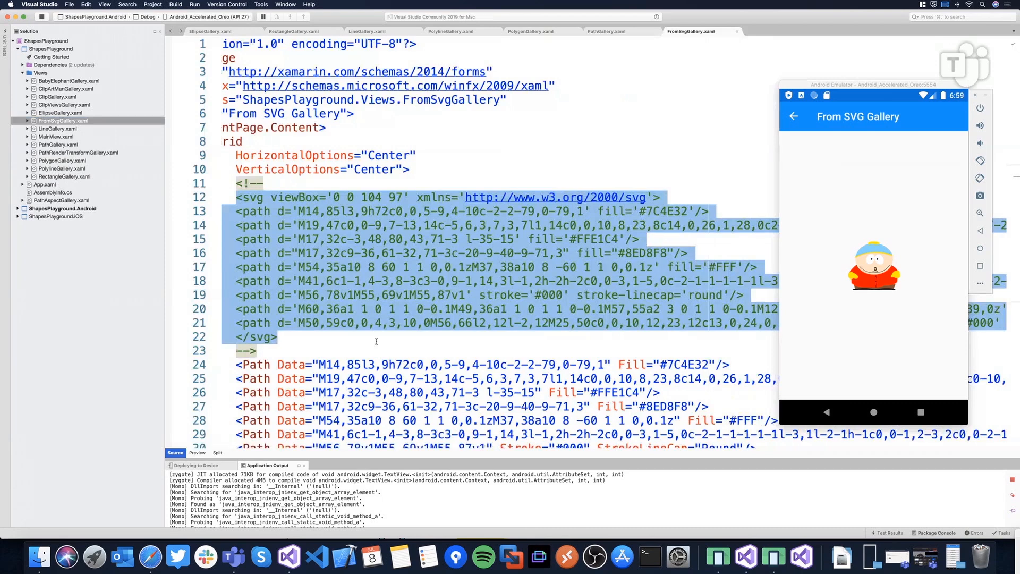
- Inspect the first Path element's markup, set its fill to Red, and return the app to the main list
{"action": "left_click", "coordinate": [376, 340]}
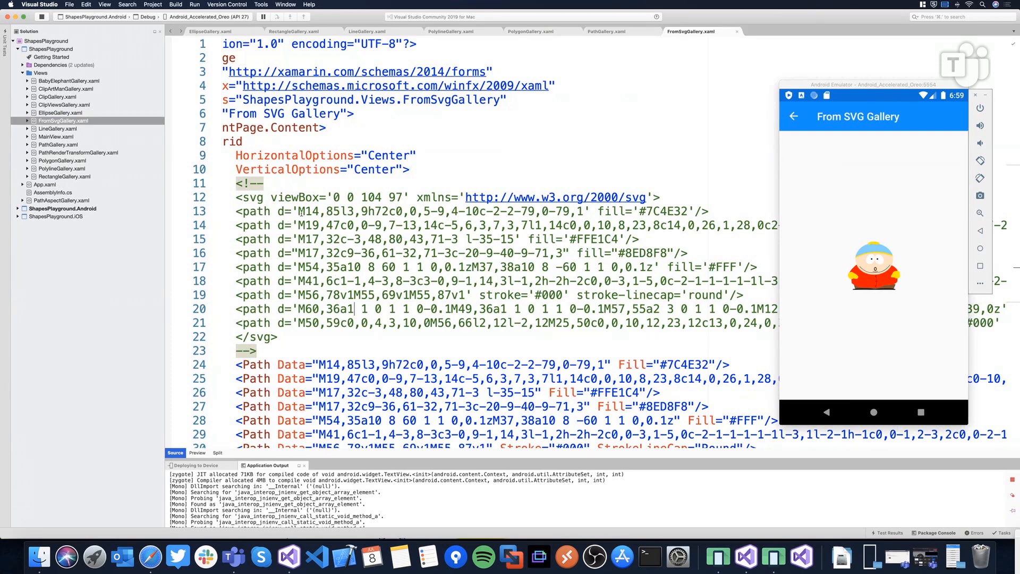
{"action": "scroll", "scroll_direction": "down", "scroll_amount": 3}
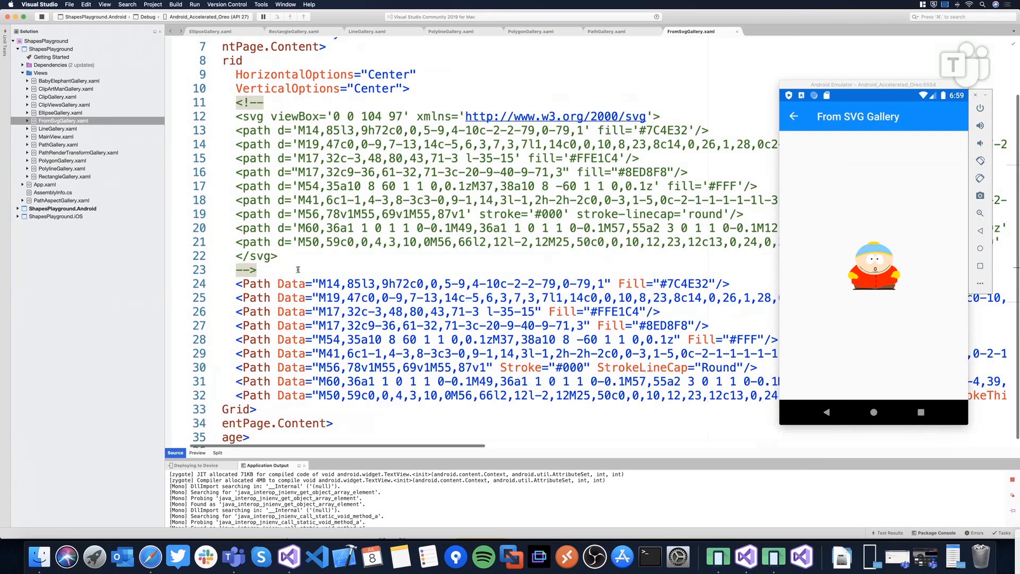
{"action": "mouse_move", "coordinate": [256, 283]}
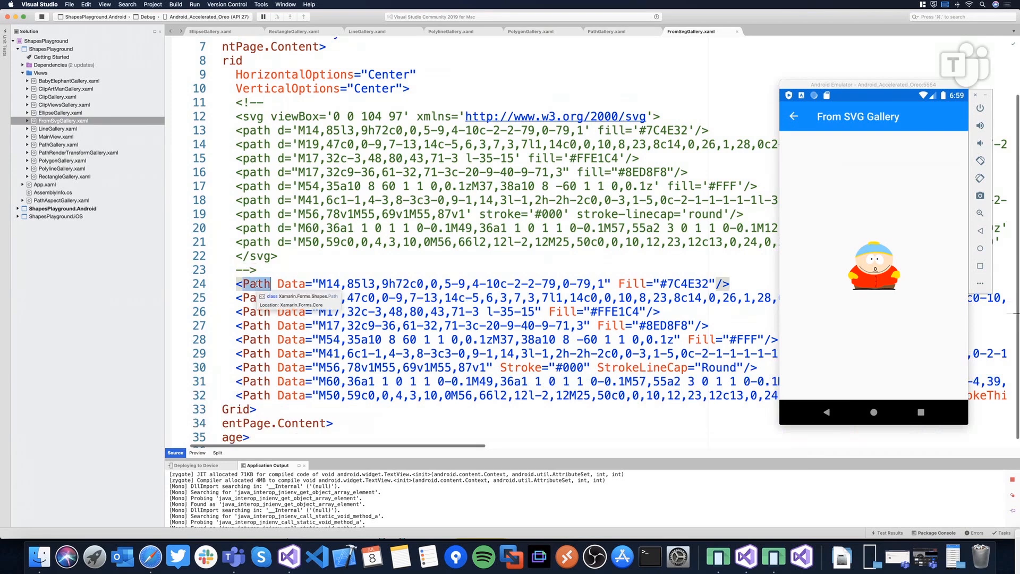
{"action": "left_click", "coordinate": [292, 283]}
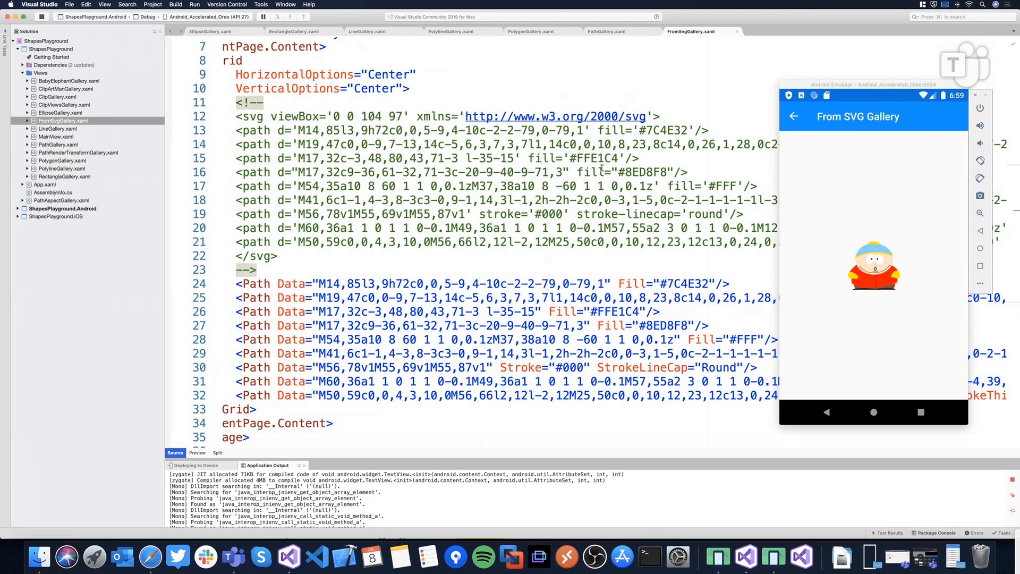
{"action": "mouse_move", "coordinate": [903, 254]}
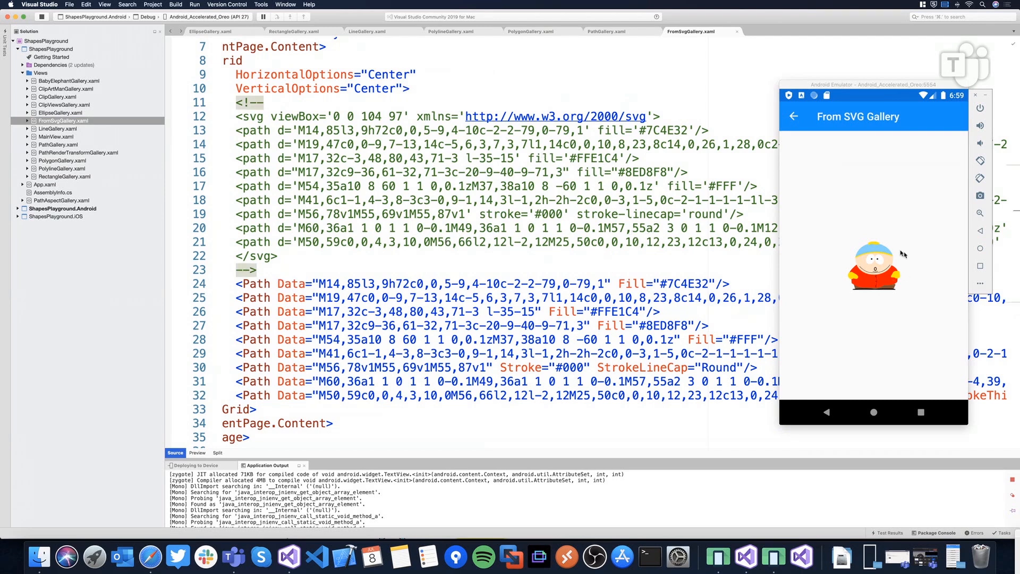
{"action": "mouse_move", "coordinate": [521, 299]}
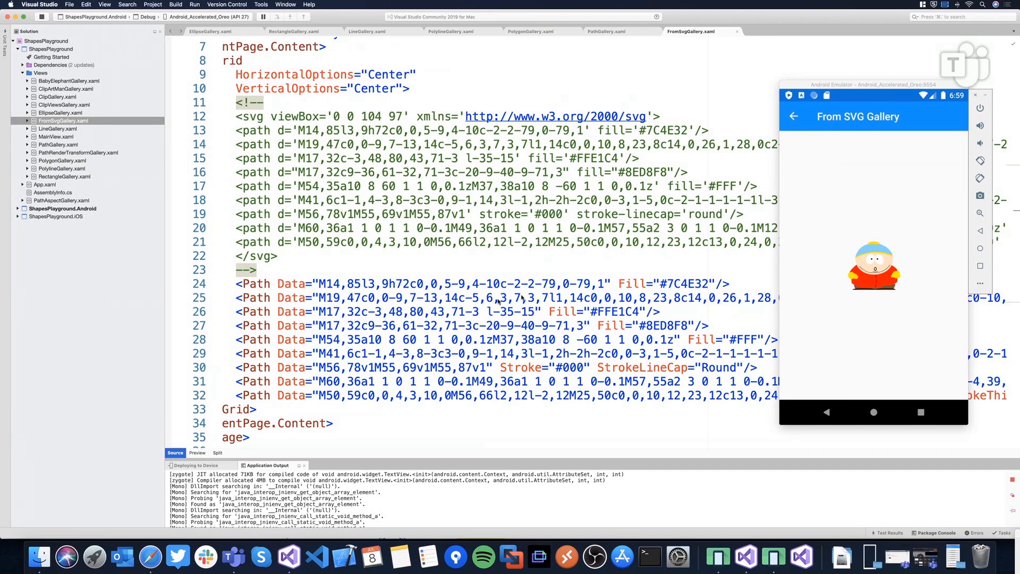
{"action": "scroll", "scroll_direction": "right", "scroll_amount": 3}
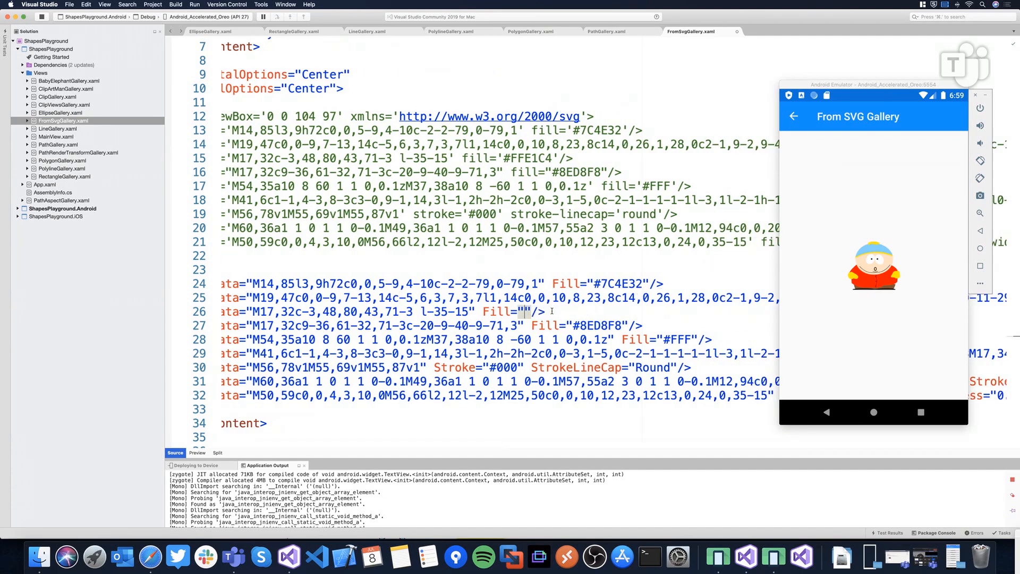
{"action": "type", "text": "Red"}
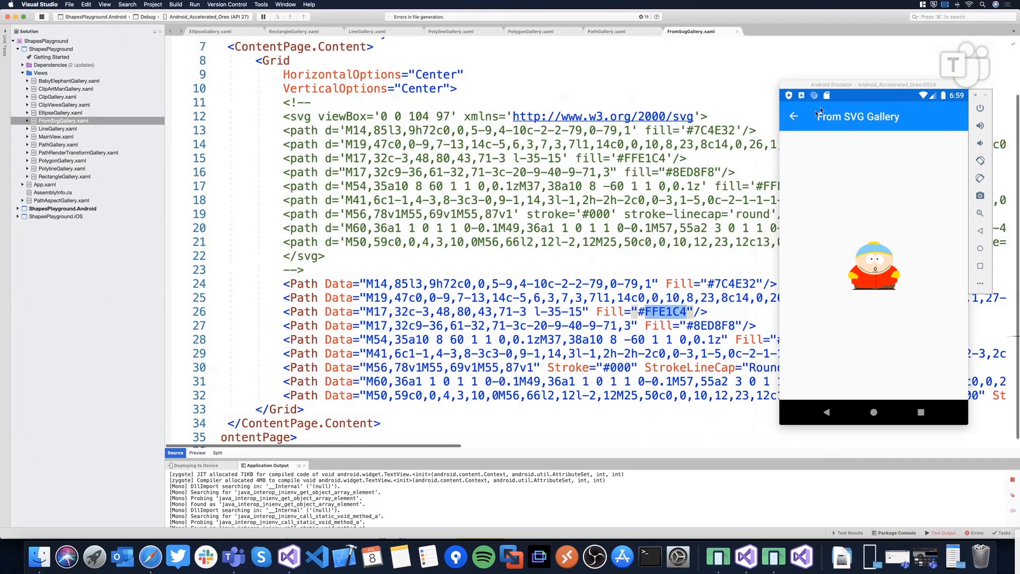
{"action": "left_click", "coordinate": [794, 117]}
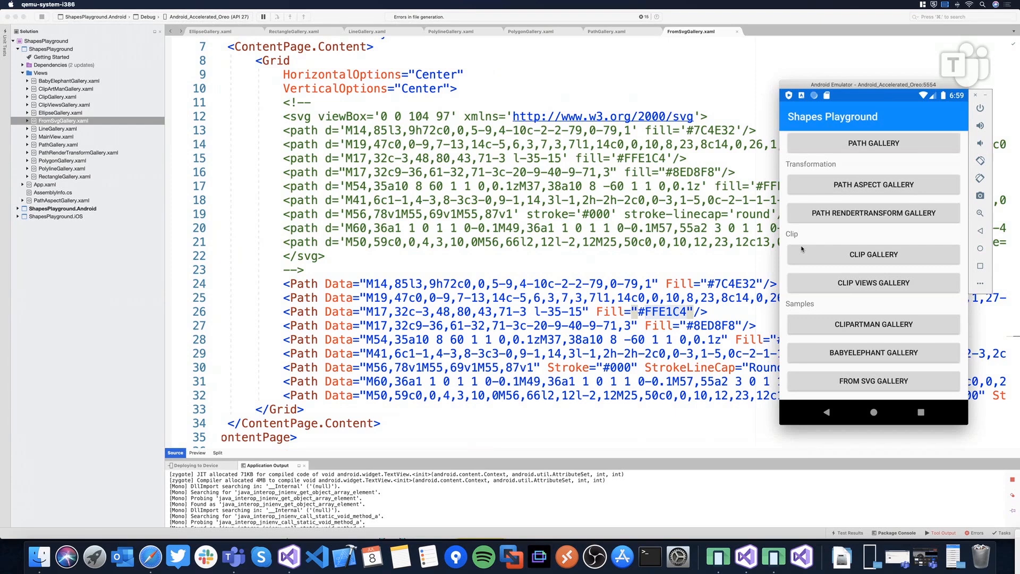
- Show the ClipArtMan Gallery figure in the emulator with ClipArtManGallery.xaml's Polygon elements in the editor
{"action": "left_click", "coordinate": [874, 324]}
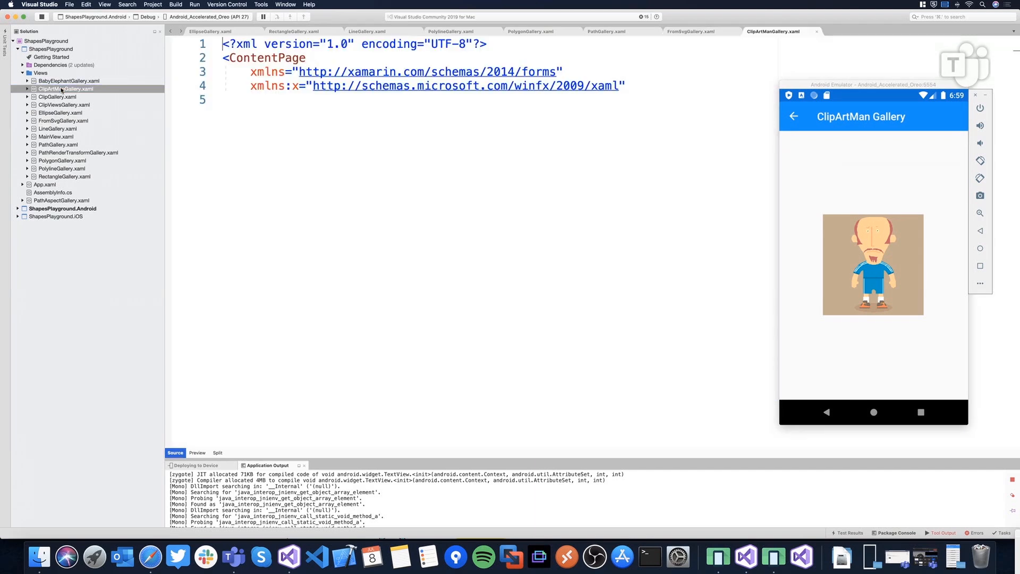
{"action": "left_click", "coordinate": [65, 88]}
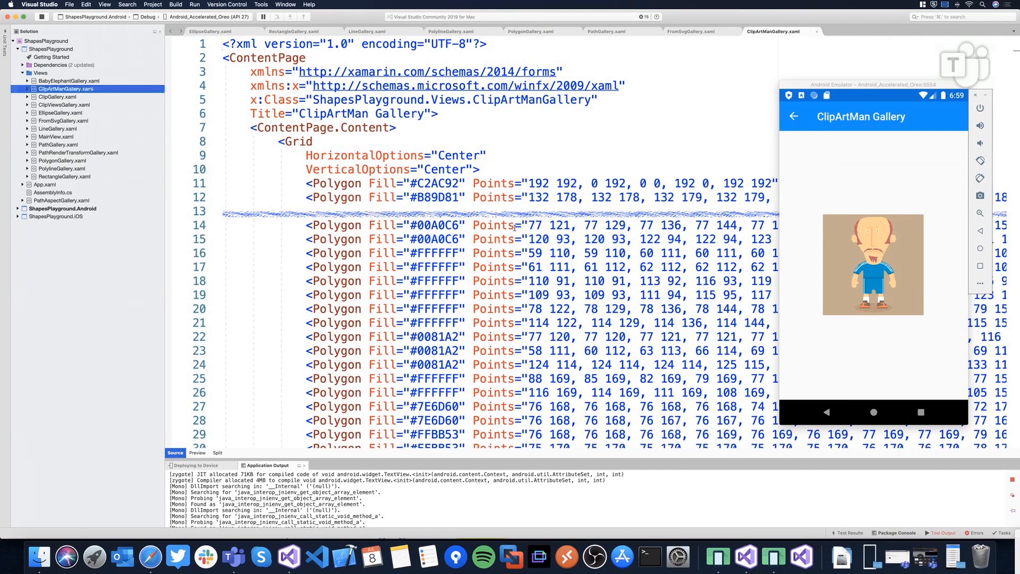
{"action": "scroll", "scroll_direction": "down", "scroll_amount": 3}
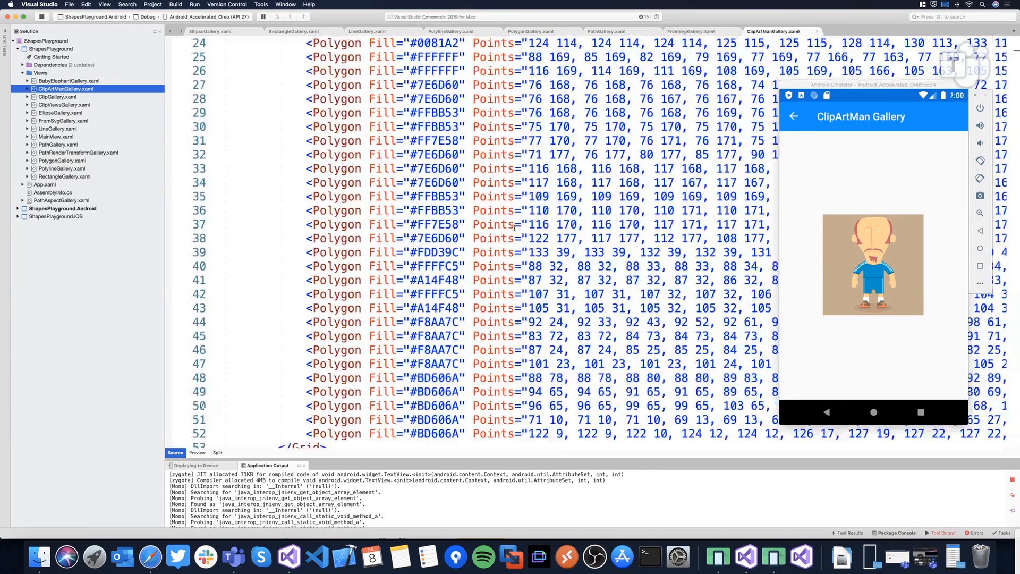
{"action": "mouse_move", "coordinate": [886, 235]}
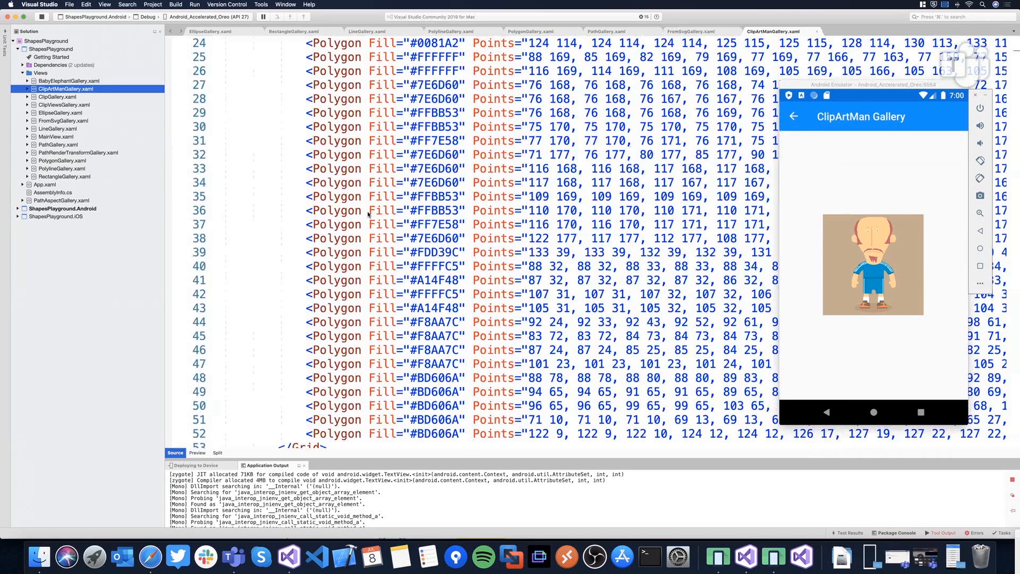
{"action": "mouse_move", "coordinate": [382, 224]}
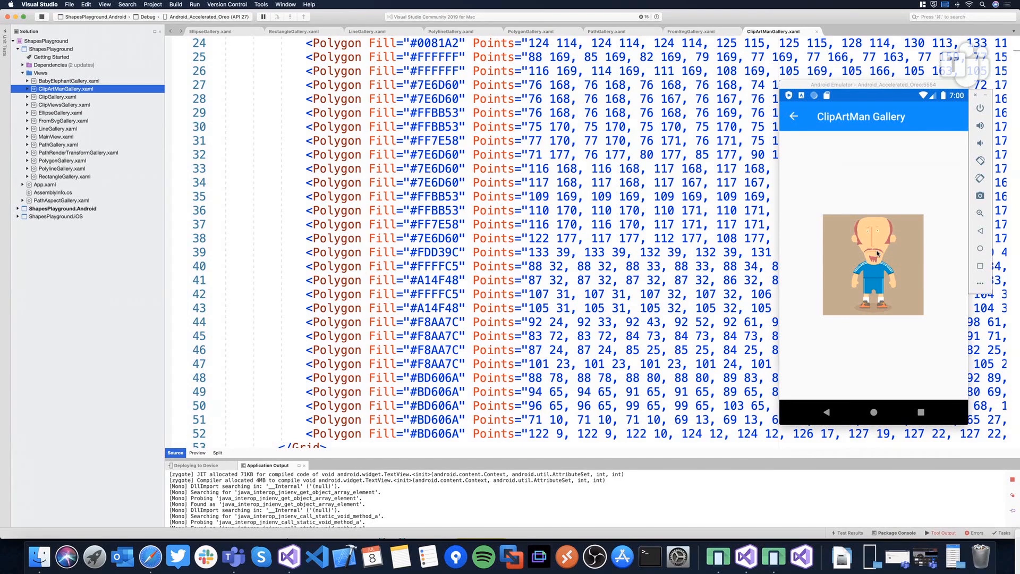
{"action": "mouse_move", "coordinate": [879, 253]}
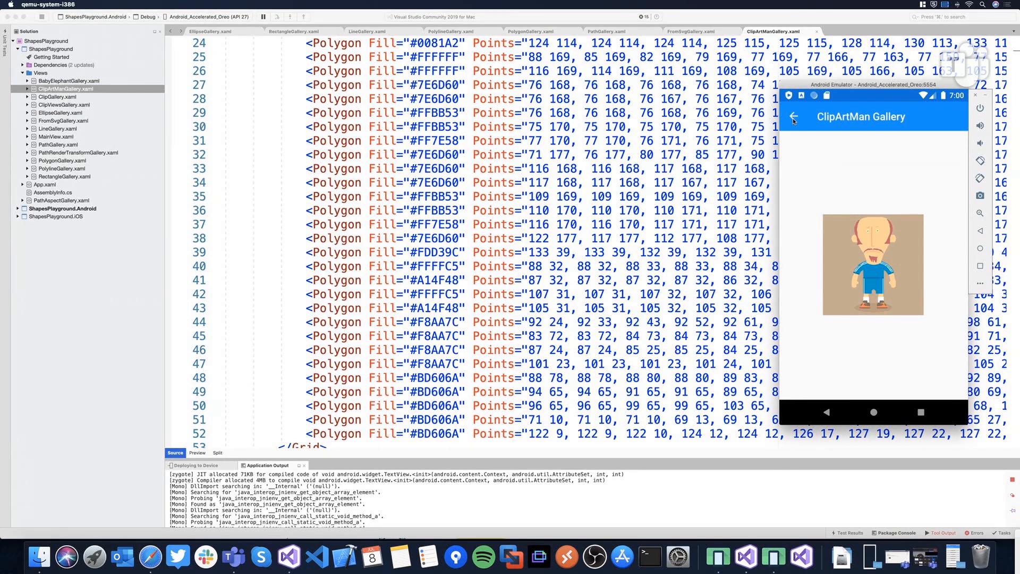
- View the BabyElephant Gallery's elephant image in the emulator, then return to the Shapes Playground list
{"action": "left_click", "coordinate": [792, 117]}
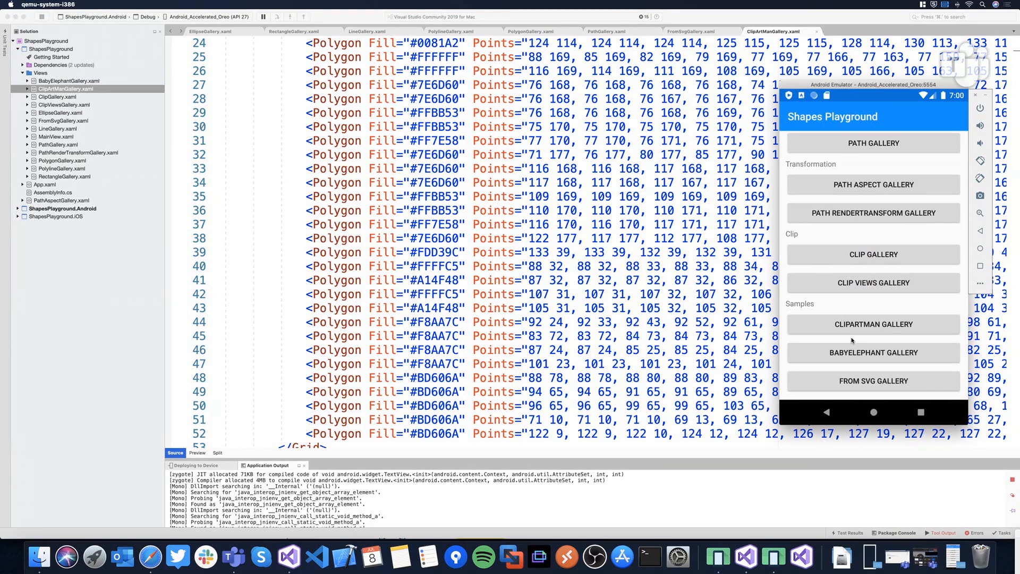
{"action": "mouse_move", "coordinate": [873, 354]}
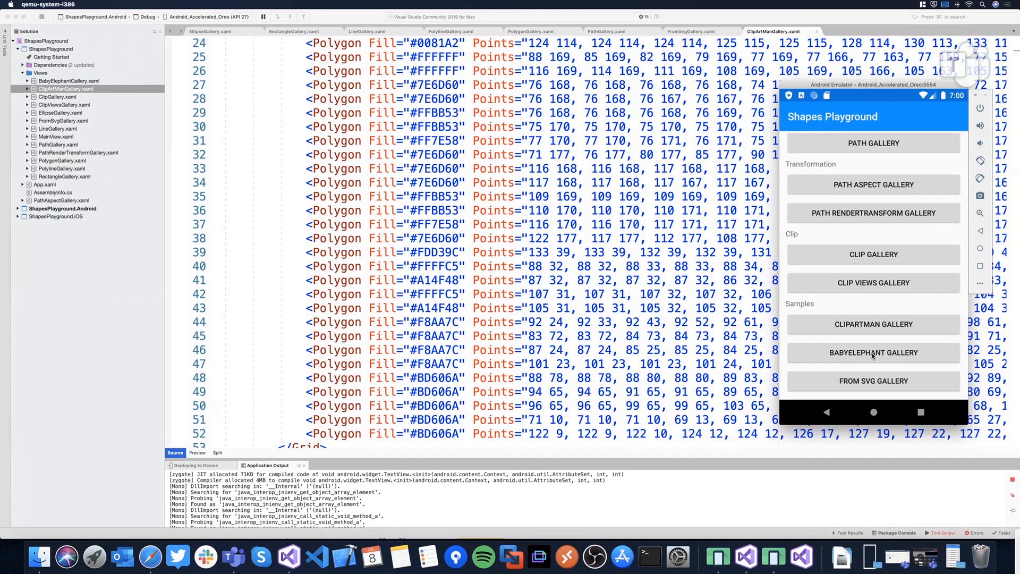
{"action": "left_click", "coordinate": [874, 352]}
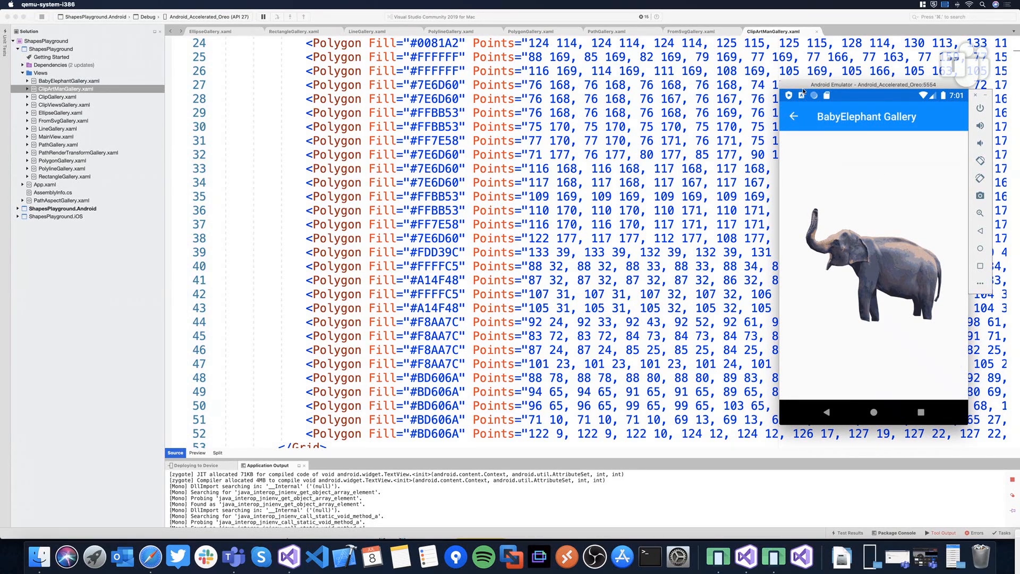
{"action": "left_click", "coordinate": [793, 117]}
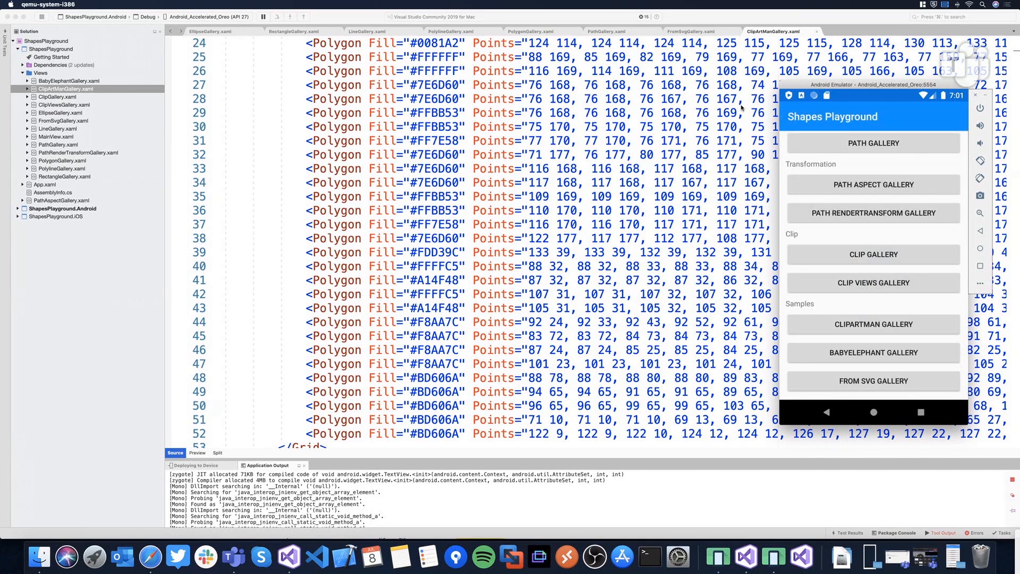
{"action": "mouse_move", "coordinate": [926, 203]}
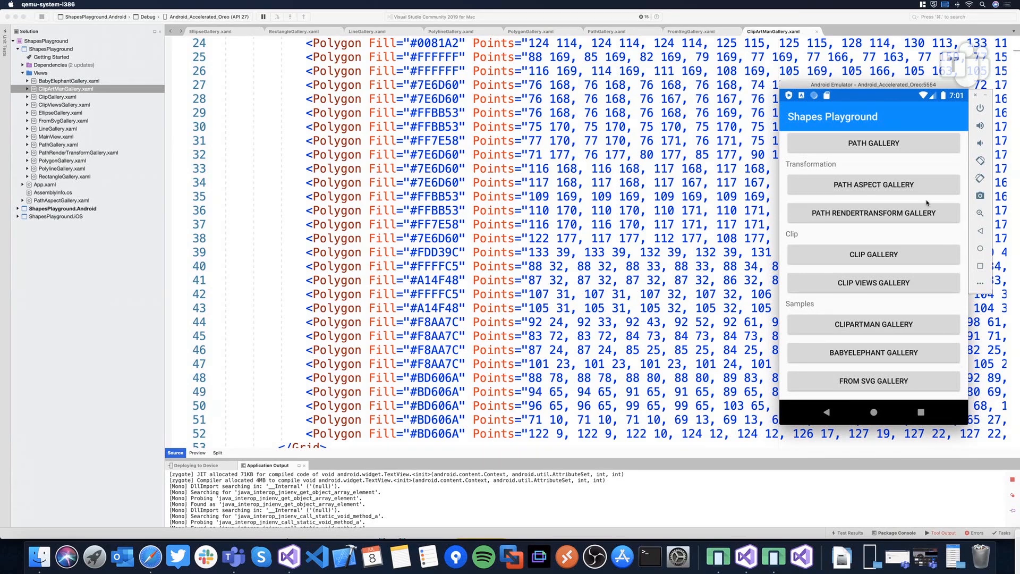
{"action": "mouse_move", "coordinate": [821, 170]}
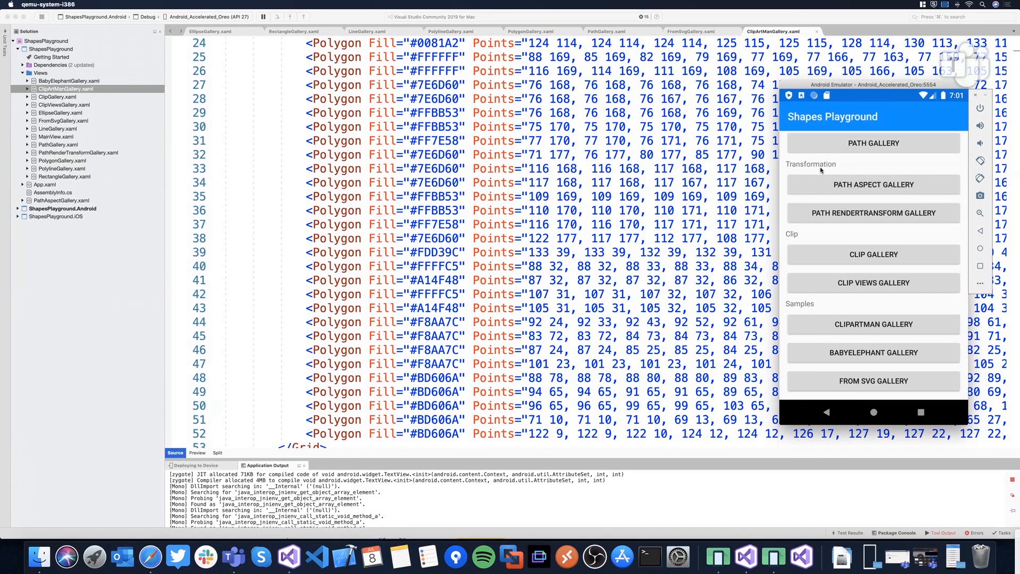
- View the Path Aspect Gallery hearts in None, Fill, Uniform and UniformToFill modes, then go back
{"action": "left_click", "coordinate": [874, 184]}
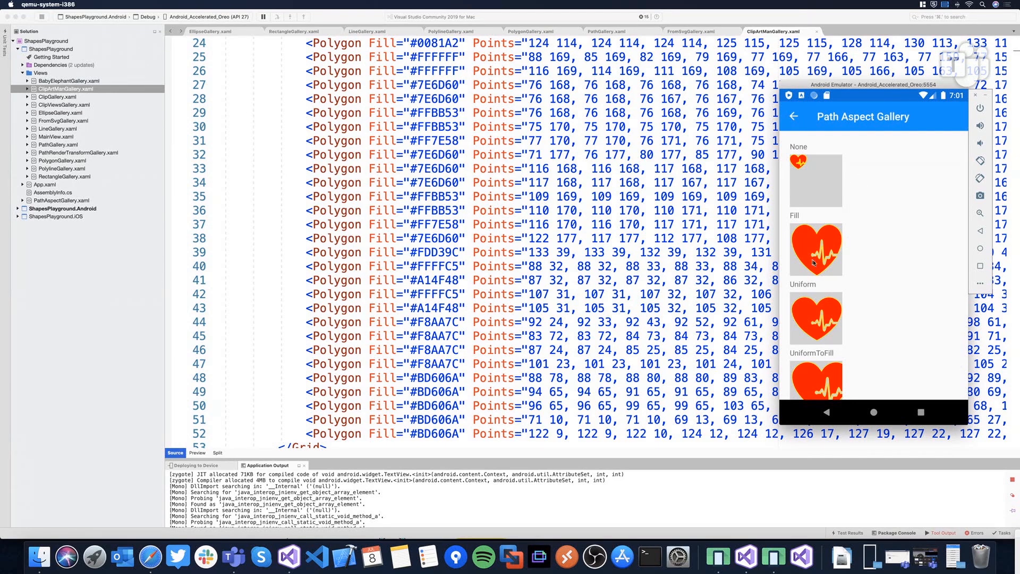
{"action": "mouse_move", "coordinate": [815, 196]}
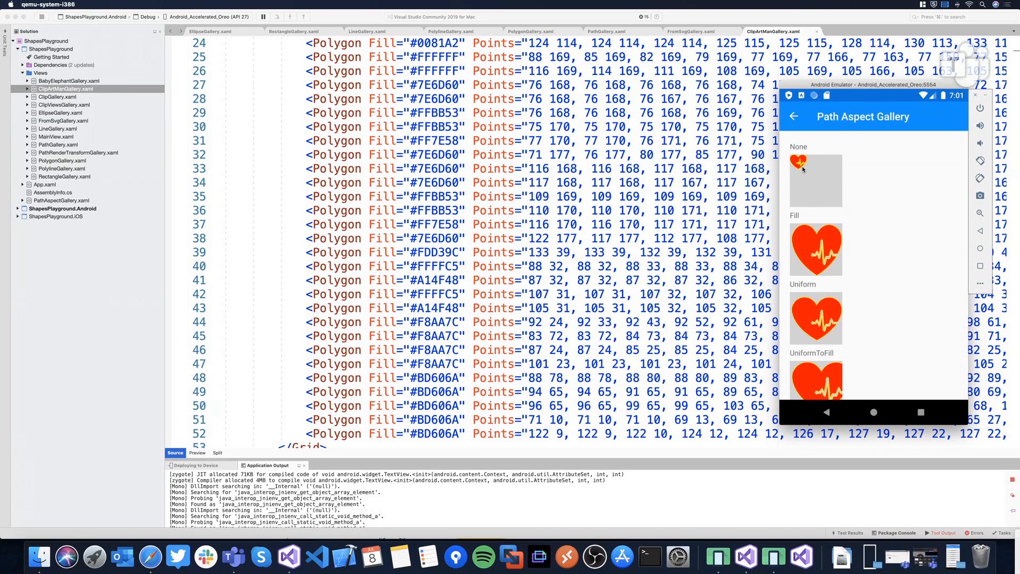
{"action": "mouse_move", "coordinate": [797, 164]}
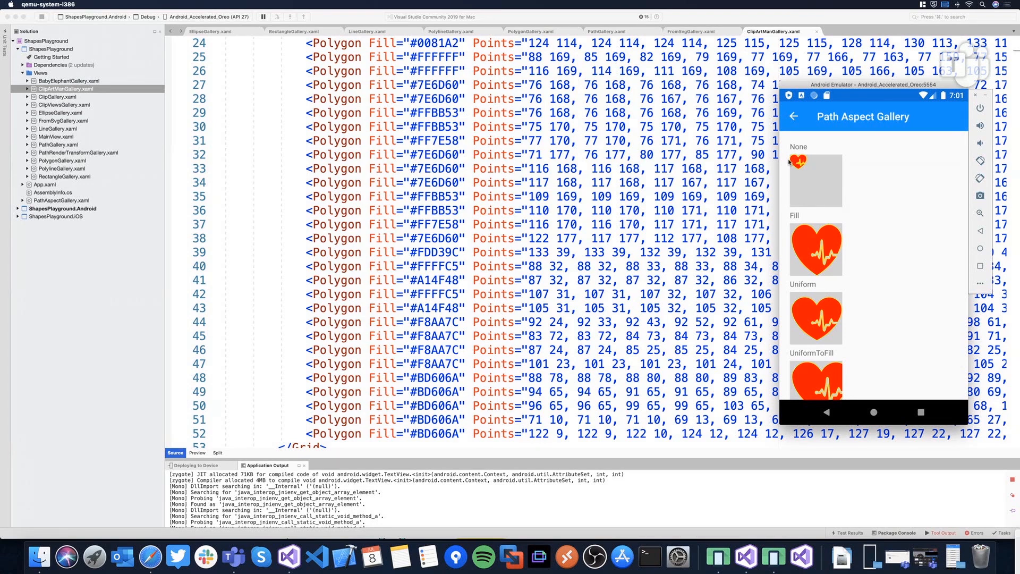
{"action": "mouse_move", "coordinate": [794, 253]}
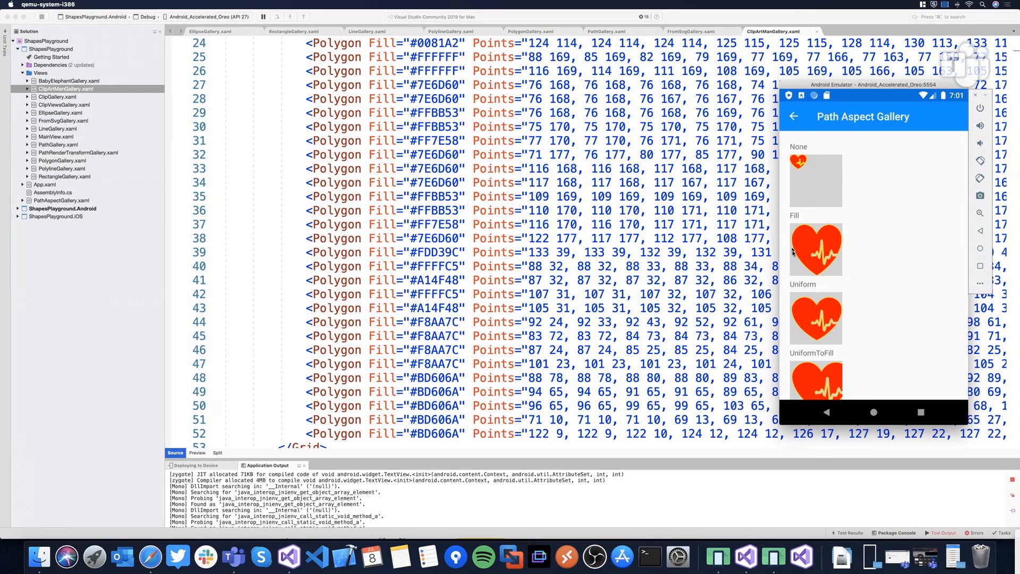
{"action": "mouse_move", "coordinate": [793, 227]}
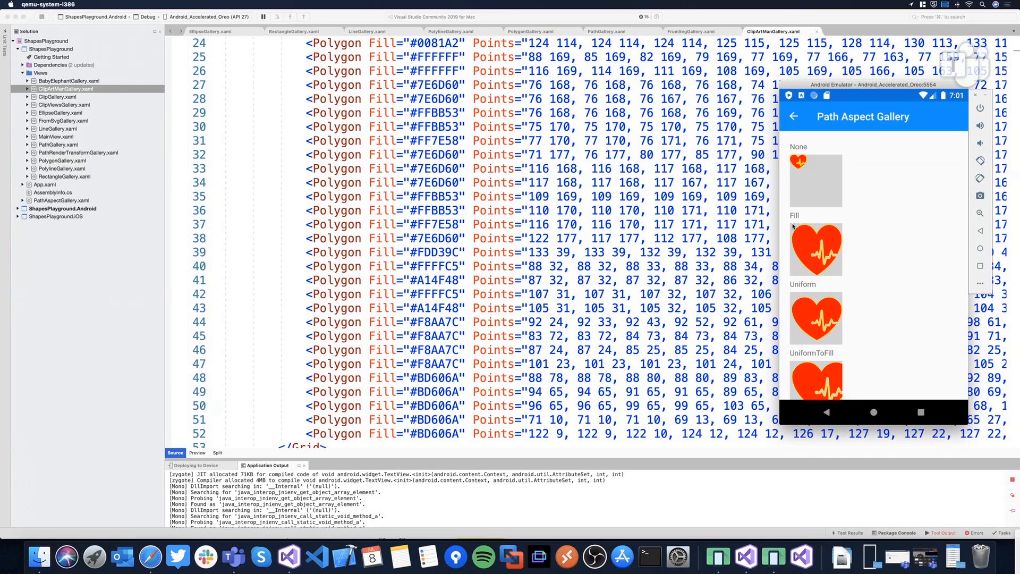
{"action": "mouse_move", "coordinate": [817, 203]}
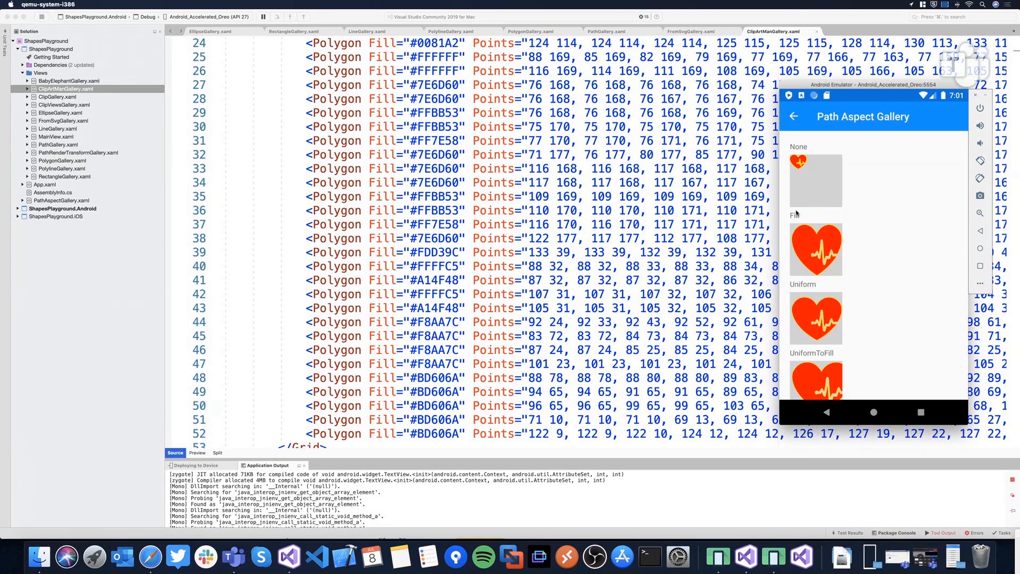
{"action": "mouse_move", "coordinate": [800, 236]}
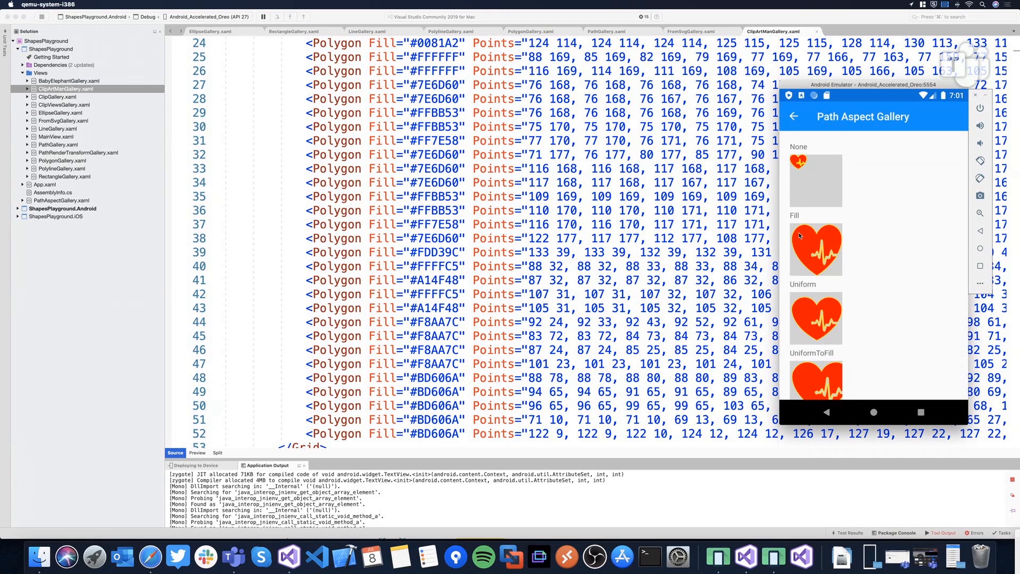
{"action": "mouse_move", "coordinate": [803, 204]}
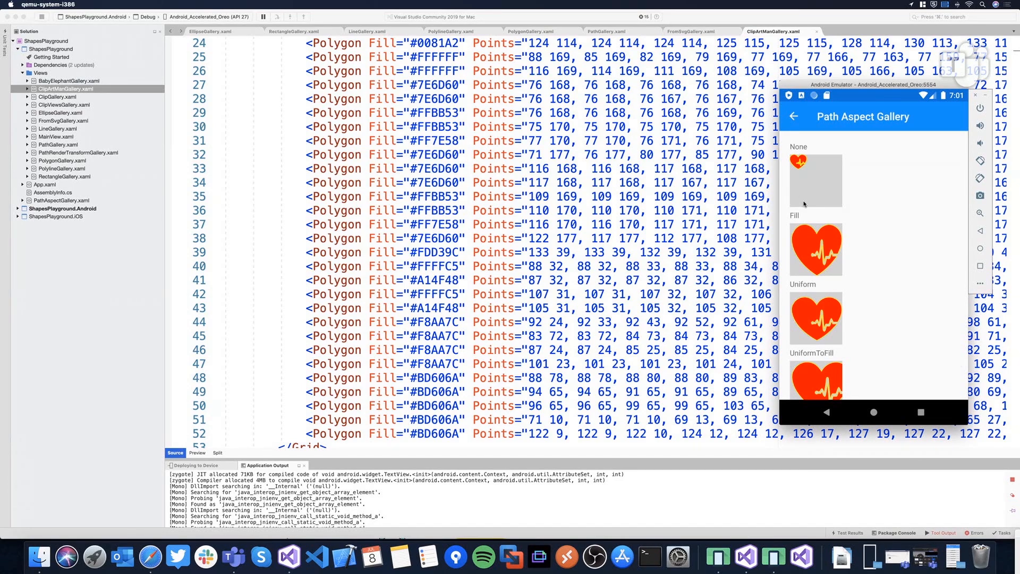
{"action": "left_click", "coordinate": [793, 116]}
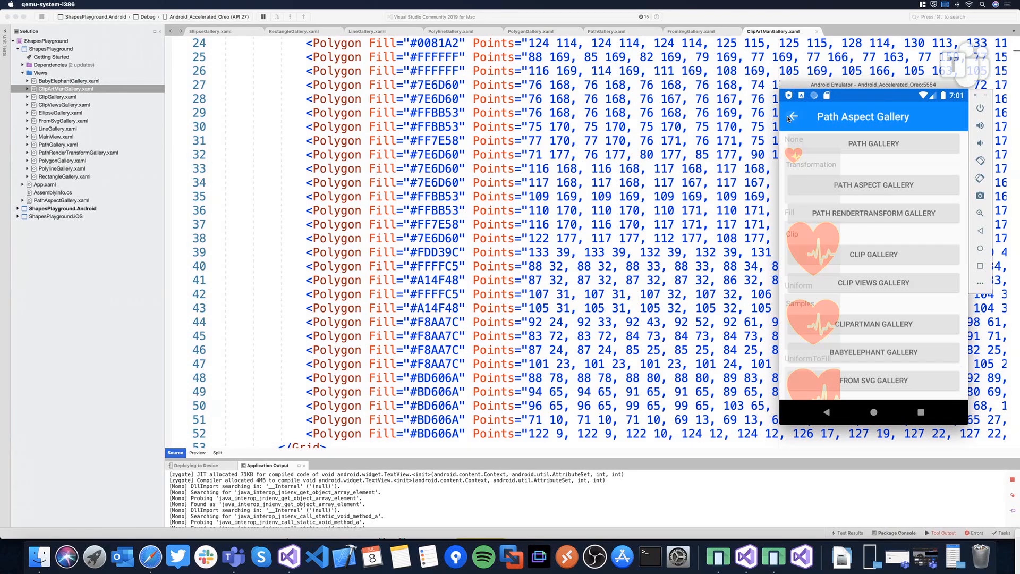
- Show the Path RenderTransform Gallery in the emulator with PathRenderTransformGallery.xaml in the editor
{"action": "left_click", "coordinate": [873, 212]}
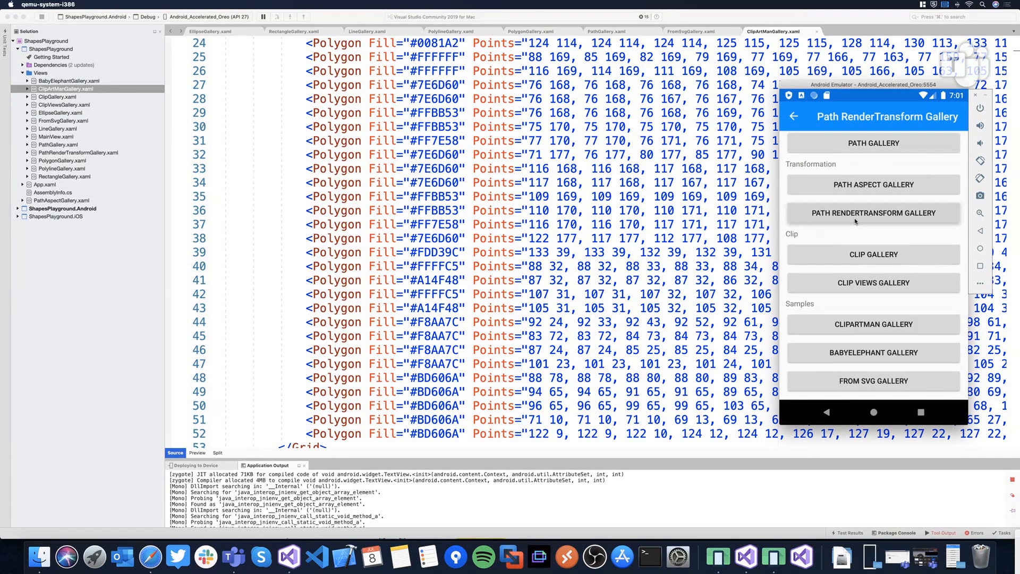
{"action": "left_click", "coordinate": [871, 212]}
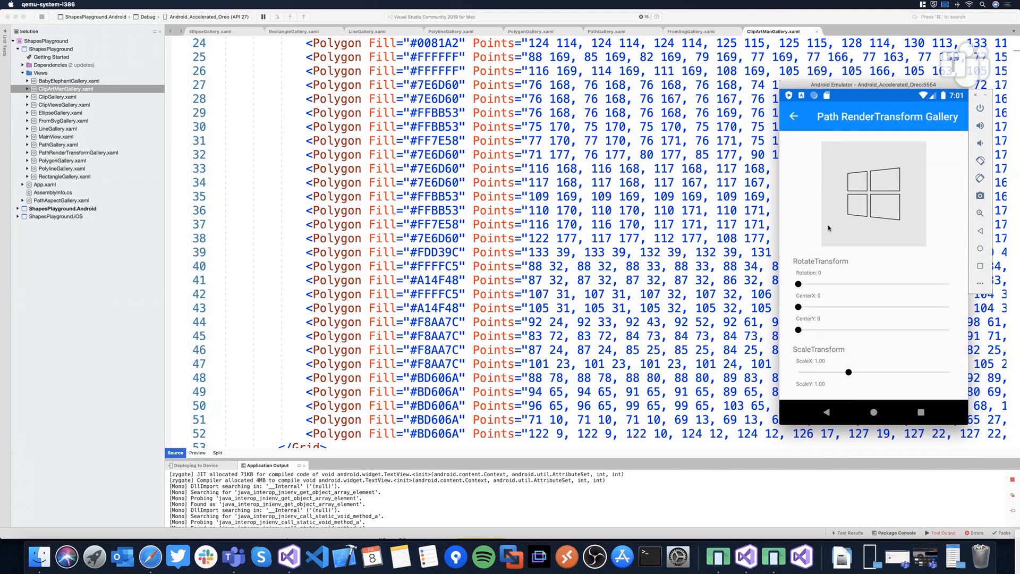
{"action": "mouse_move", "coordinate": [852, 271]}
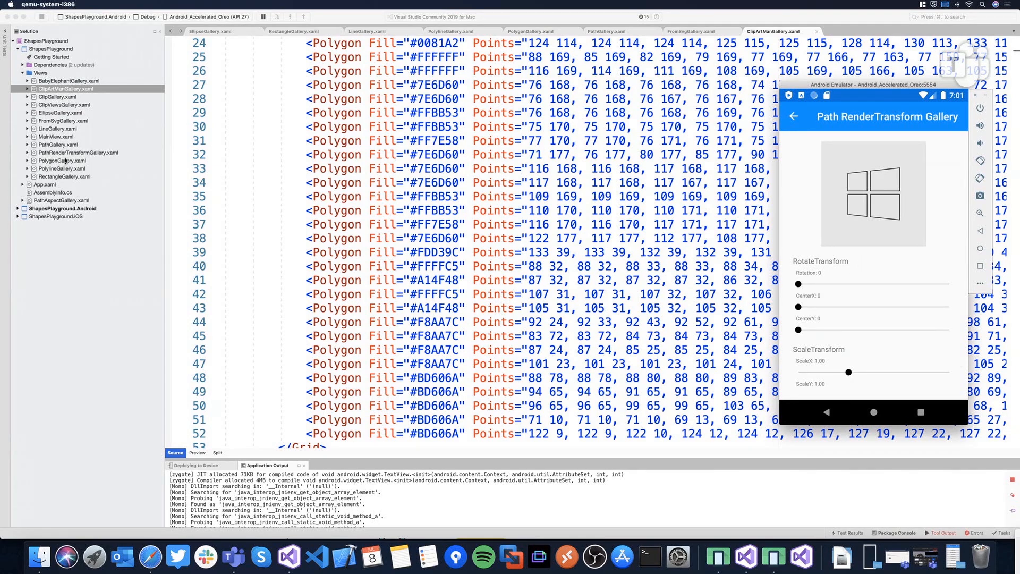
{"action": "left_click", "coordinate": [78, 152]}
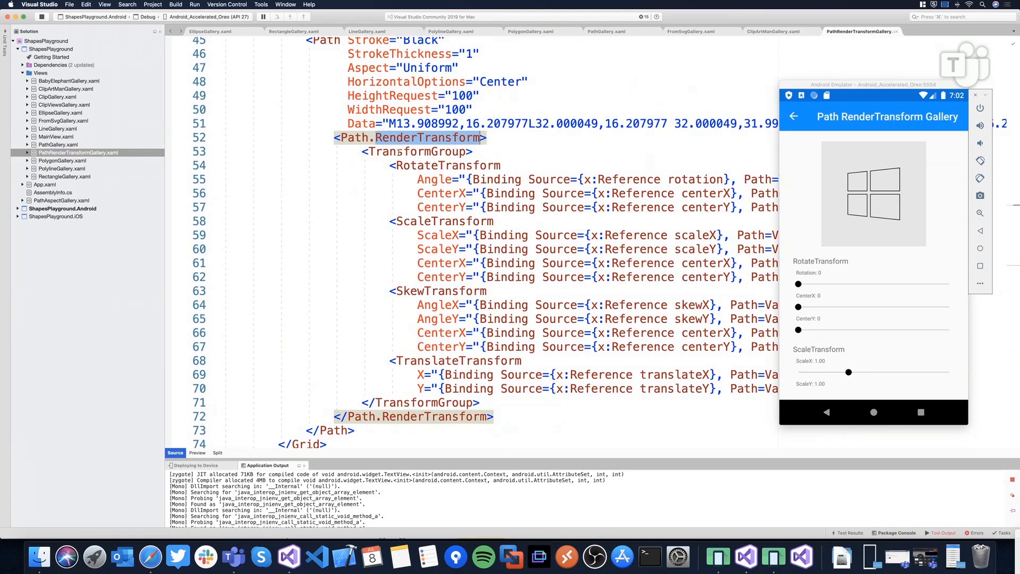
- Highlight the TransformGroup markup, skew the window icon with the sliders, and return to the gallery list
{"action": "left_click", "coordinate": [381, 169]}
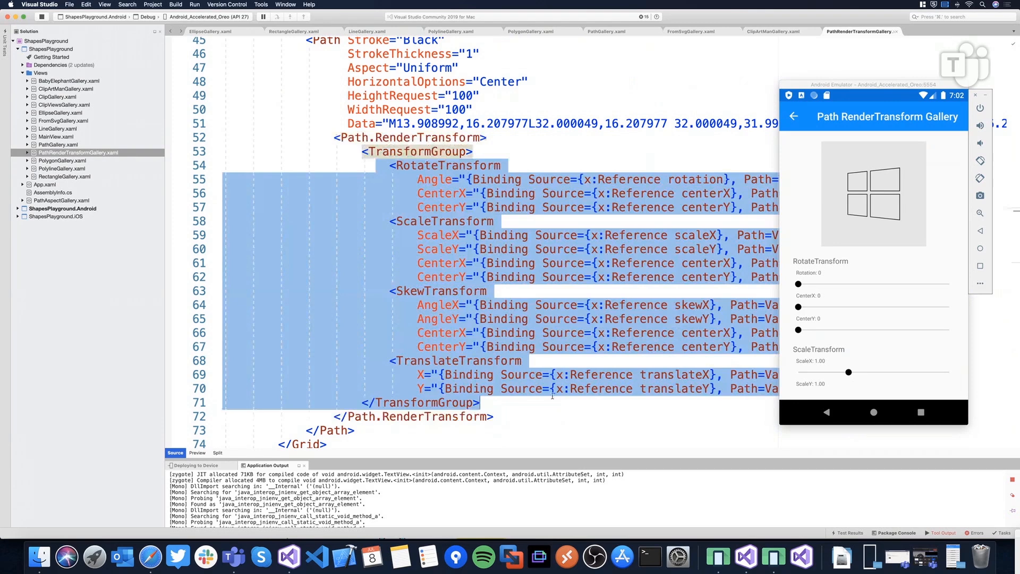
{"action": "left_click", "coordinate": [551, 393]}
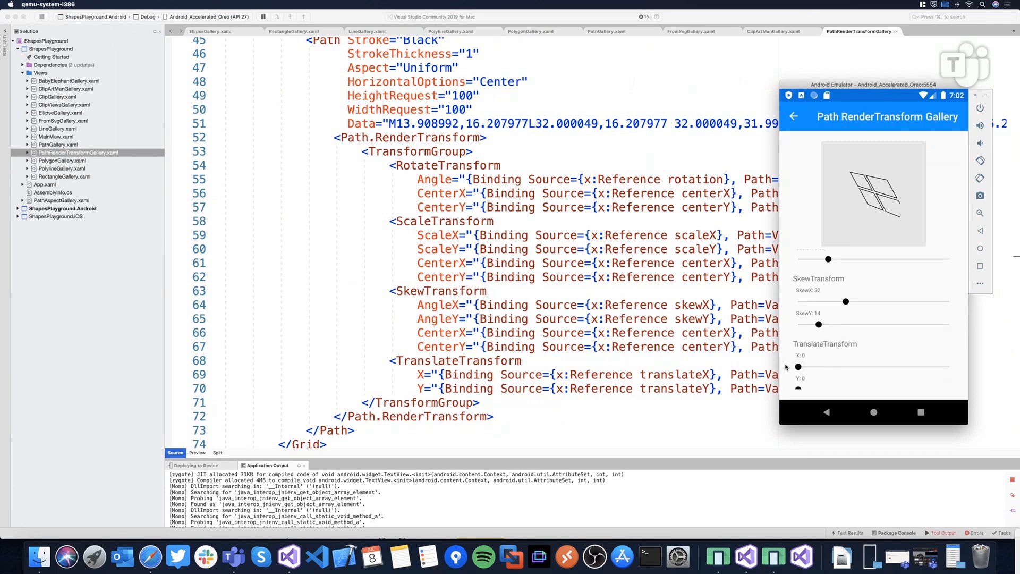
{"action": "scroll", "scroll_direction": "up", "scroll_amount": 3}
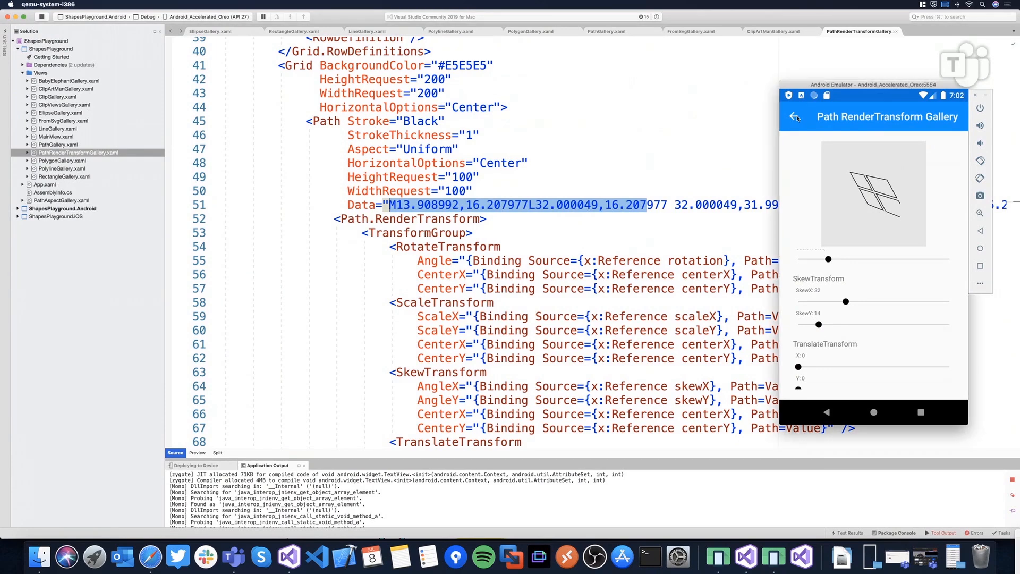
{"action": "left_click", "coordinate": [796, 117]}
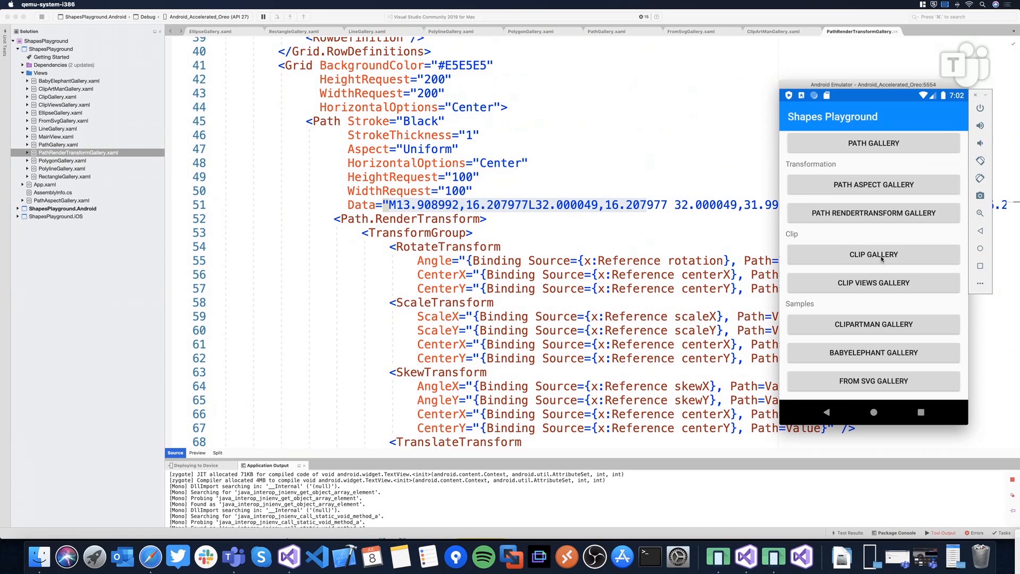
- Show the Clip Gallery's clipped island images in the emulator with ClipGallery.xaml in the editor
{"action": "left_click", "coordinate": [873, 254]}
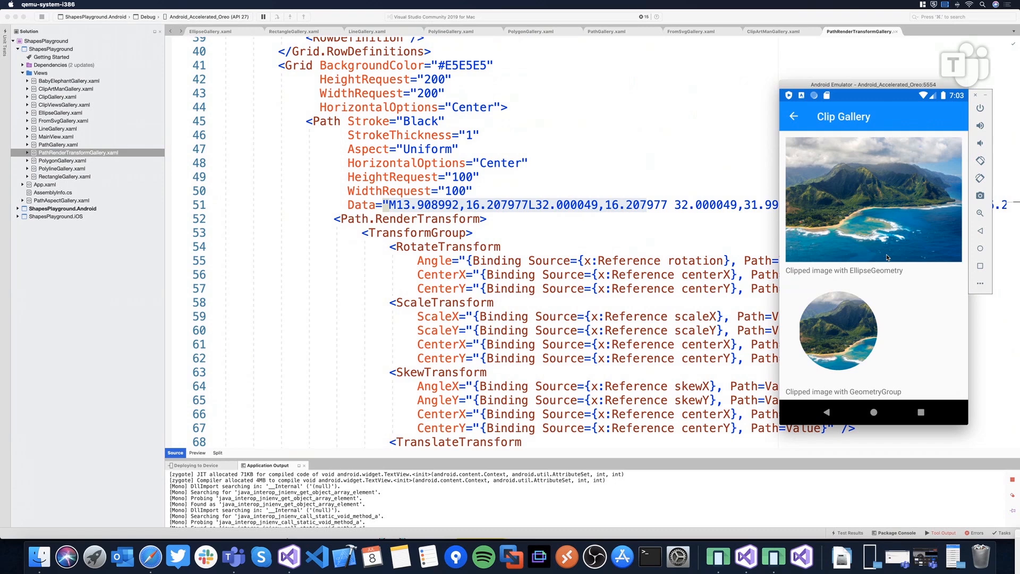
{"action": "mouse_move", "coordinate": [871, 231]}
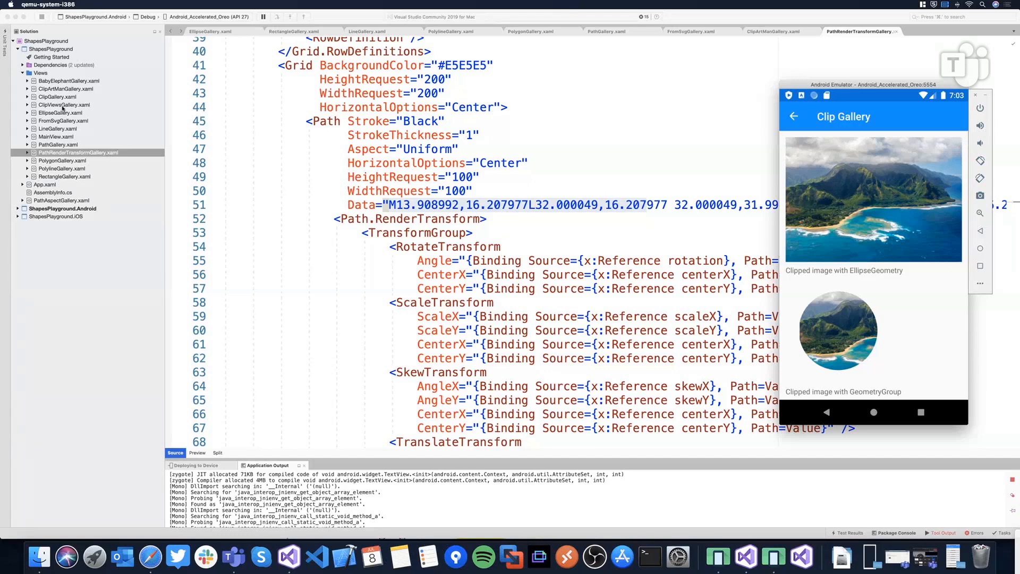
{"action": "left_click", "coordinate": [58, 97]}
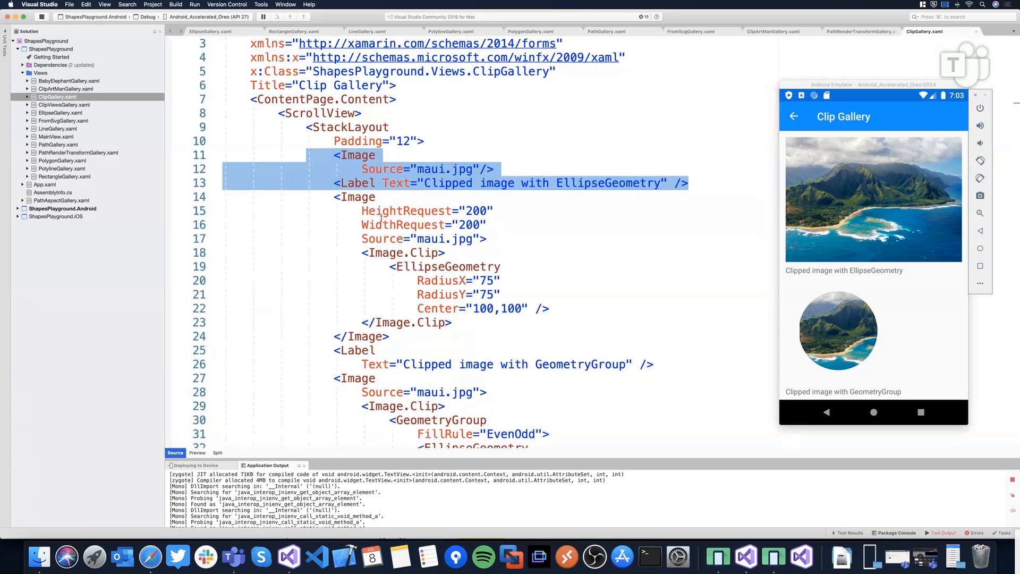
{"action": "scroll", "scroll_direction": "down", "scroll_amount": 3}
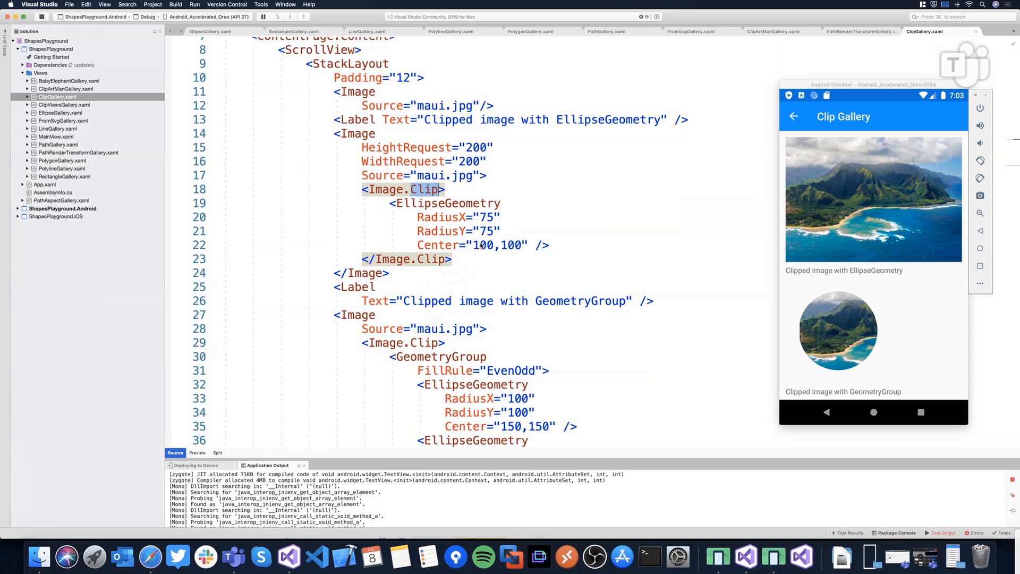
{"action": "mouse_move", "coordinate": [445, 203]}
{"action": "type", "text": "<e"}
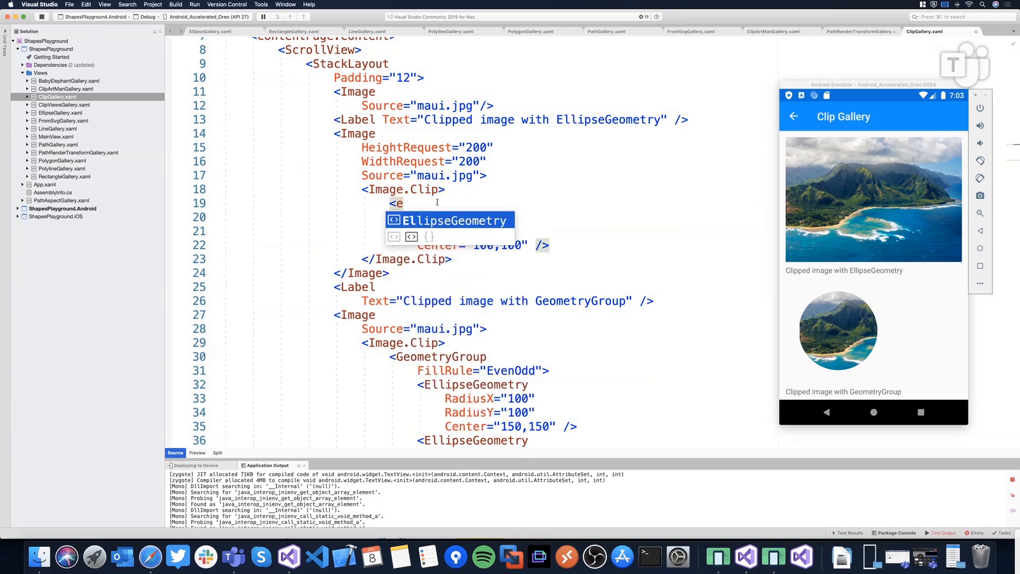
{"action": "type", "text": "g"}
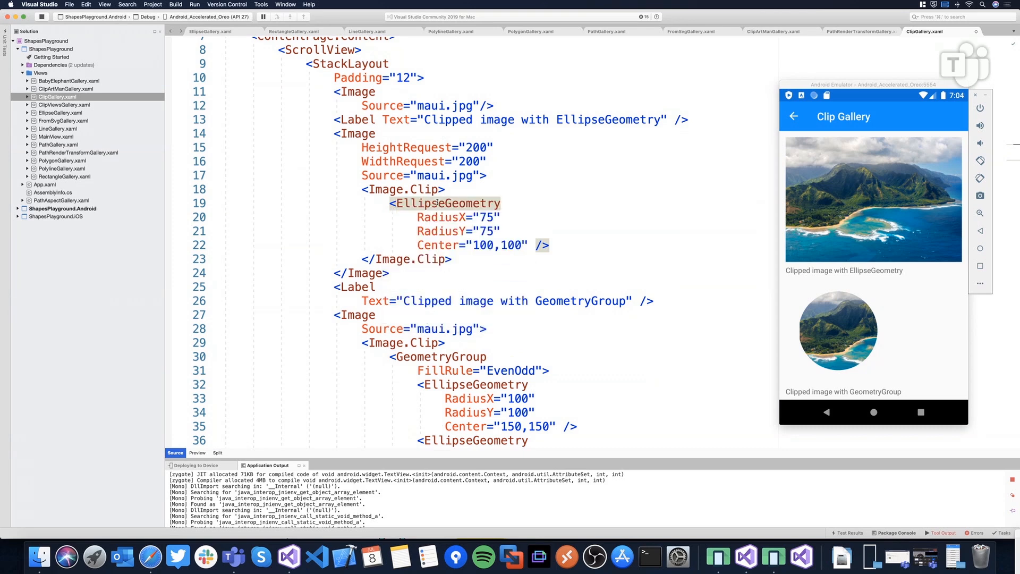
{"action": "mouse_move", "coordinate": [916, 366]}
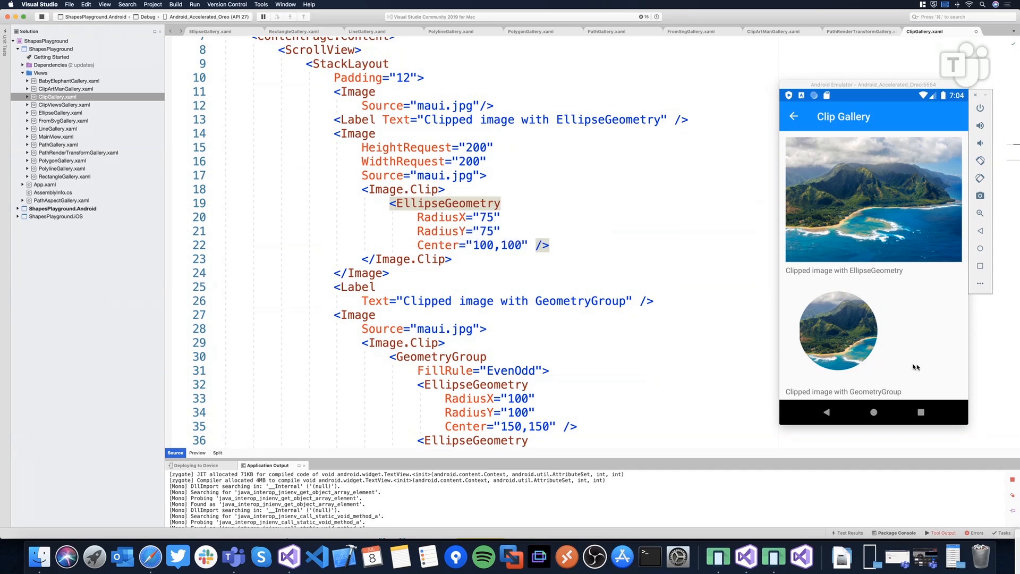
{"action": "scroll", "scroll_direction": "down", "scroll_amount": 3}
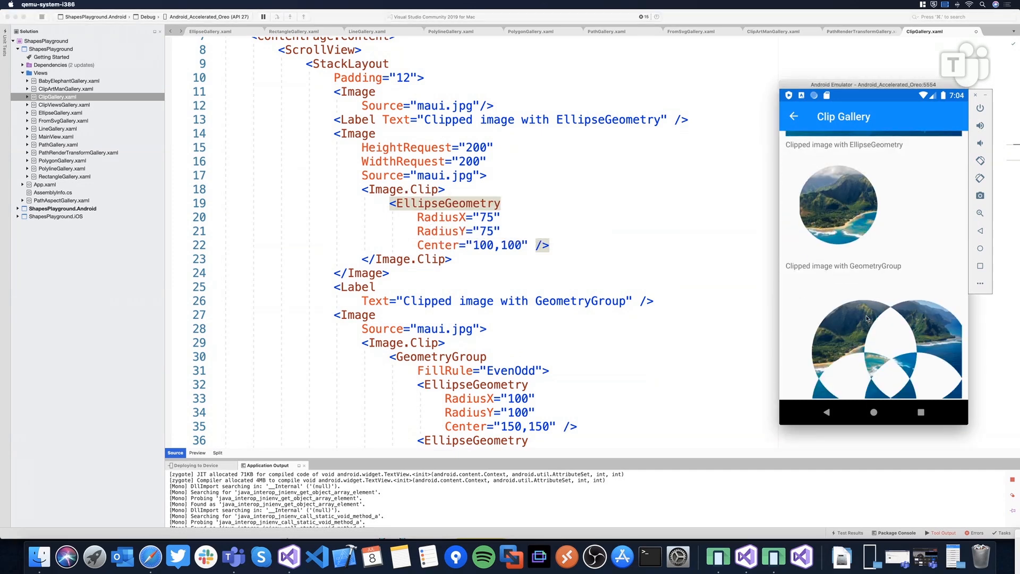
{"action": "scroll", "scroll_direction": "down", "scroll_amount": 3}
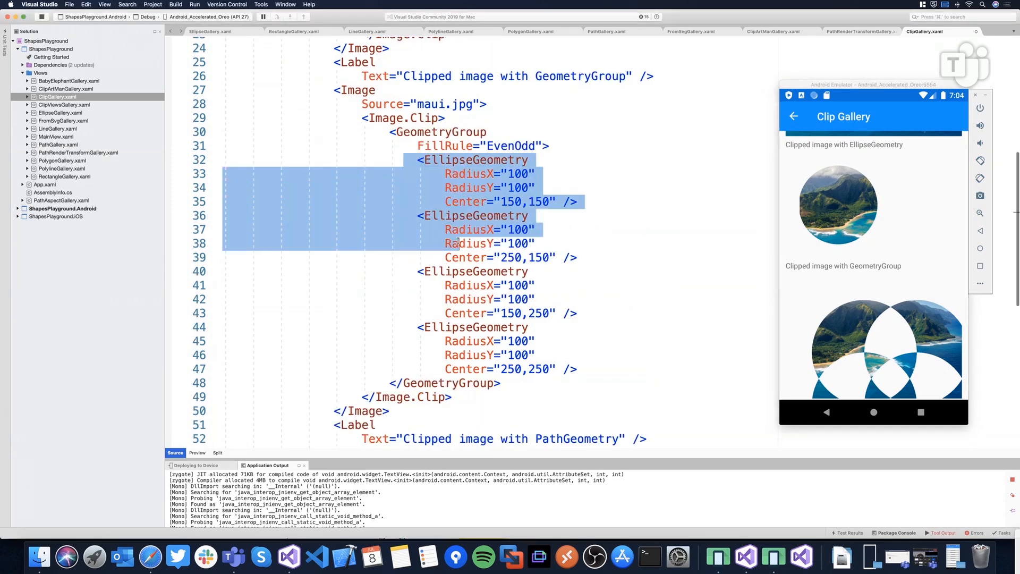
{"action": "scroll", "scroll_direction": "down", "scroll_amount": 3}
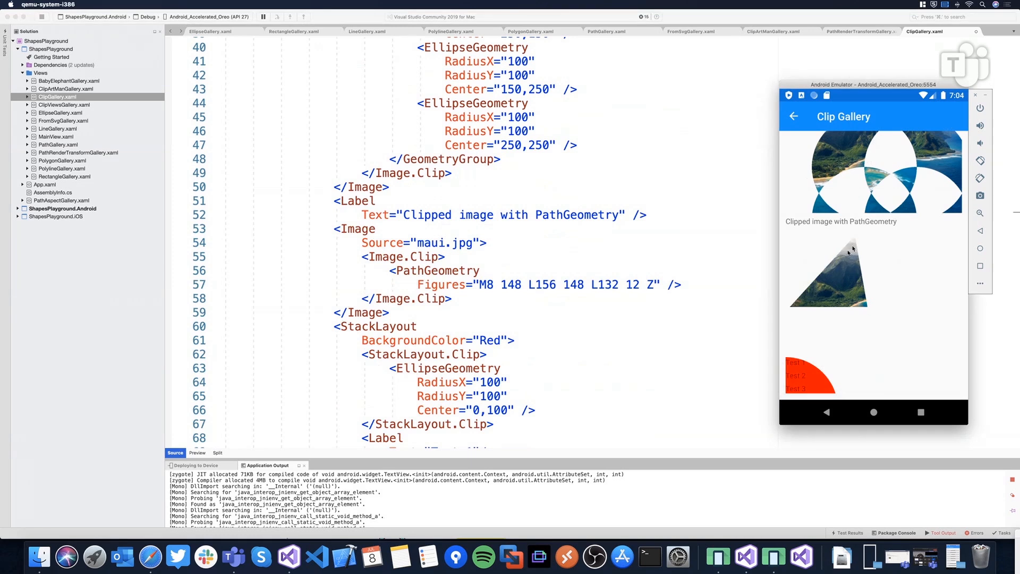
{"action": "mouse_move", "coordinate": [497, 285]}
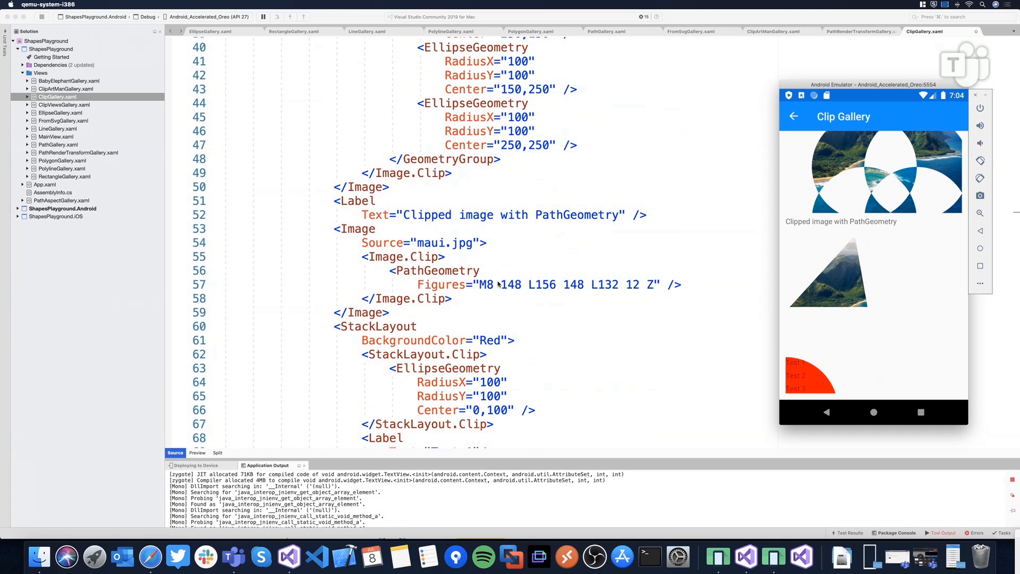
{"action": "mouse_move", "coordinate": [533, 273]}
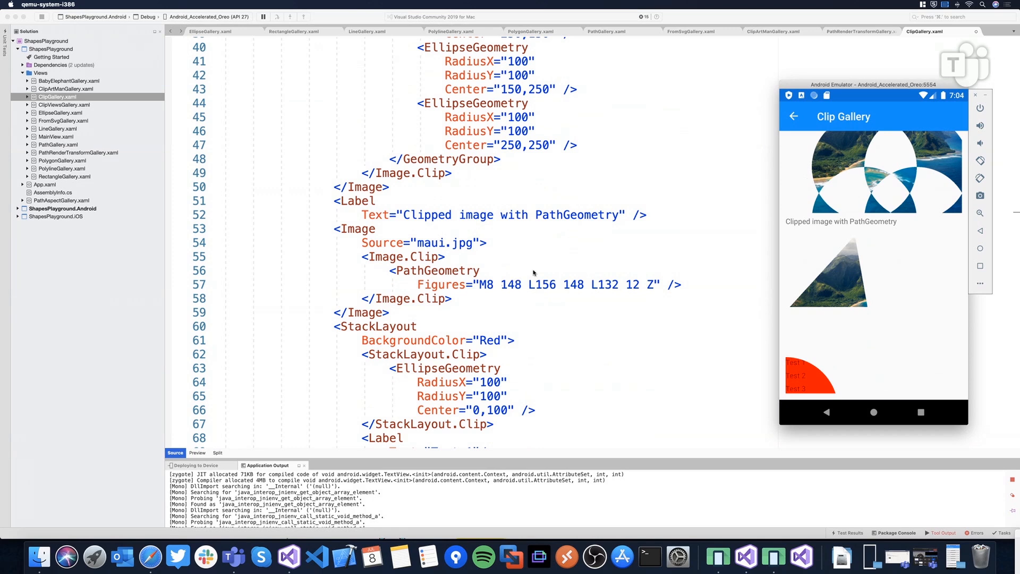
{"action": "scroll", "scroll_direction": "down", "scroll_amount": 3}
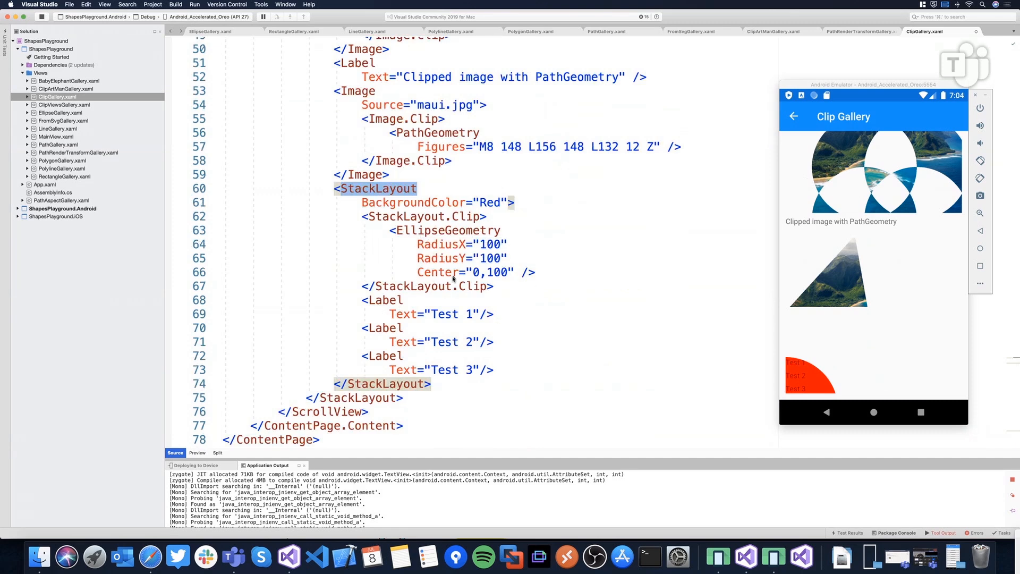
{"action": "left_click", "coordinate": [527, 288]}
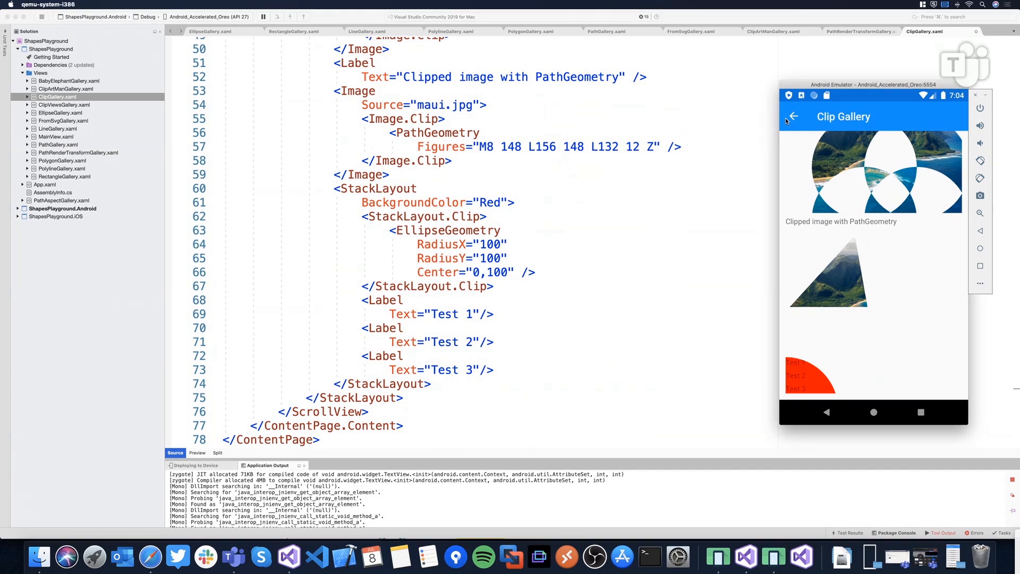
- Switch the emulator from the Clip Gallery to the Clip Views Gallery of curved-clipped controls
{"action": "left_click", "coordinate": [793, 116]}
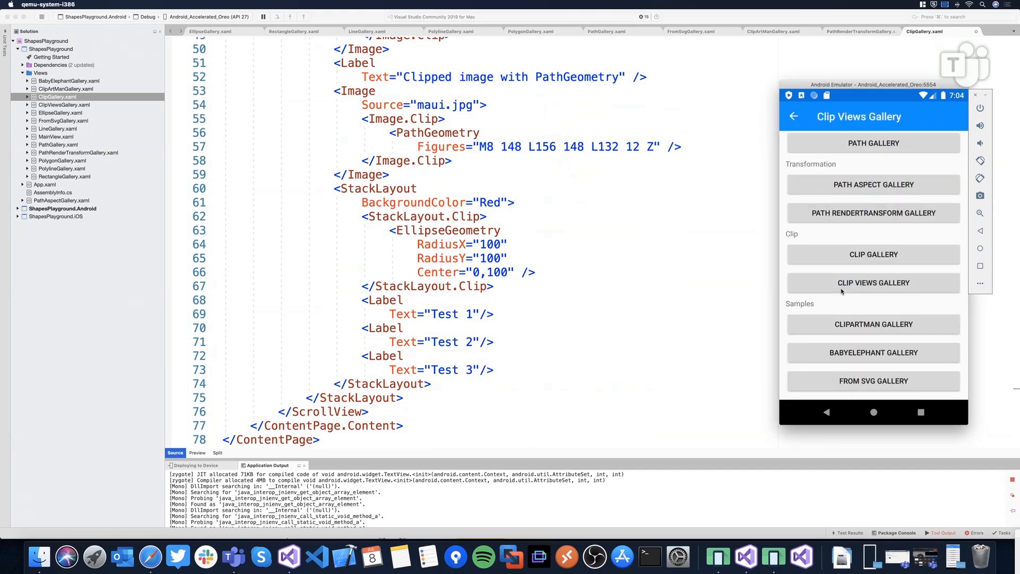
{"action": "left_click", "coordinate": [874, 282]}
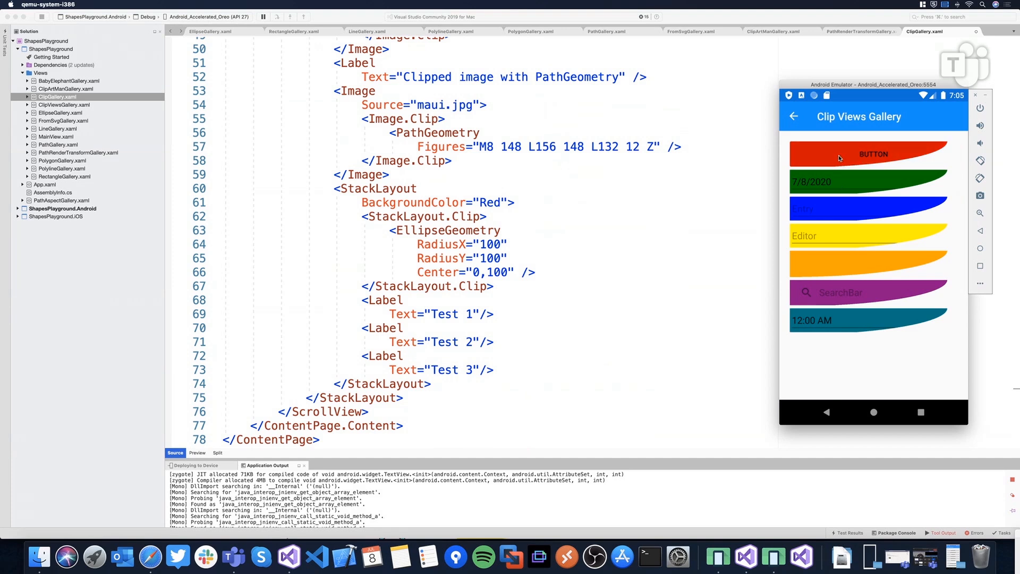
{"action": "mouse_move", "coordinate": [890, 192]}
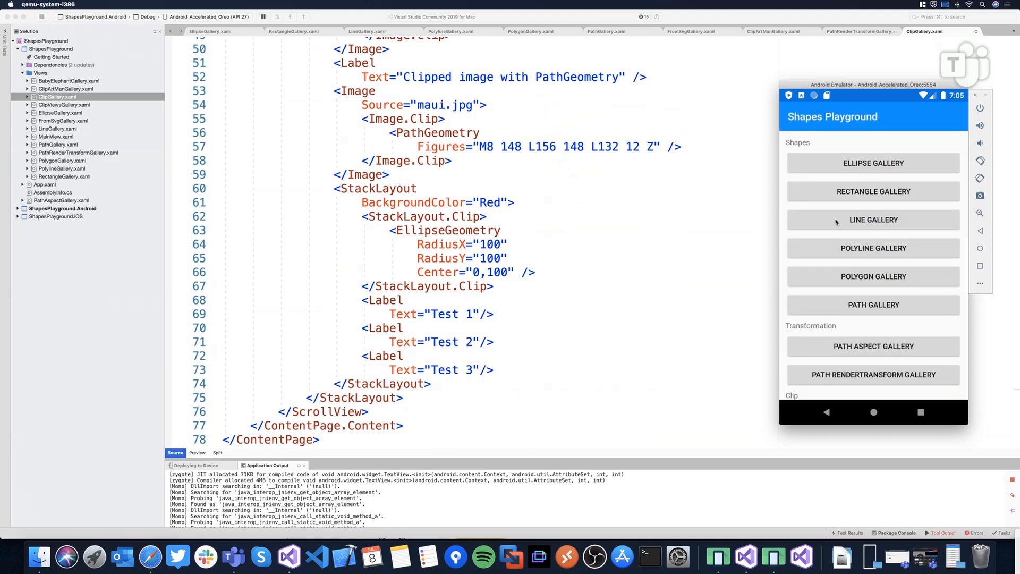
{"action": "mouse_move", "coordinate": [755, 178]}
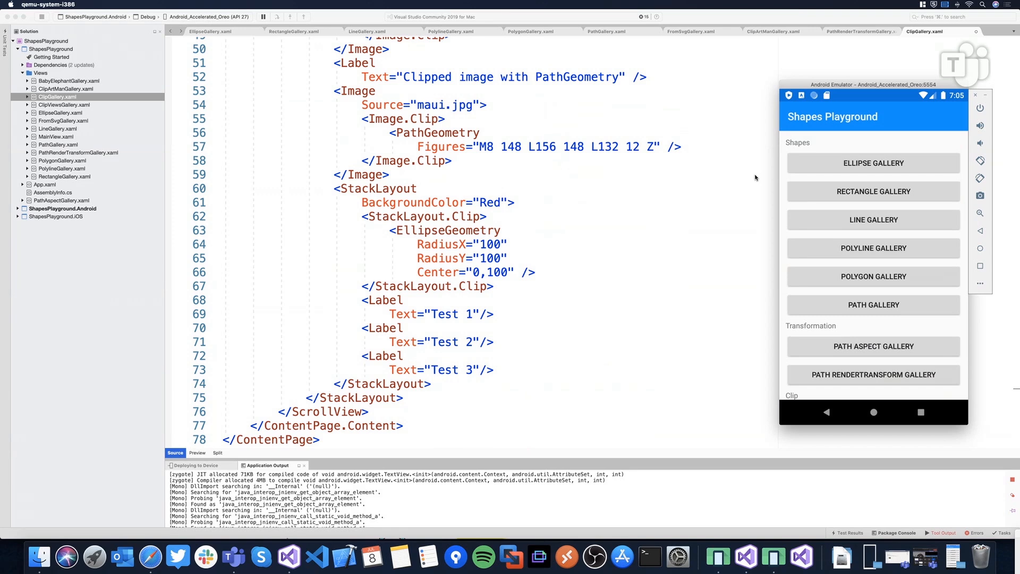
{"action": "mouse_move", "coordinate": [438, 268]}
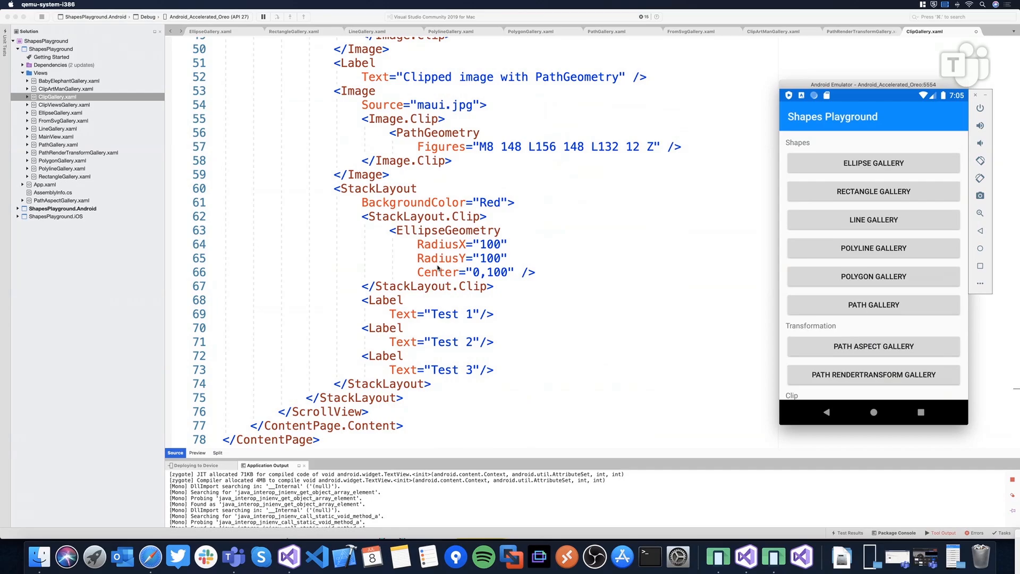
{"action": "mouse_move", "coordinate": [464, 231]}
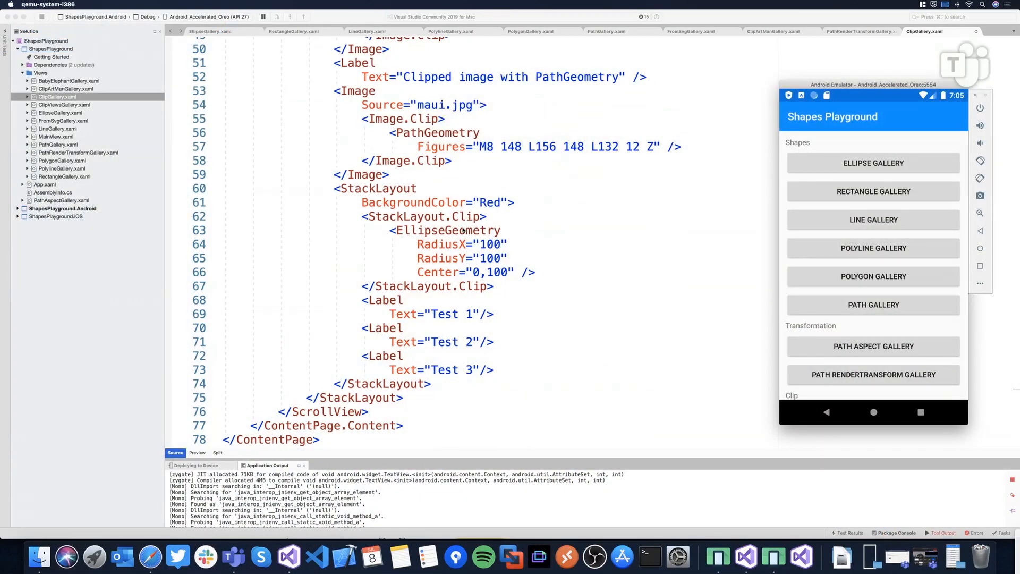
{"action": "mouse_move", "coordinate": [145, 556]}
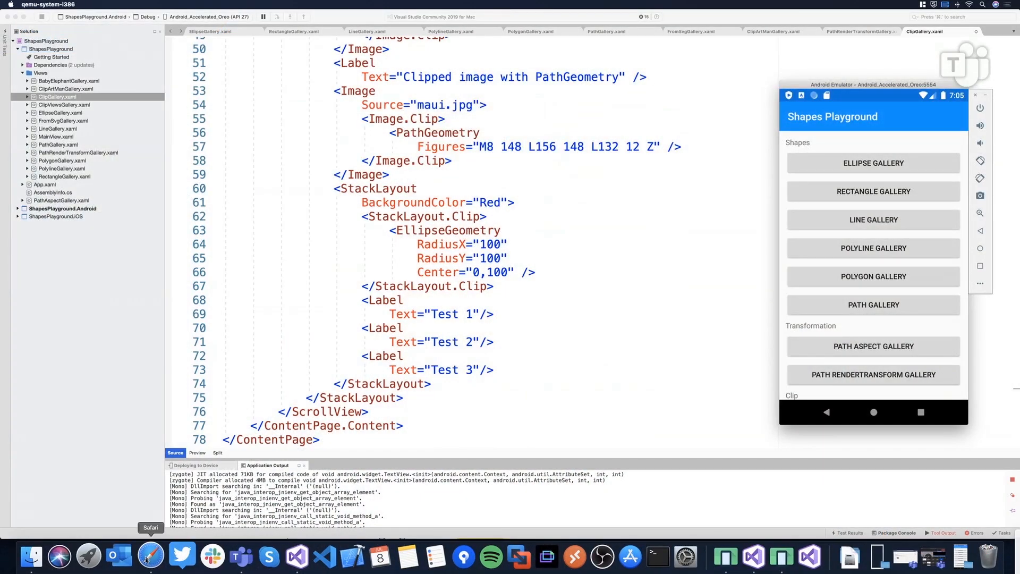
- Bring up the jsuarezruiz/ShapesPlayground GitHub repository with its README gallery screenshots
{"action": "left_click", "coordinate": [151, 556]}
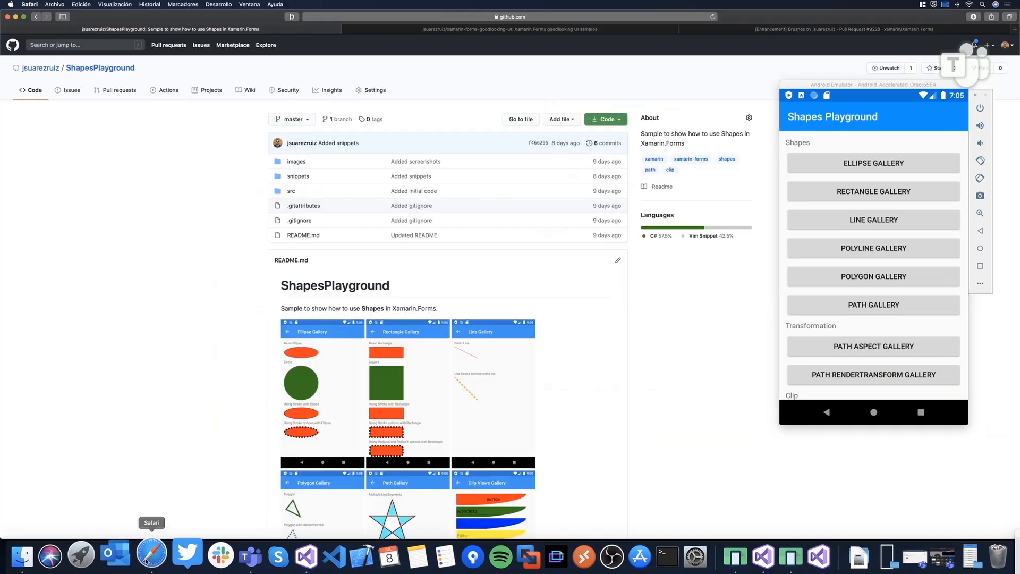
{"action": "mouse_move", "coordinate": [289, 249]}
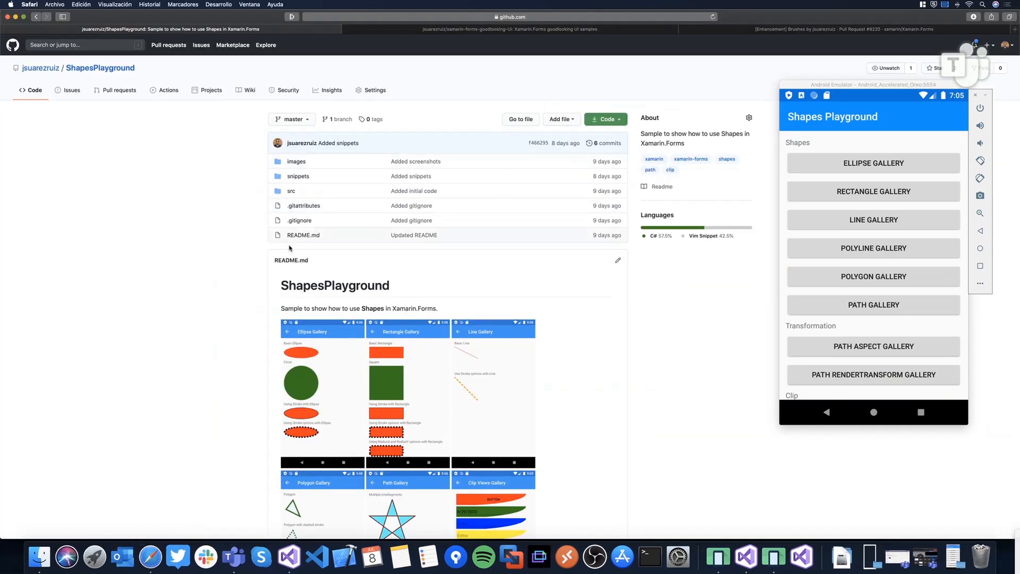
{"action": "mouse_move", "coordinate": [307, 255]}
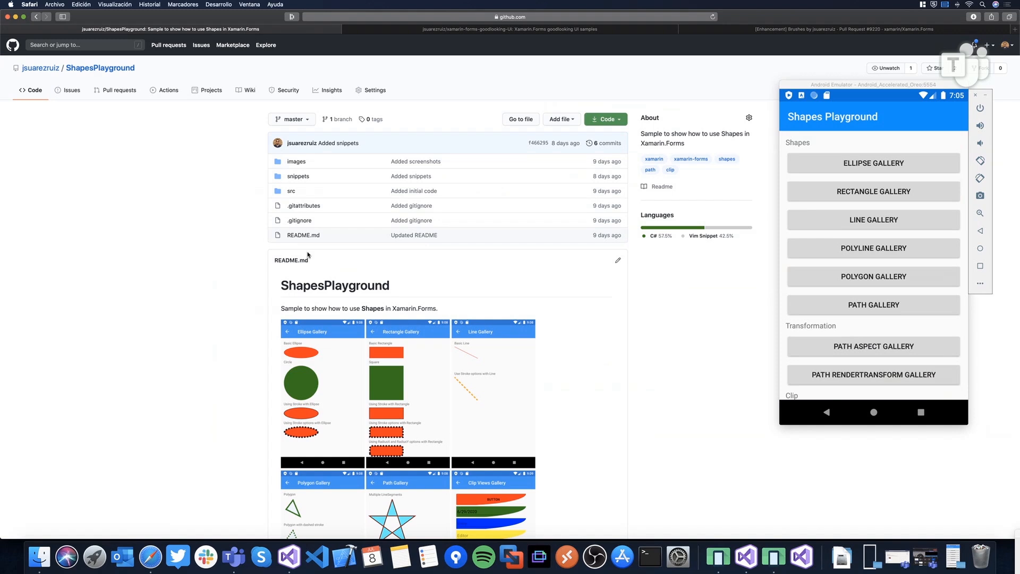
{"action": "mouse_move", "coordinate": [100, 68]}
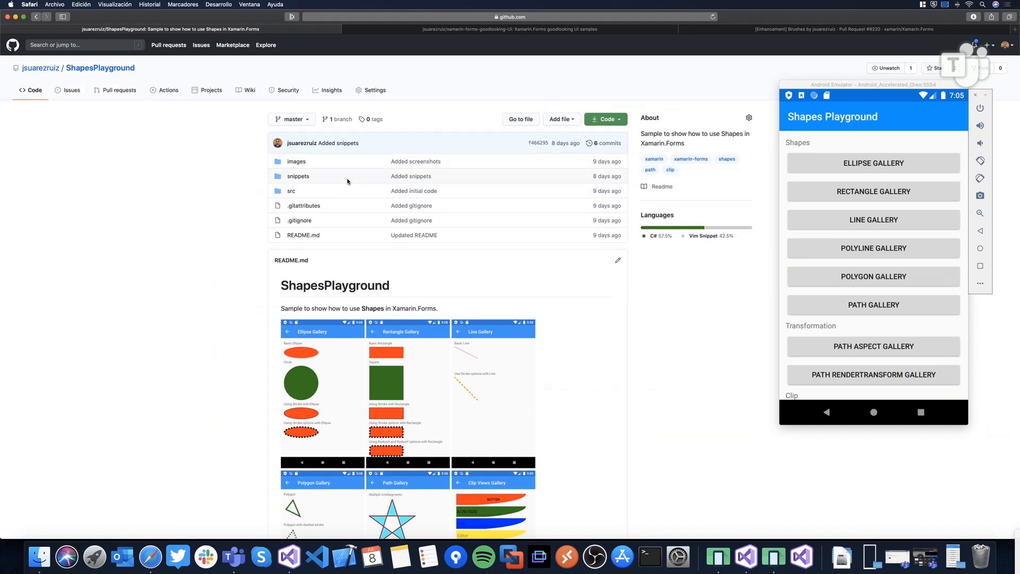
{"action": "mouse_move", "coordinate": [511, 281]}
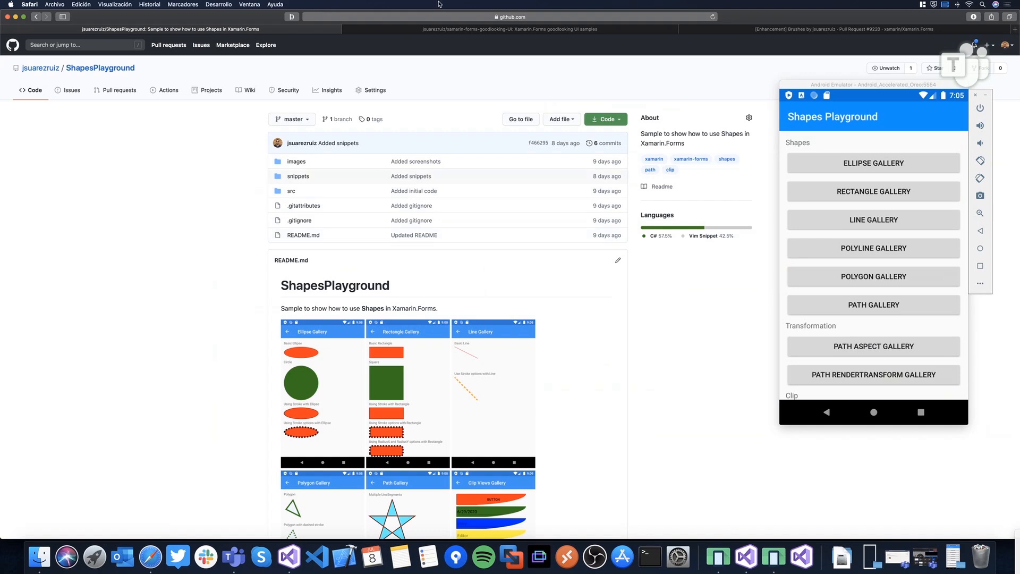
- From the xamarin-forms-goodlooking-UI README, open the DarkStore image link in a new tab
{"action": "left_click", "coordinate": [509, 29]}
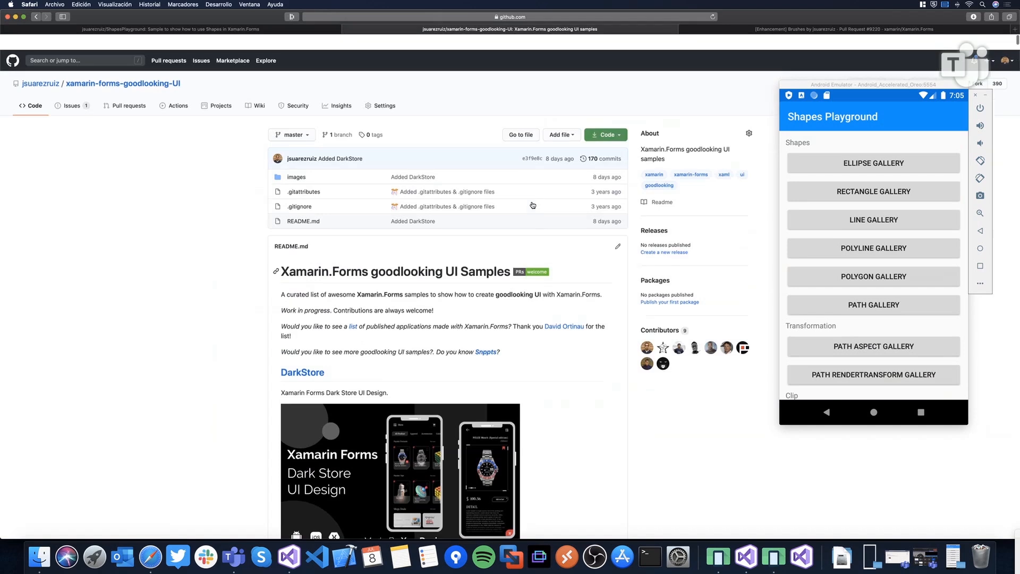
{"action": "scroll", "scroll_direction": "up", "scroll_amount": 3}
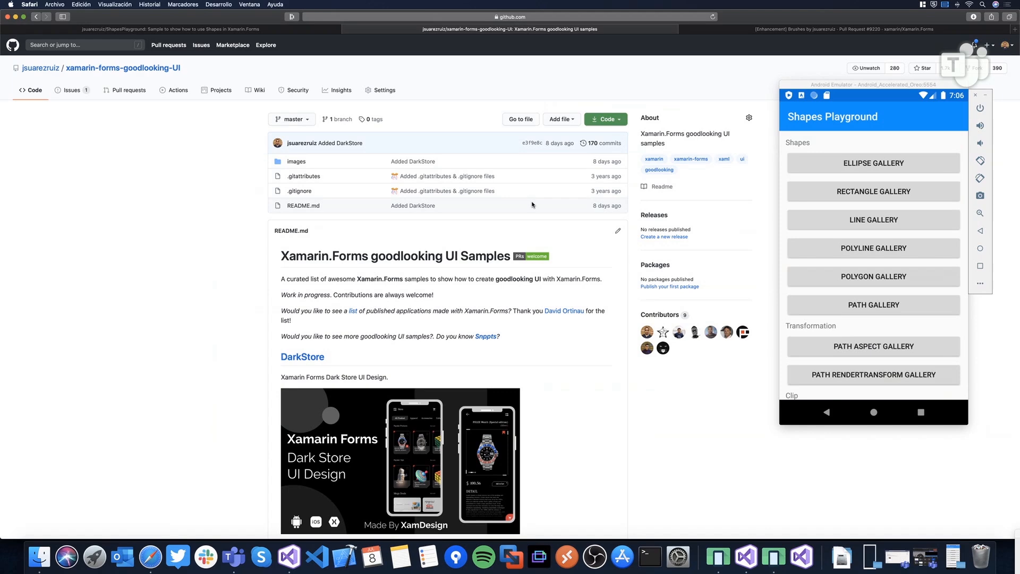
{"action": "right_click", "coordinate": [401, 390]}
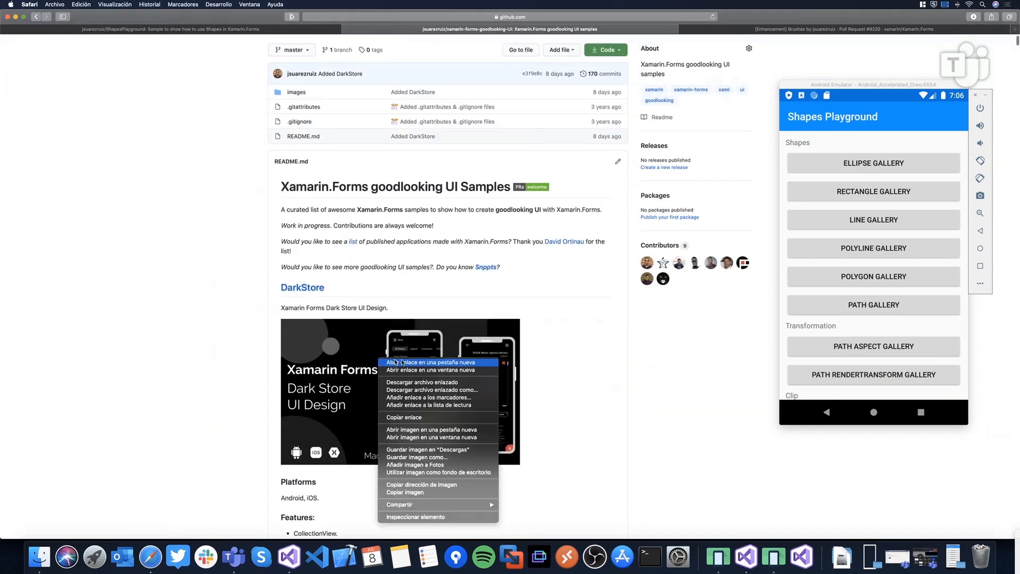
{"action": "left_click", "coordinate": [433, 363]}
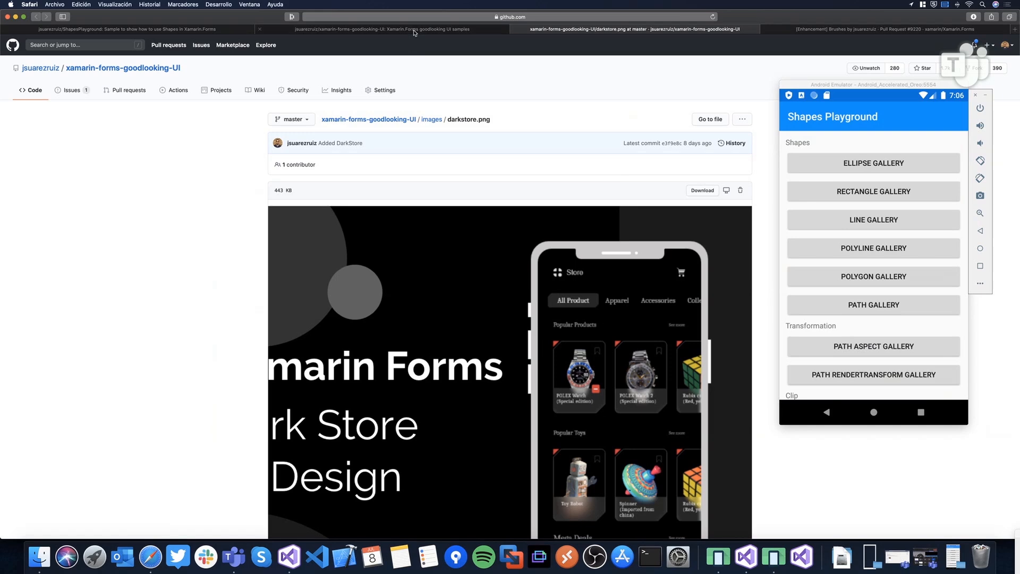
{"action": "scroll", "scroll_direction": "down", "scroll_amount": 3}
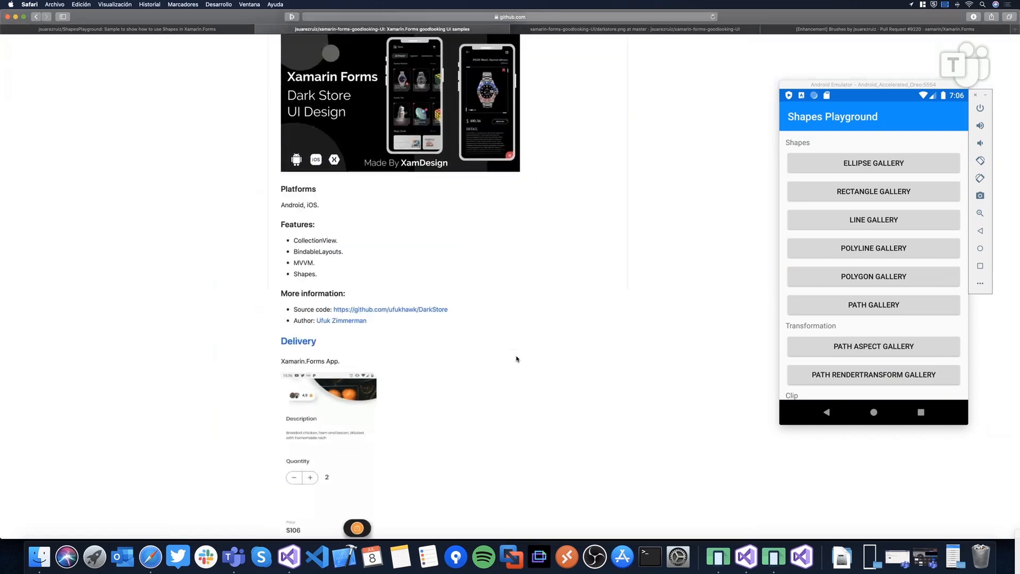
{"action": "scroll", "scroll_direction": "up", "scroll_amount": 3}
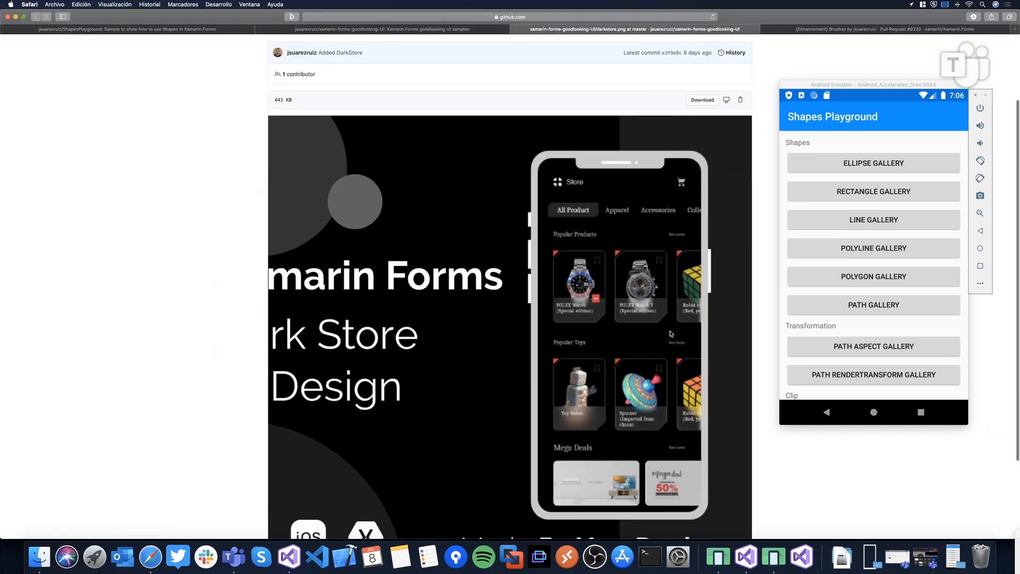
{"action": "mouse_move", "coordinate": [670, 325]}
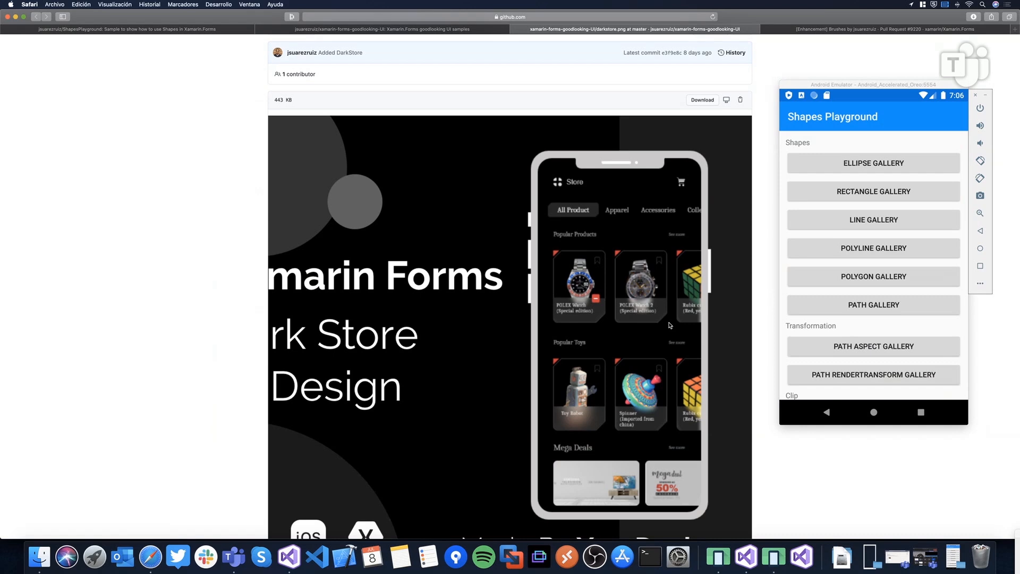
{"action": "mouse_move", "coordinate": [557, 216]}
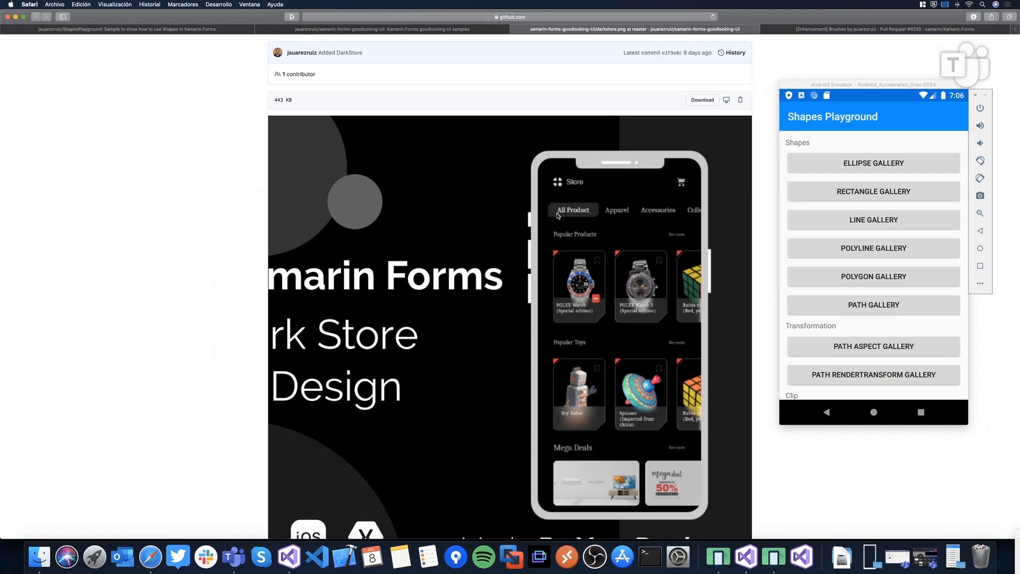
{"action": "mouse_move", "coordinate": [598, 217]}
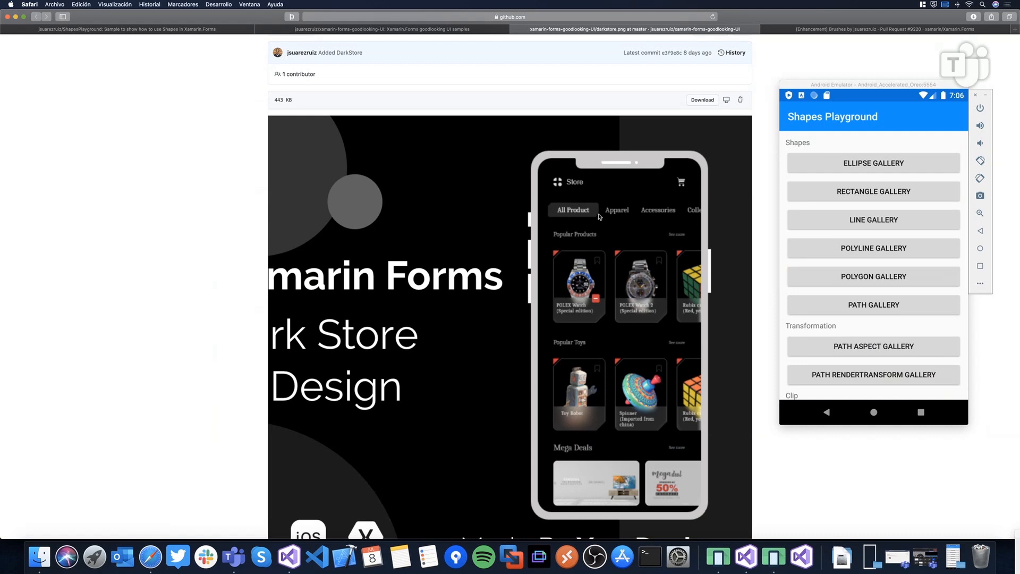
{"action": "mouse_move", "coordinate": [541, 209]}
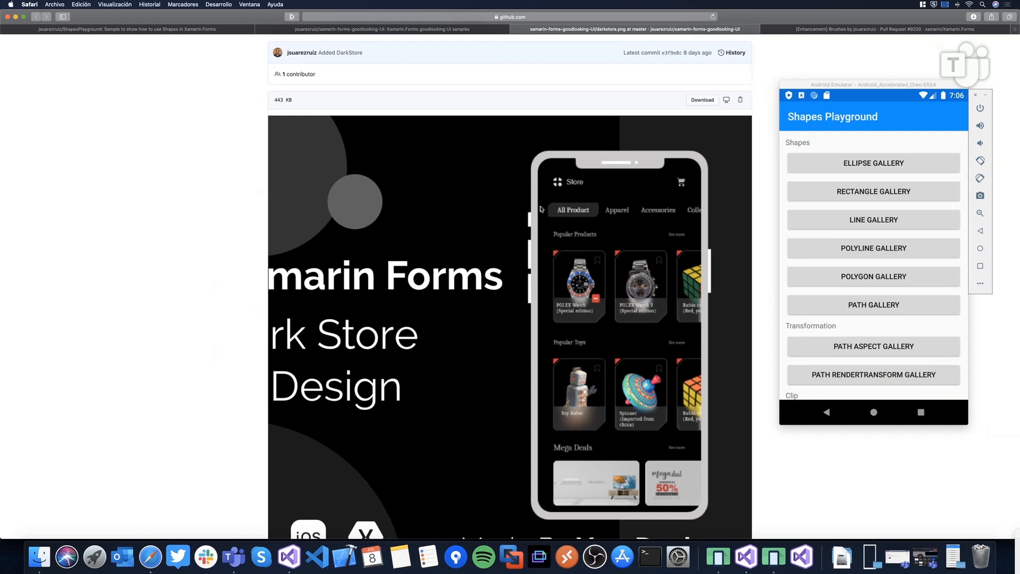
{"action": "mouse_move", "coordinate": [549, 209]}
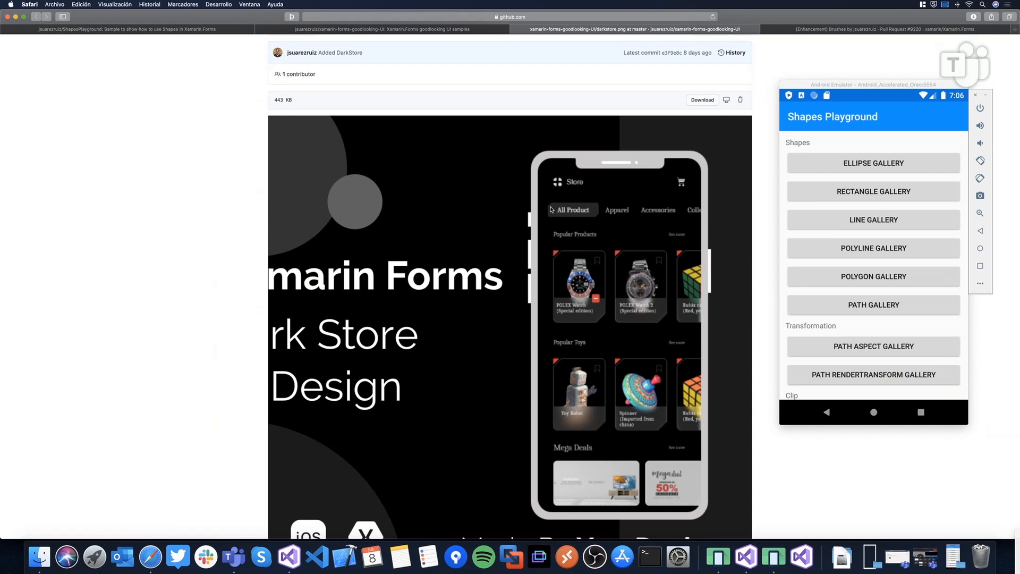
{"action": "mouse_move", "coordinate": [561, 253]}
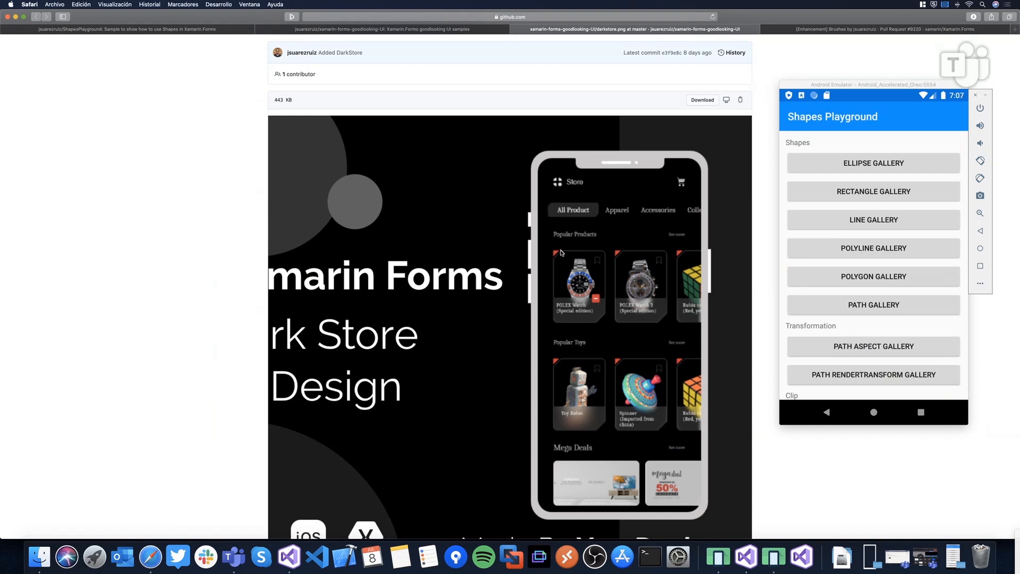
{"action": "mouse_move", "coordinate": [558, 257]}
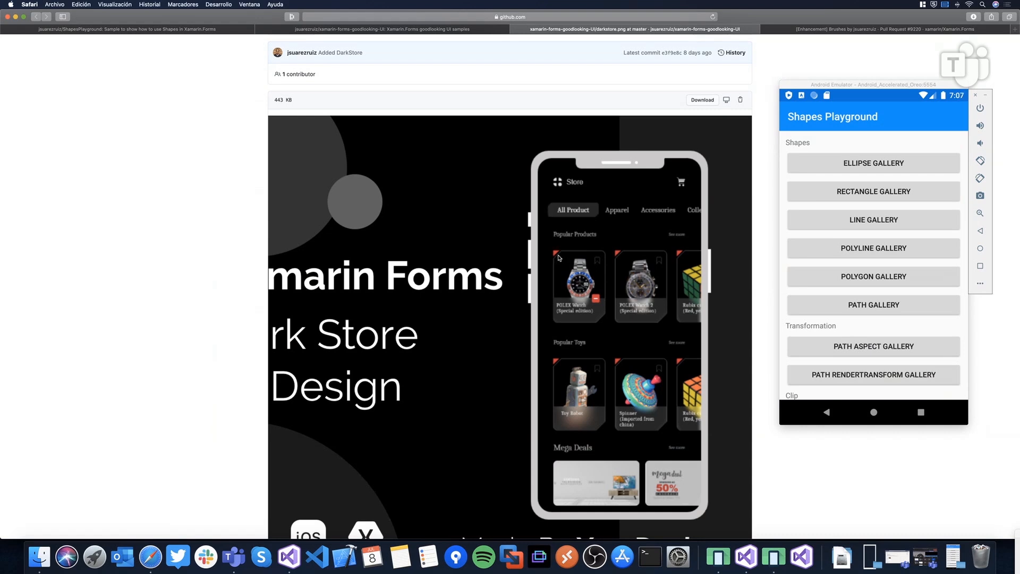
{"action": "mouse_move", "coordinate": [570, 259]}
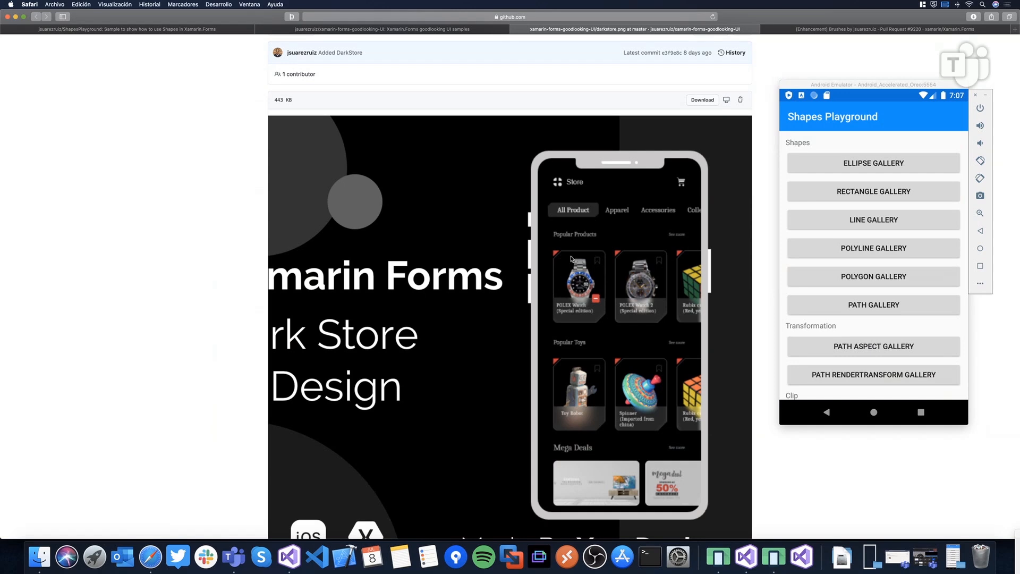
{"action": "mouse_move", "coordinate": [579, 288]}
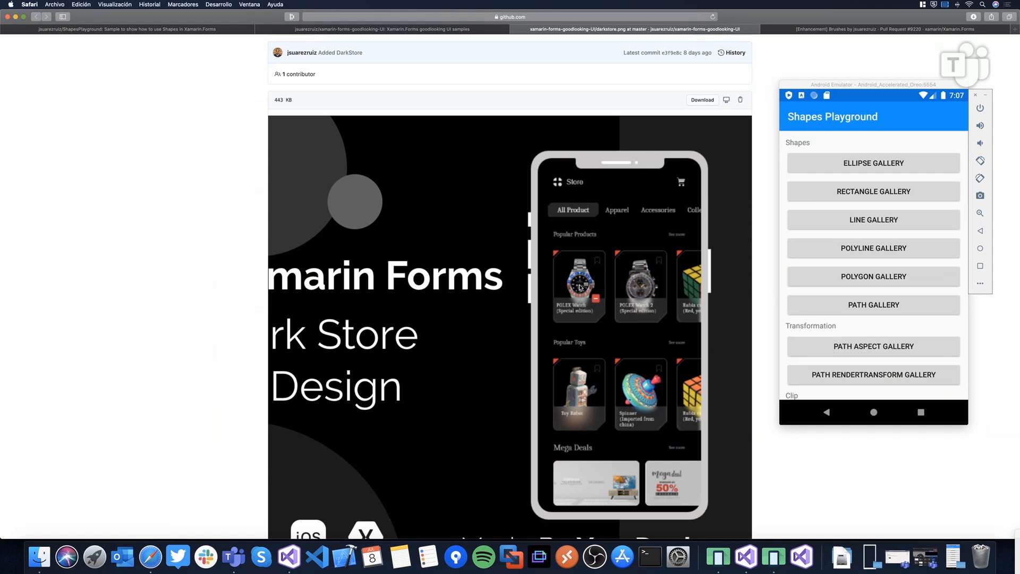
{"action": "mouse_move", "coordinate": [618, 337]}
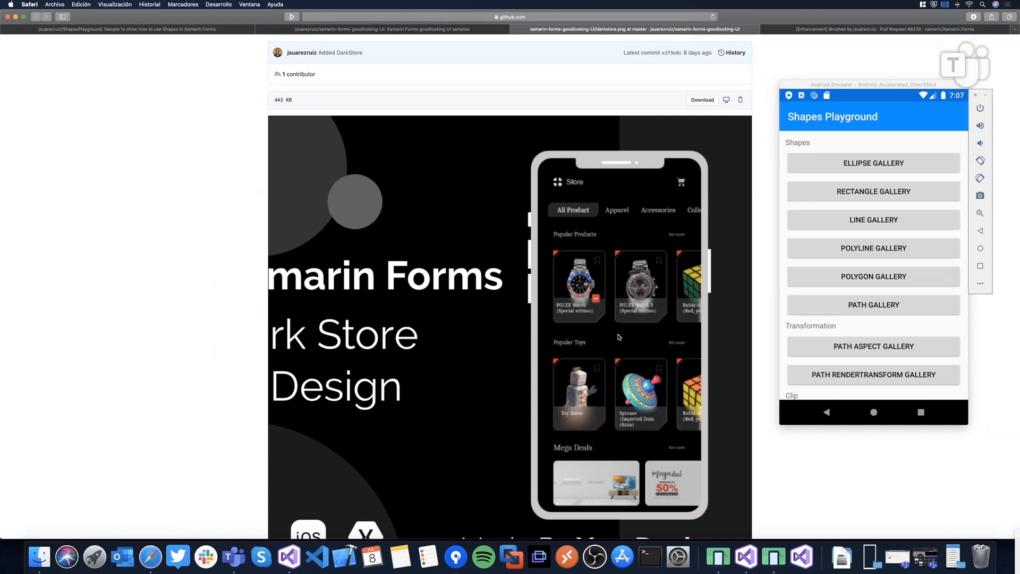
{"action": "mouse_move", "coordinate": [599, 325]}
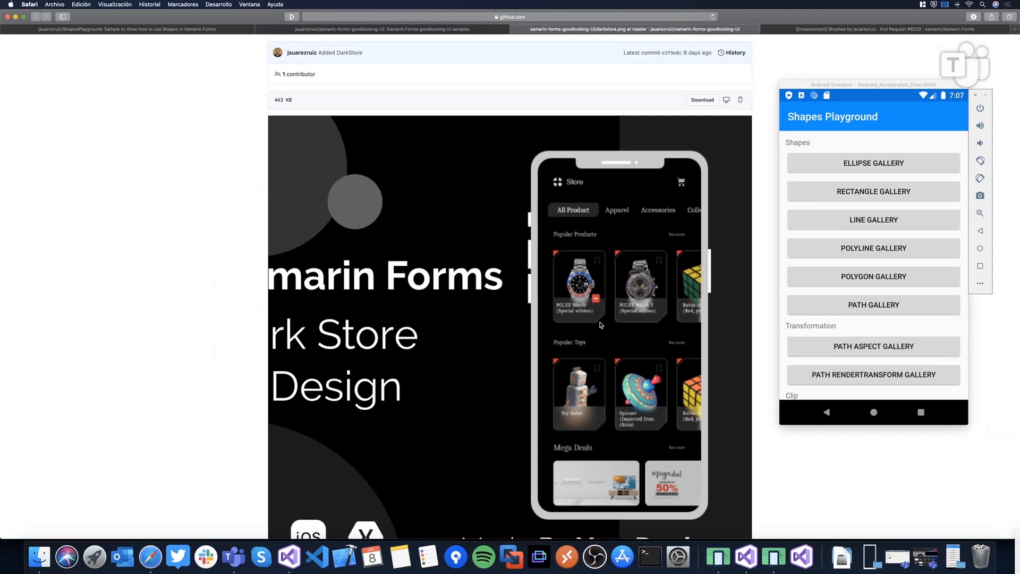
{"action": "mouse_move", "coordinate": [558, 259]}
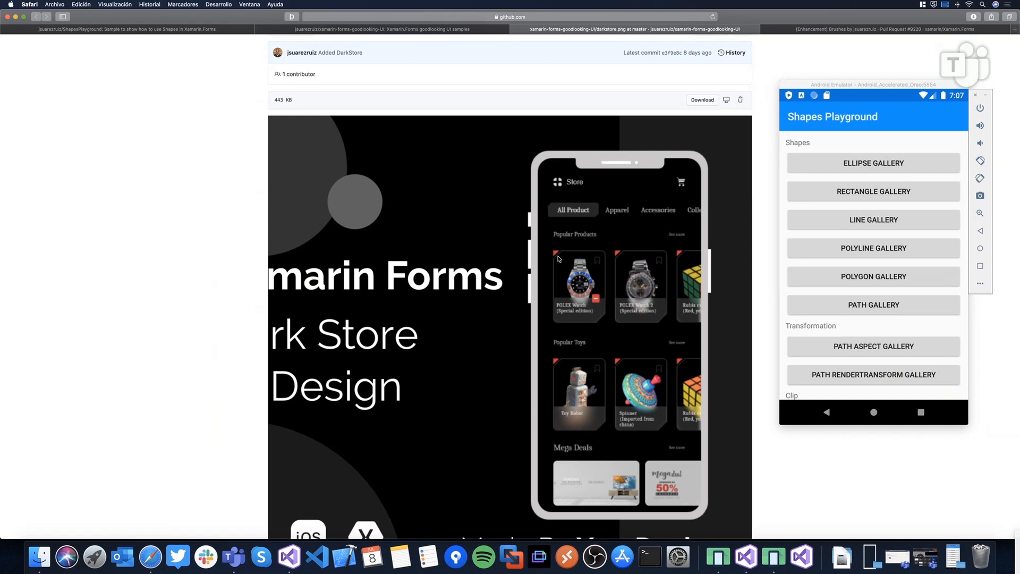
{"action": "mouse_move", "coordinate": [572, 265]}
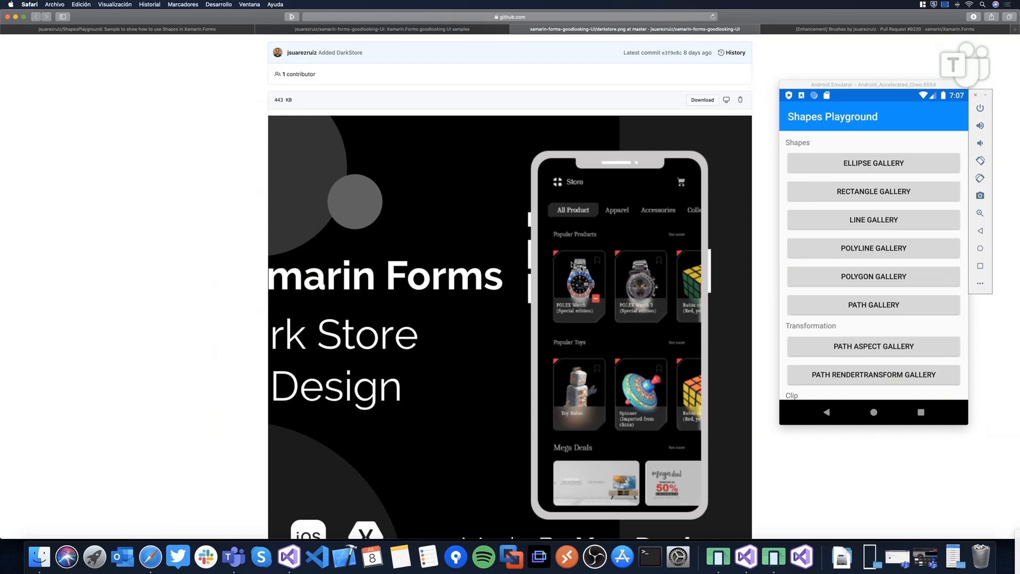
{"action": "mouse_move", "coordinate": [638, 362]}
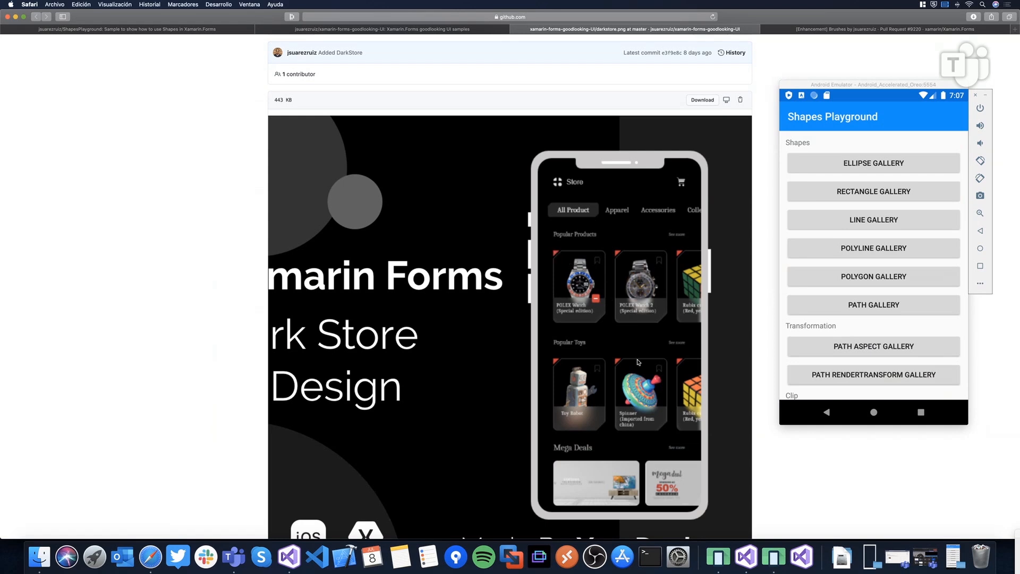
{"action": "scroll", "scroll_direction": "down", "scroll_amount": 3}
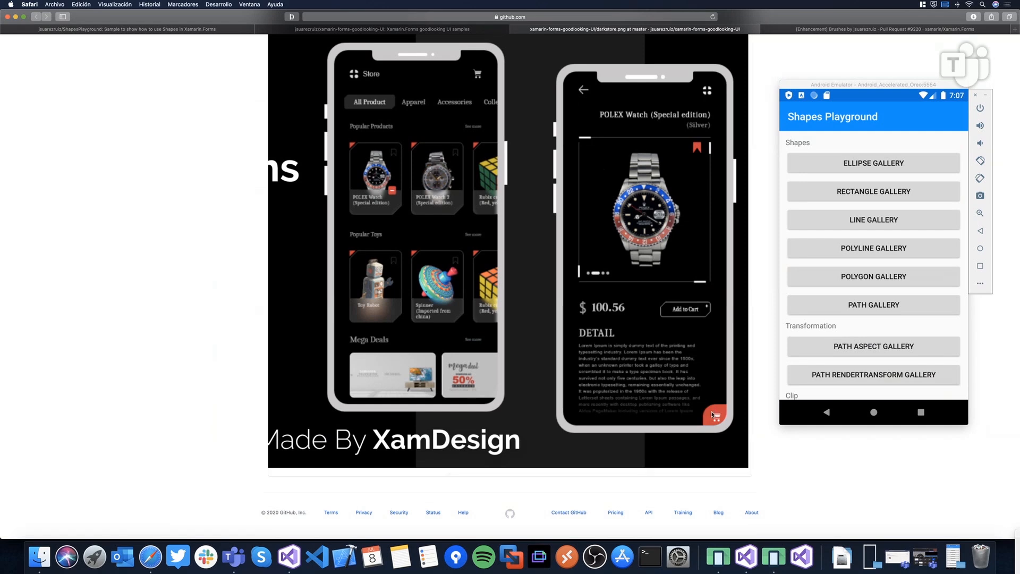
{"action": "mouse_move", "coordinate": [639, 244]}
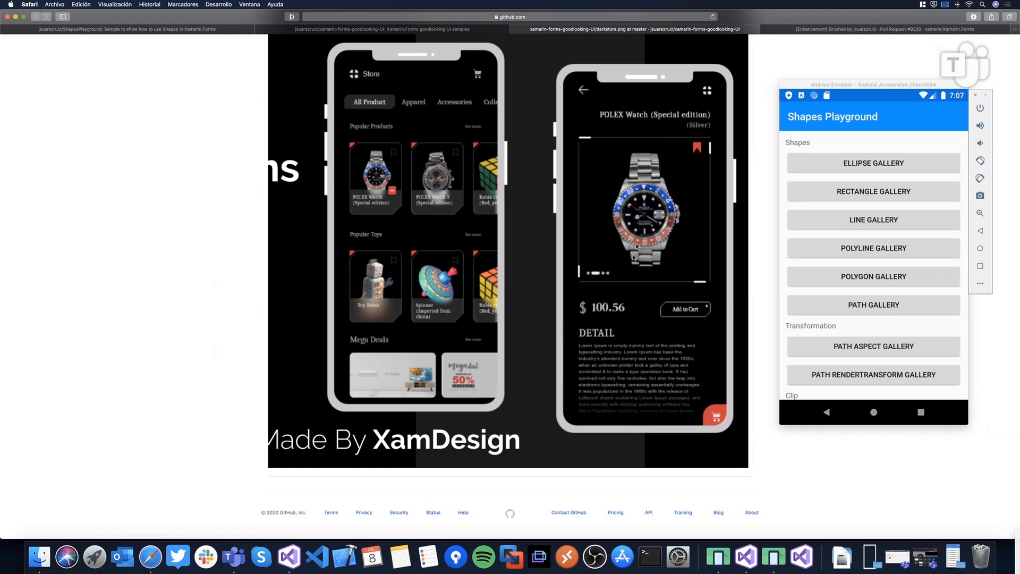
{"action": "mouse_move", "coordinate": [703, 341]}
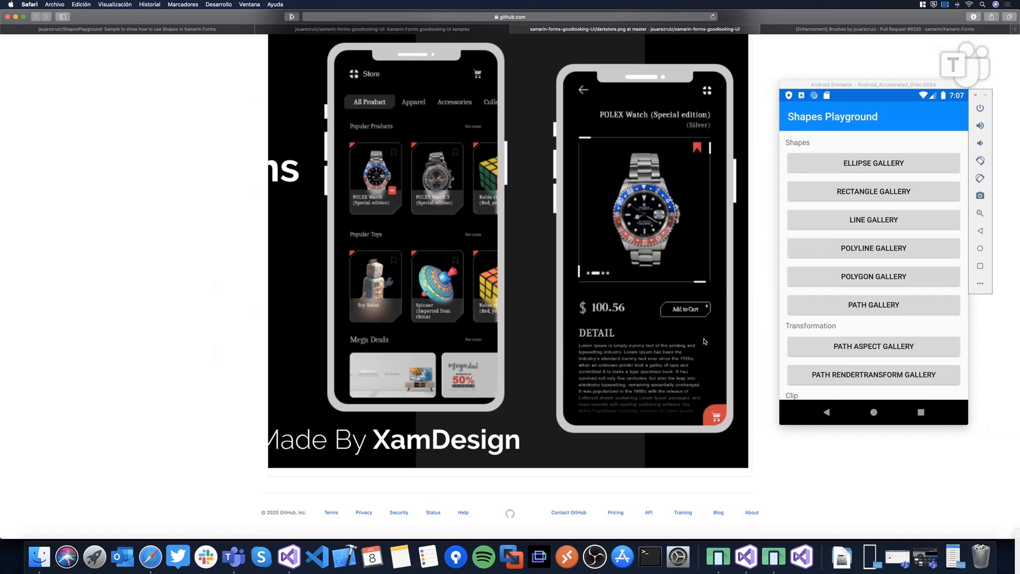
{"action": "mouse_move", "coordinate": [391, 36]}
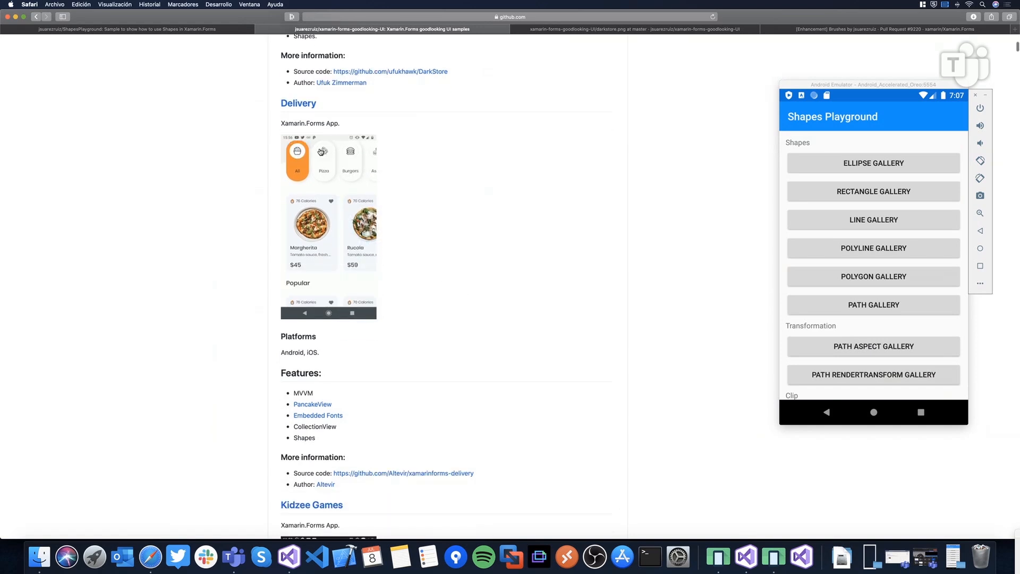
- Scroll the README between the Delivery and DarkStore sample entries to review them
{"action": "scroll", "scroll_direction": "down", "scroll_amount": 3}
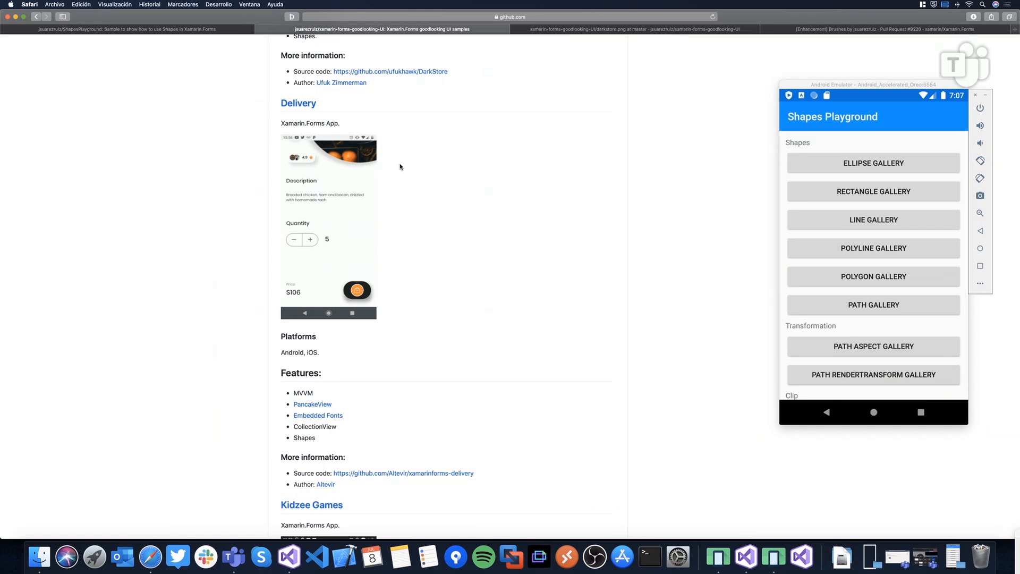
{"action": "left_click", "coordinate": [293, 239]}
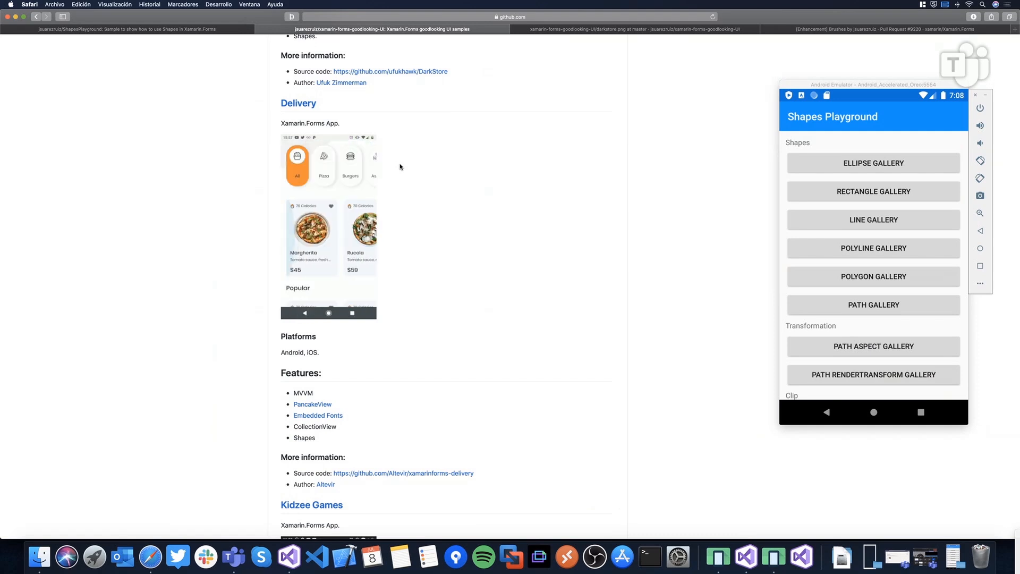
{"action": "scroll", "scroll_direction": "up", "scroll_amount": 3}
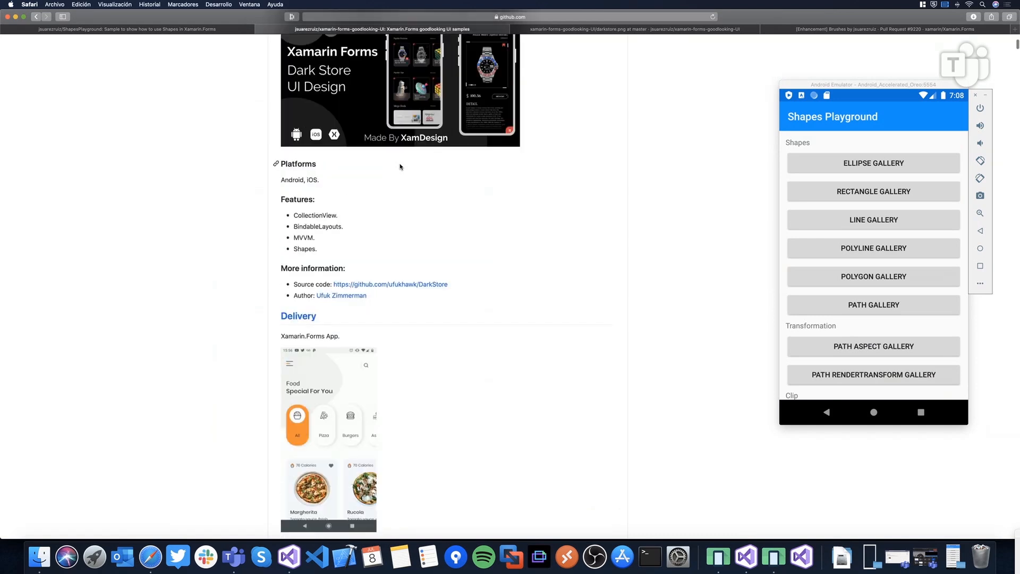
{"action": "scroll", "scroll_direction": "up", "scroll_amount": 3}
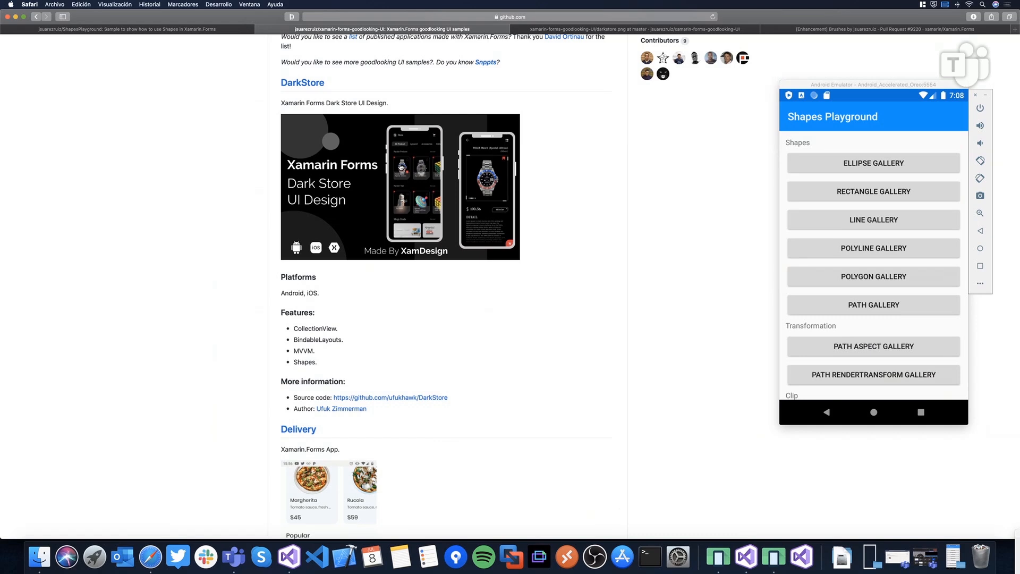
{"action": "scroll", "scroll_direction": "down", "scroll_amount": 3}
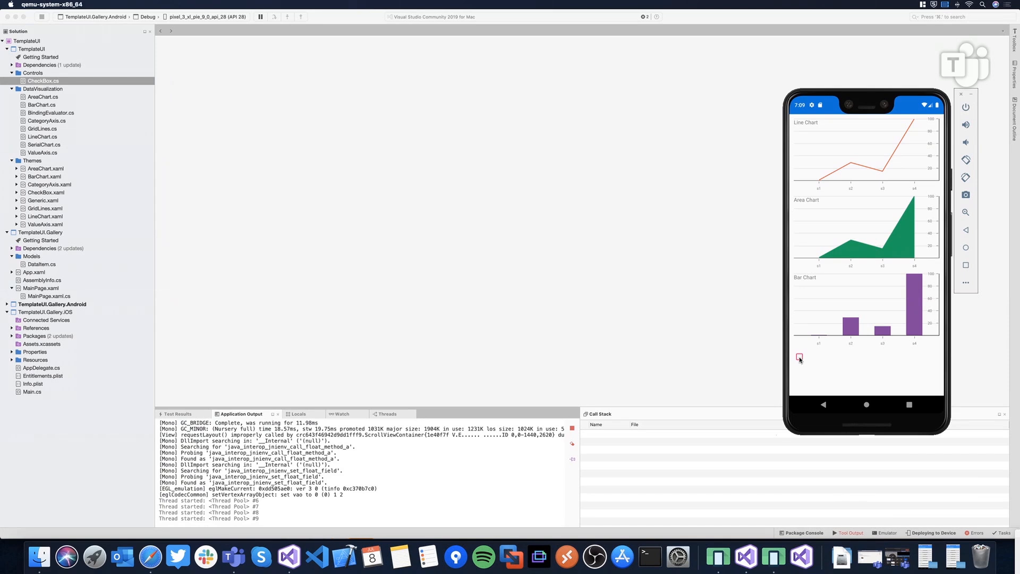
- Check the custom CheckBox under the Bar Chart in the running TemplateUI gallery
{"action": "left_click", "coordinate": [799, 357]}
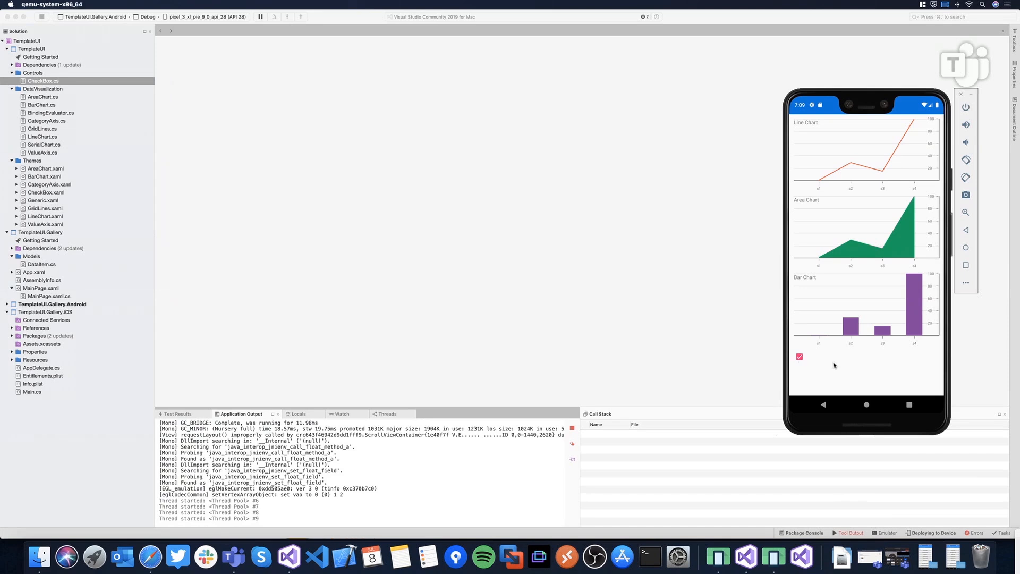
{"action": "mouse_move", "coordinate": [282, 214]}
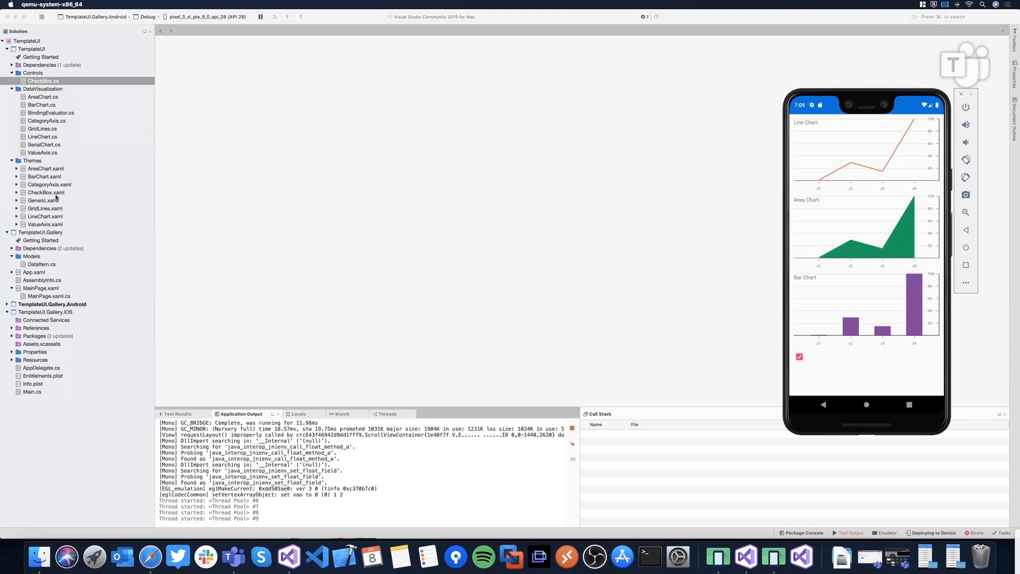
- Show CheckBox.xaml's ControlTemplate with the Rectangle and CheckGlyph Path elements
{"action": "double_click", "coordinate": [46, 192]}
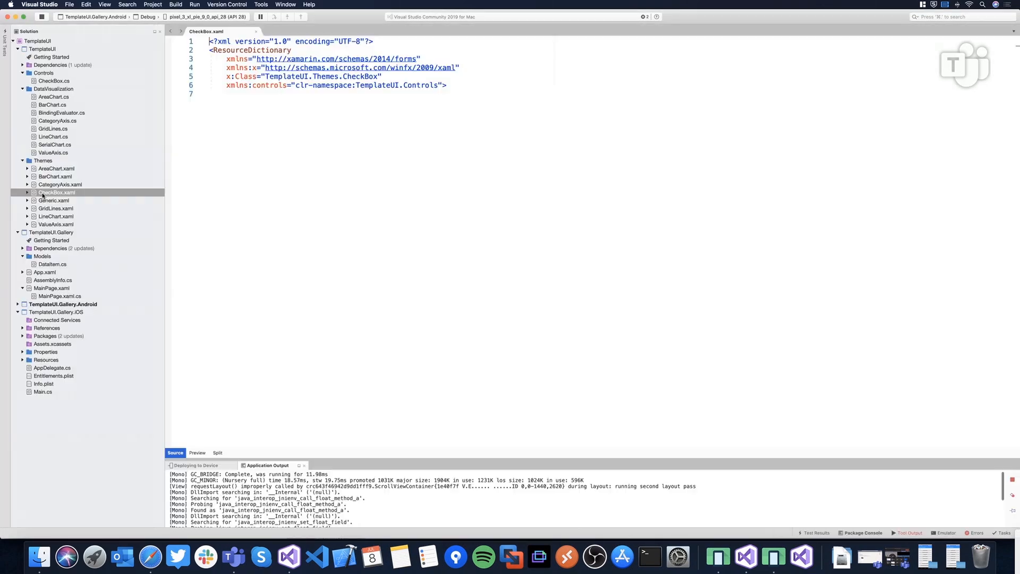
{"action": "scroll", "scroll_direction": "down", "scroll_amount": 3}
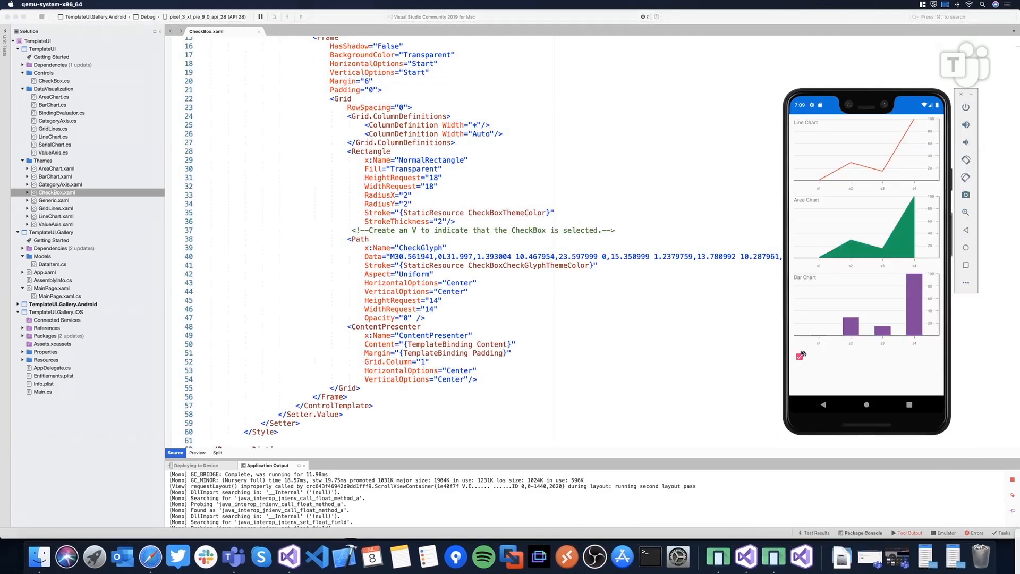
- Toggle the gallery checkbox several times to watch the check glyph redraw
{"action": "left_click", "coordinate": [799, 357]}
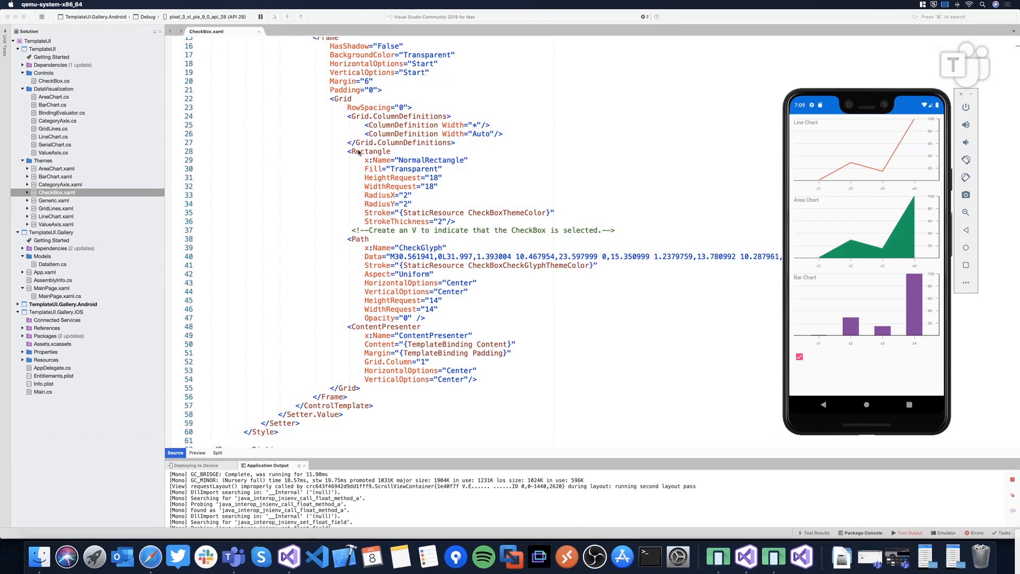
{"action": "left_click", "coordinate": [799, 357]}
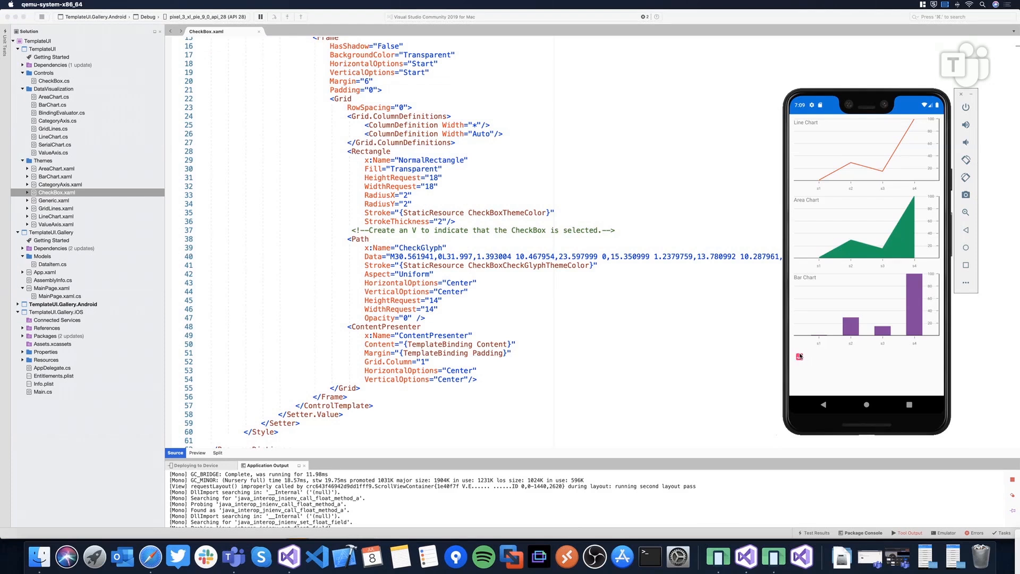
{"action": "left_click", "coordinate": [799, 357]}
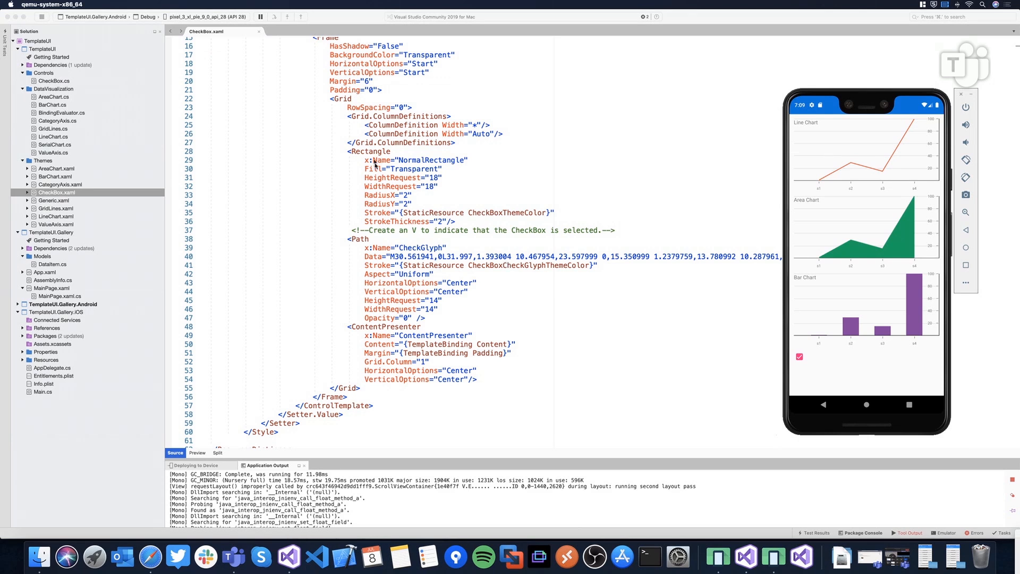
{"action": "mouse_move", "coordinate": [408, 198]}
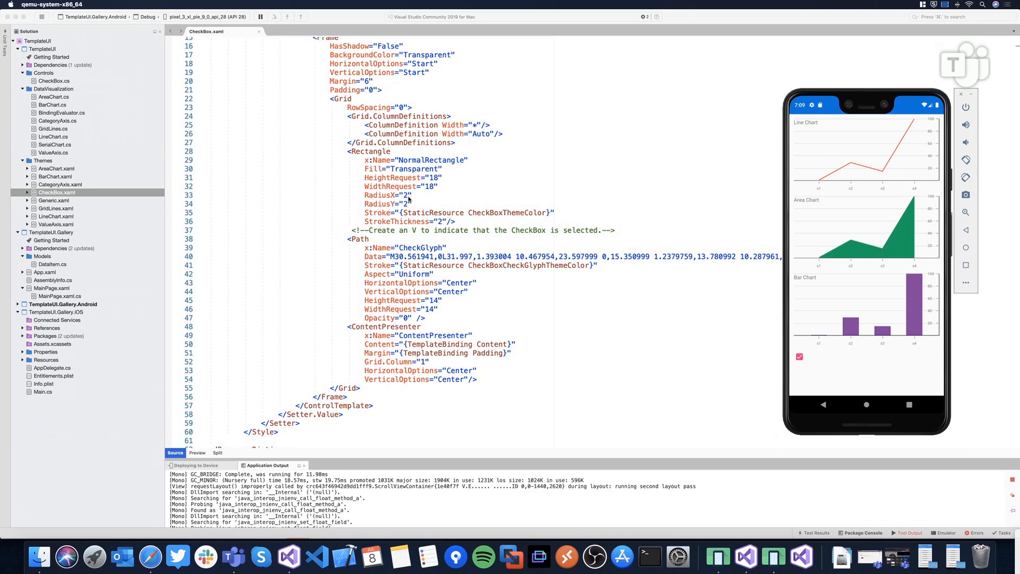
{"action": "left_click", "coordinate": [800, 357]}
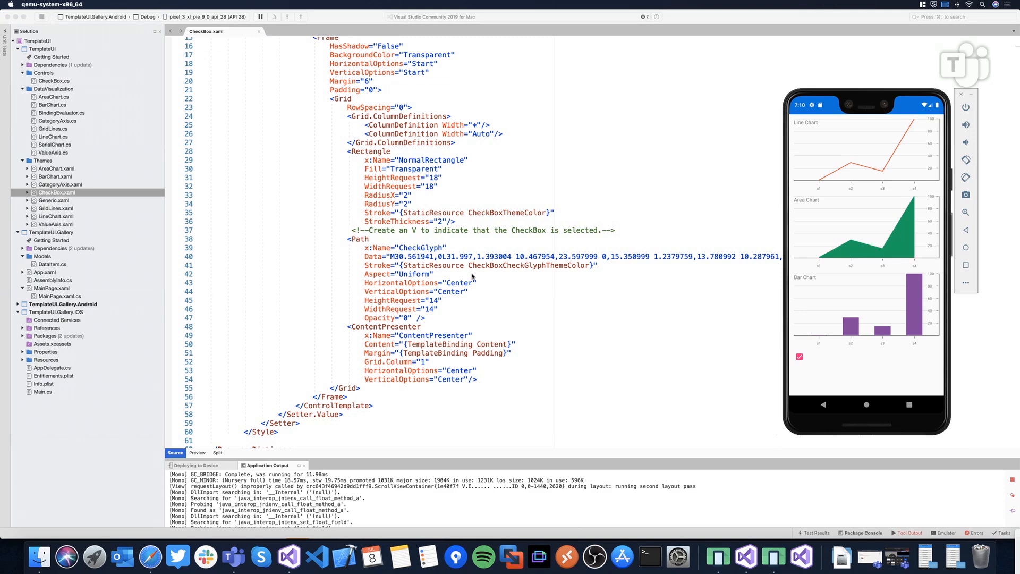
{"action": "left_click", "coordinate": [799, 357]}
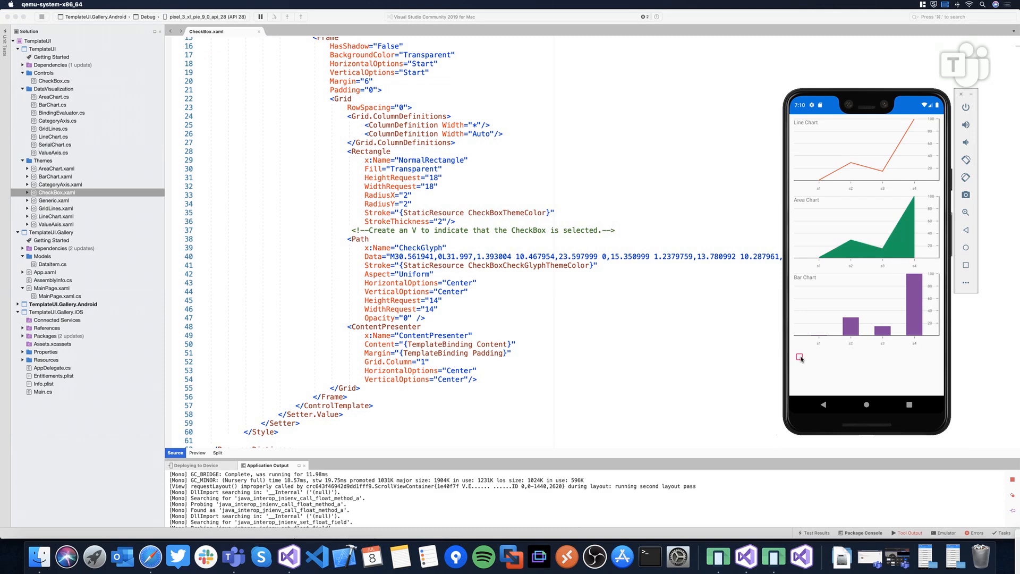
{"action": "left_click", "coordinate": [799, 357]}
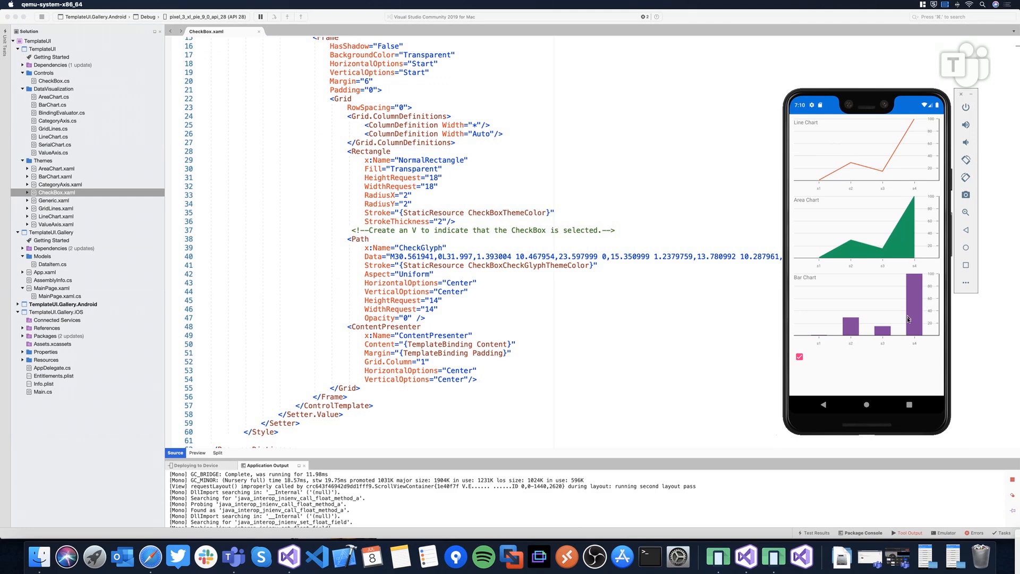
{"action": "mouse_move", "coordinate": [879, 341]}
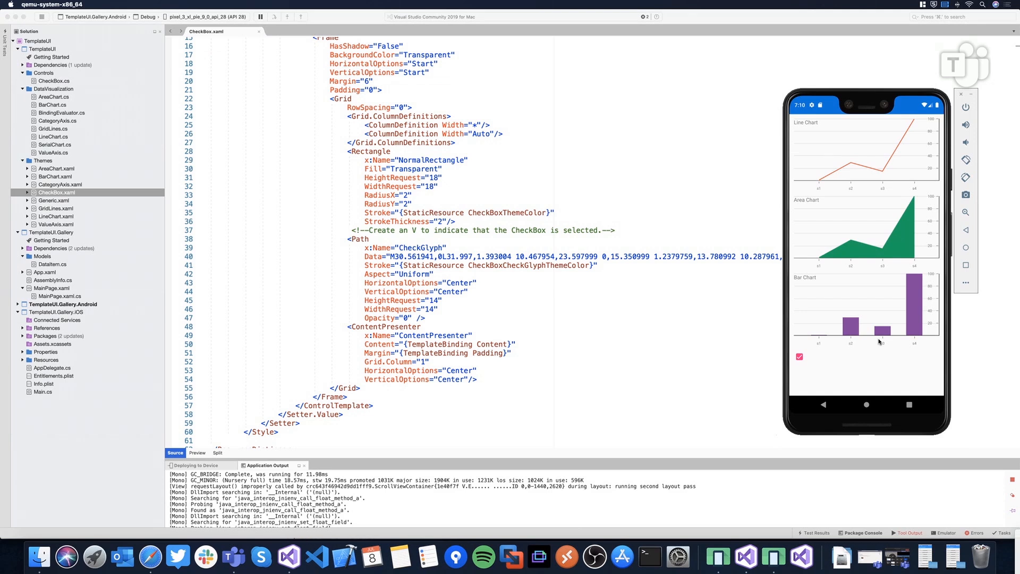
{"action": "mouse_move", "coordinate": [802, 326]}
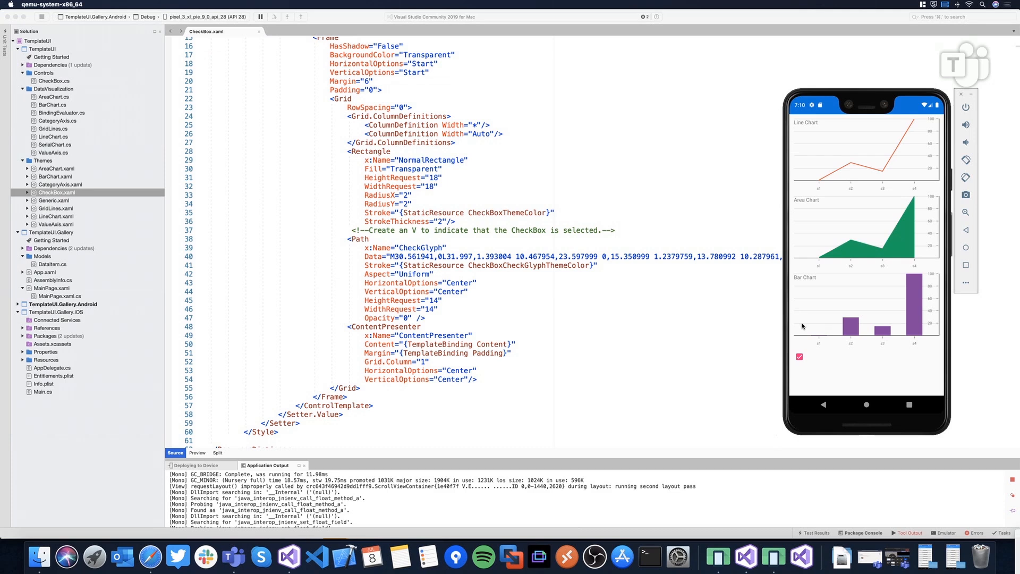
{"action": "mouse_move", "coordinate": [800, 336]}
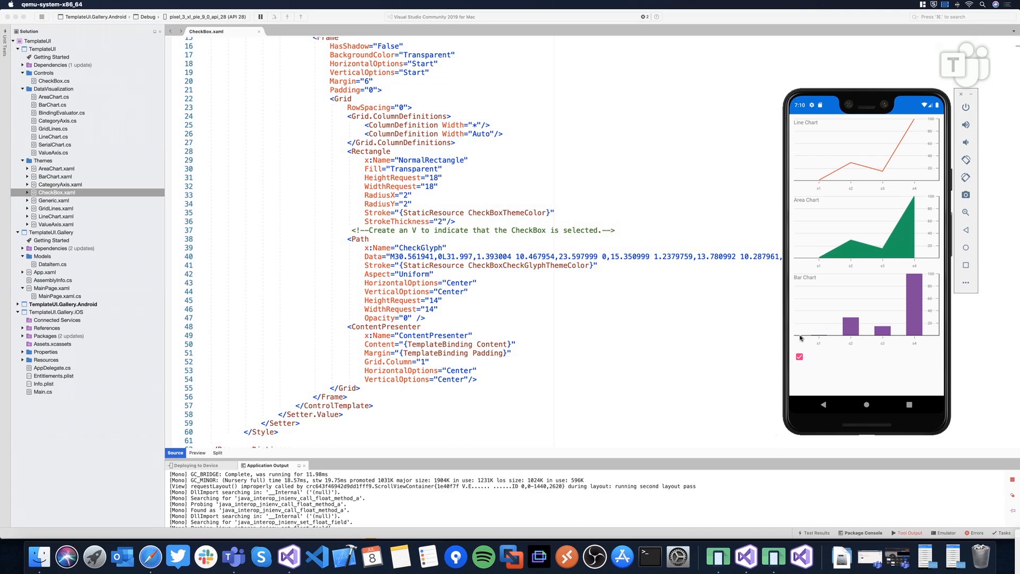
{"action": "mouse_move", "coordinate": [913, 346]}
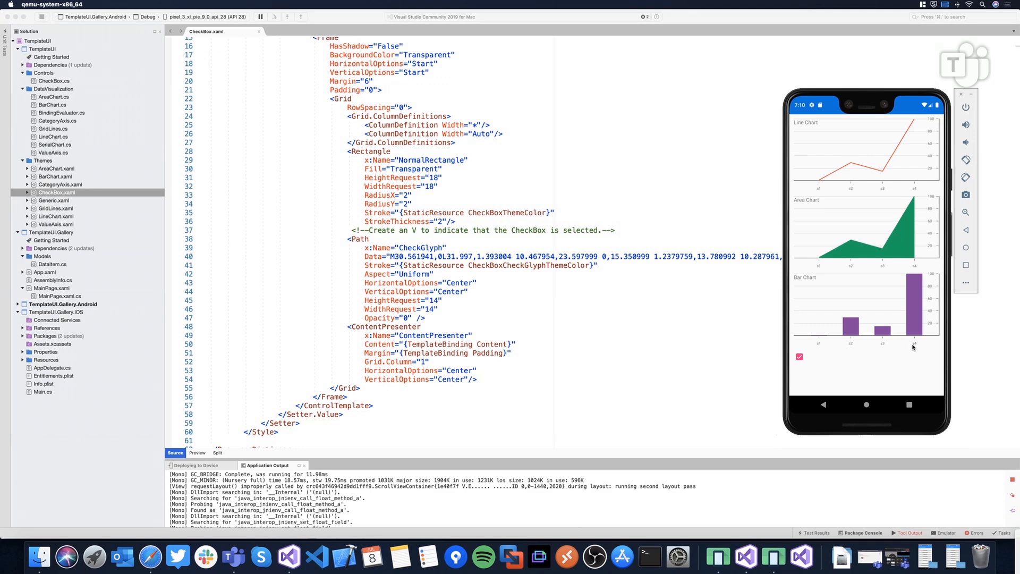
{"action": "mouse_move", "coordinate": [825, 341]}
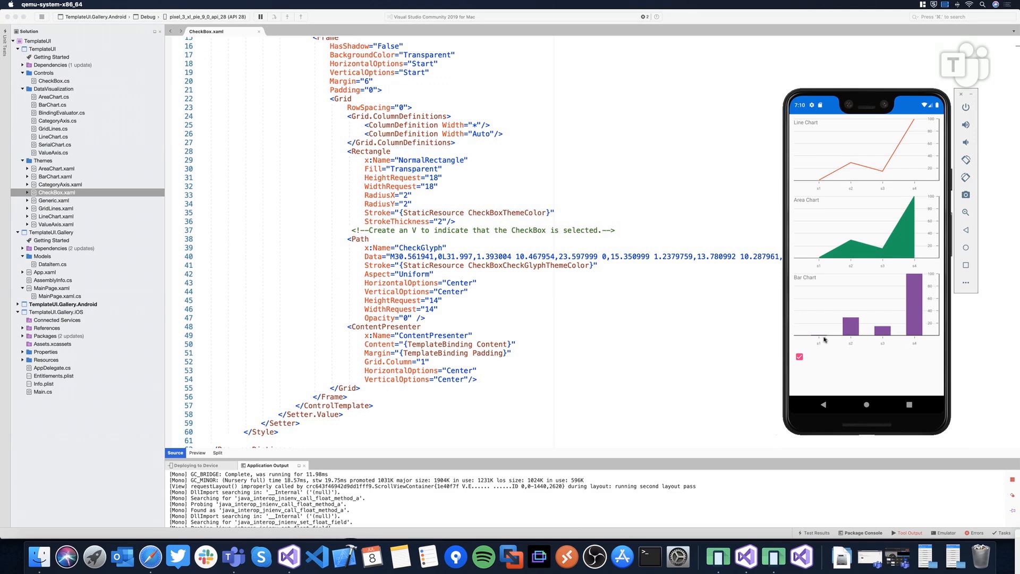
{"action": "mouse_move", "coordinate": [932, 288]}
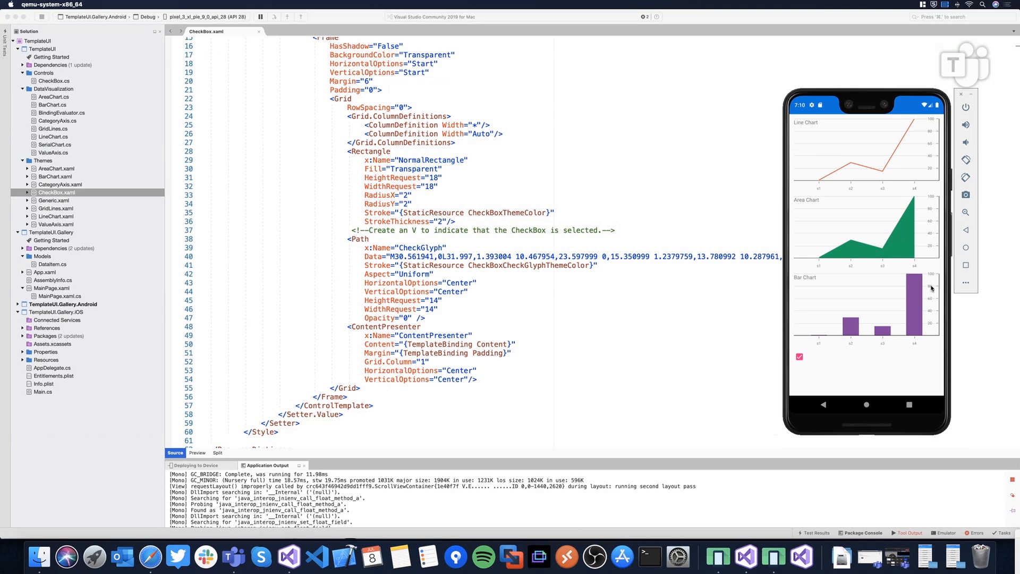
{"action": "mouse_move", "coordinate": [928, 308]}
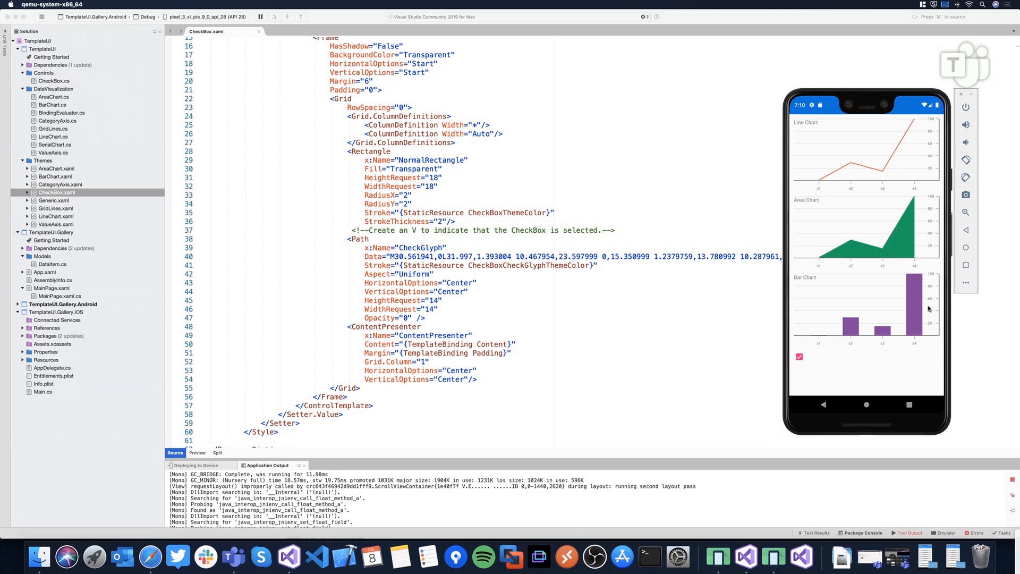
{"action": "mouse_move", "coordinate": [823, 184]}
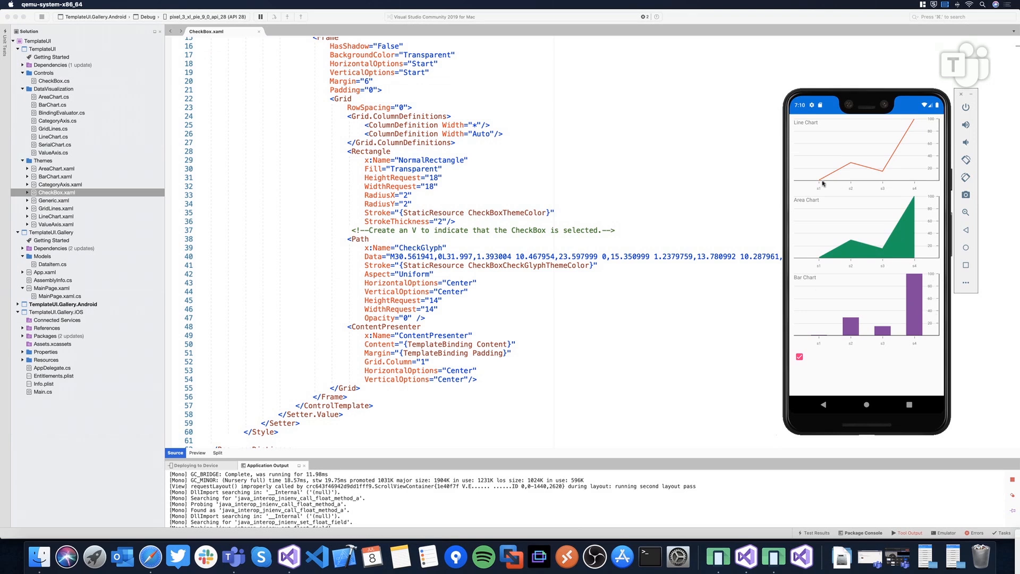
{"action": "mouse_move", "coordinate": [901, 159]}
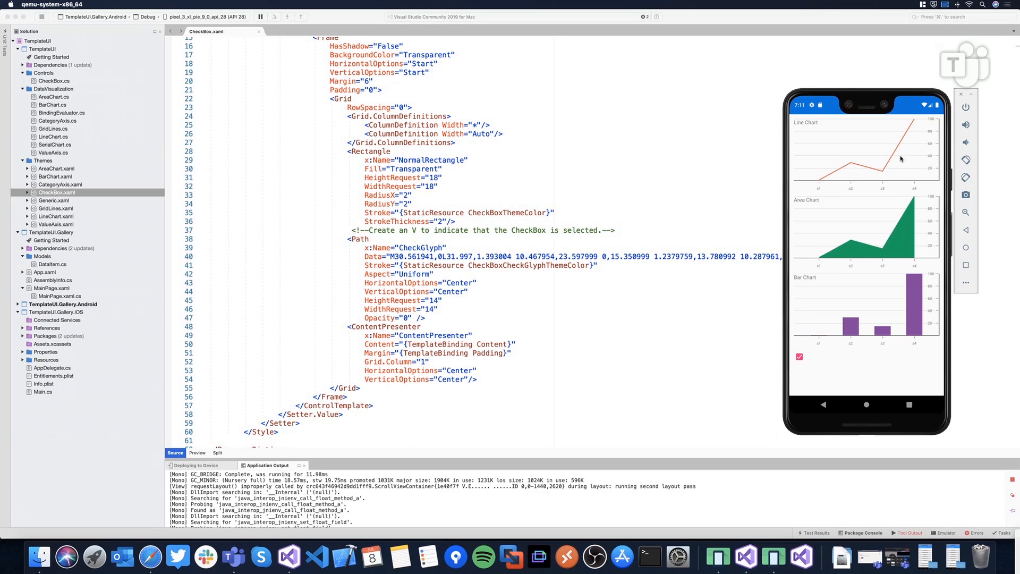
{"action": "mouse_move", "coordinate": [833, 255]}
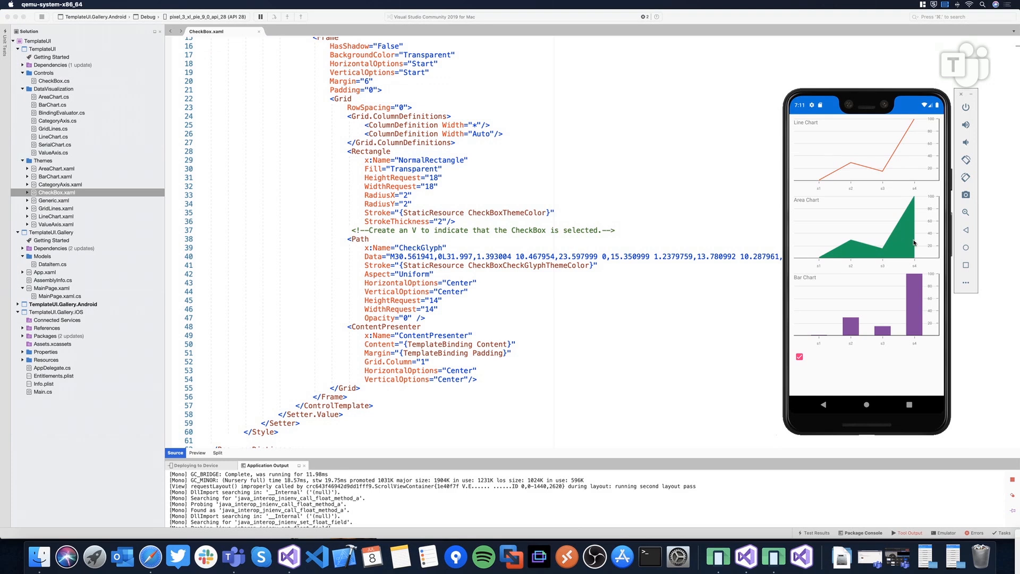
{"action": "mouse_move", "coordinate": [910, 200]}
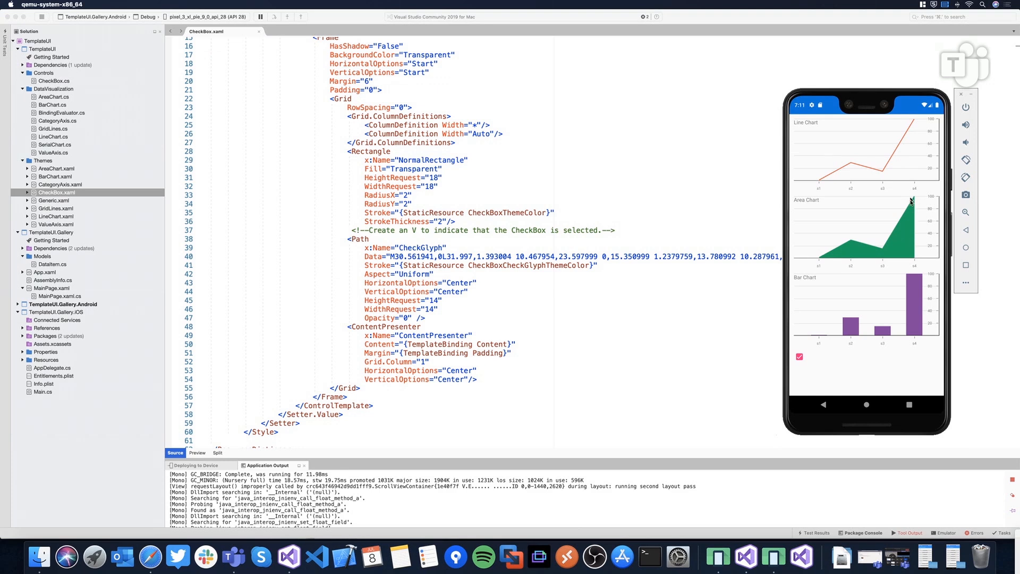
{"action": "mouse_move", "coordinate": [833, 263]}
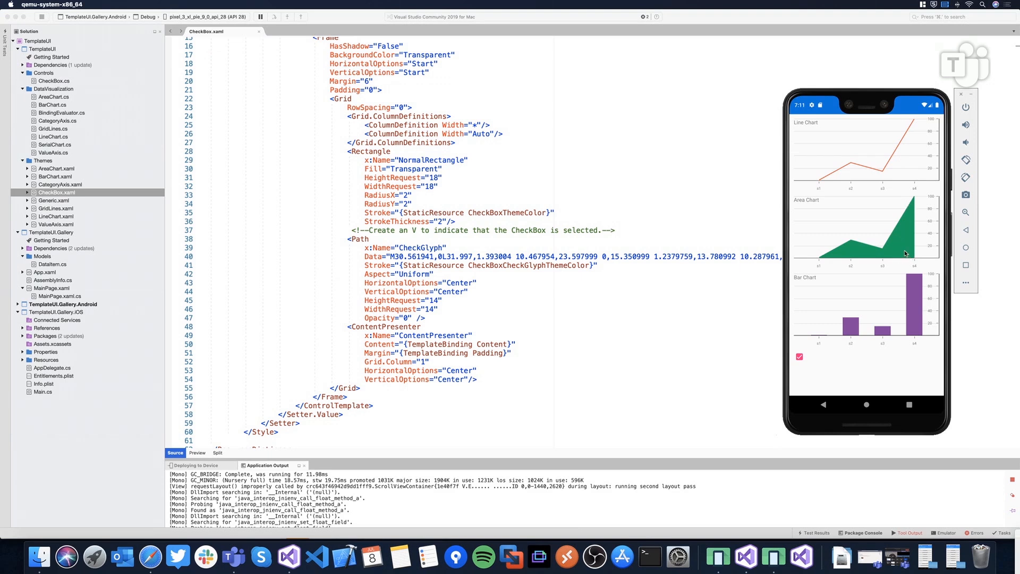
{"action": "mouse_move", "coordinate": [870, 321]}
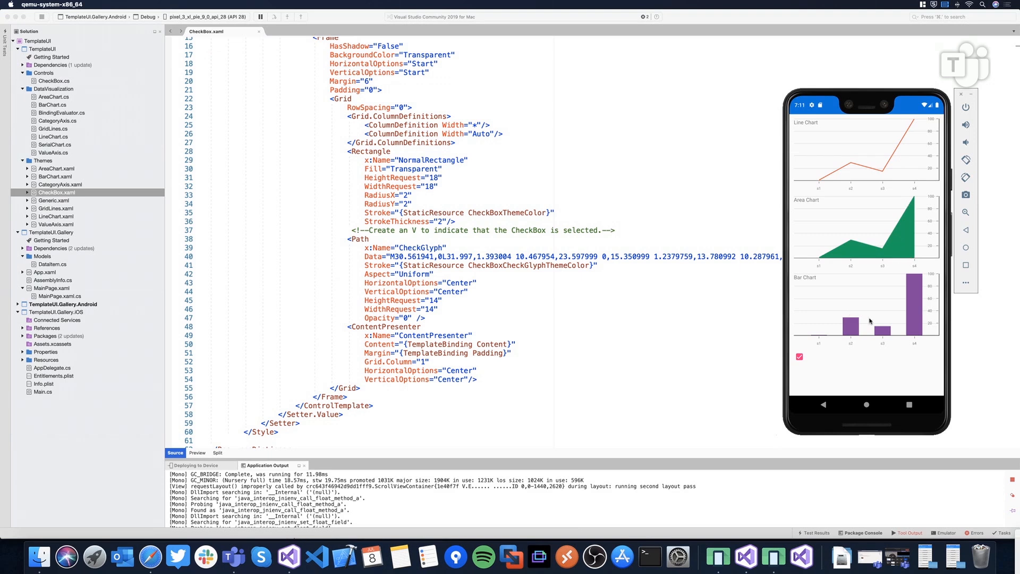